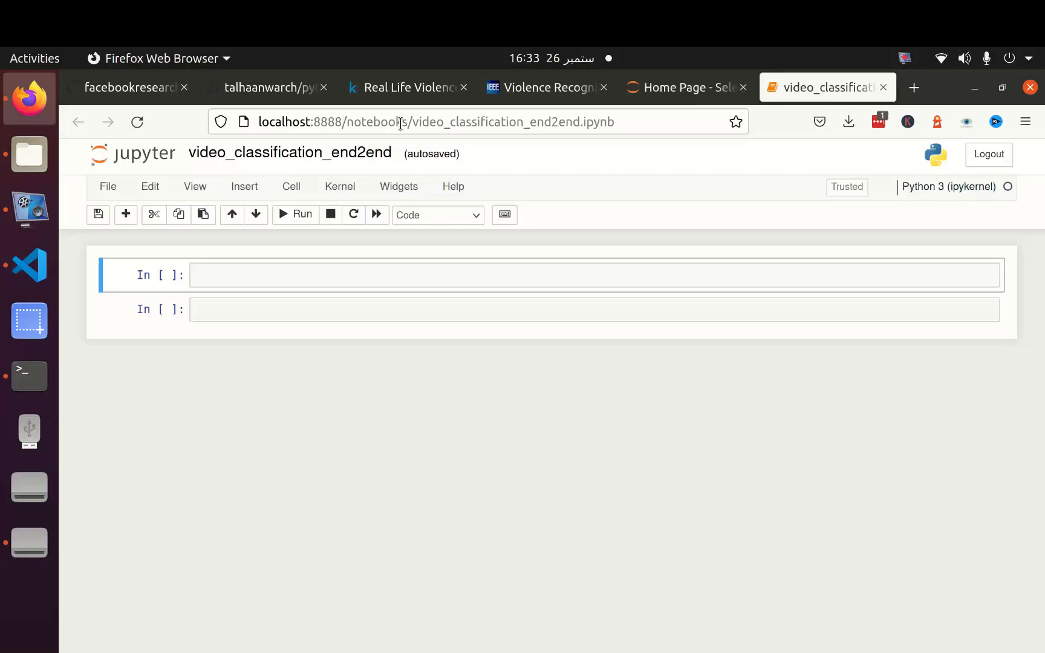
Step: Switch from the empty notebook to the facebookresearch/pytorchvideo GitHub repository page
click(127, 87)
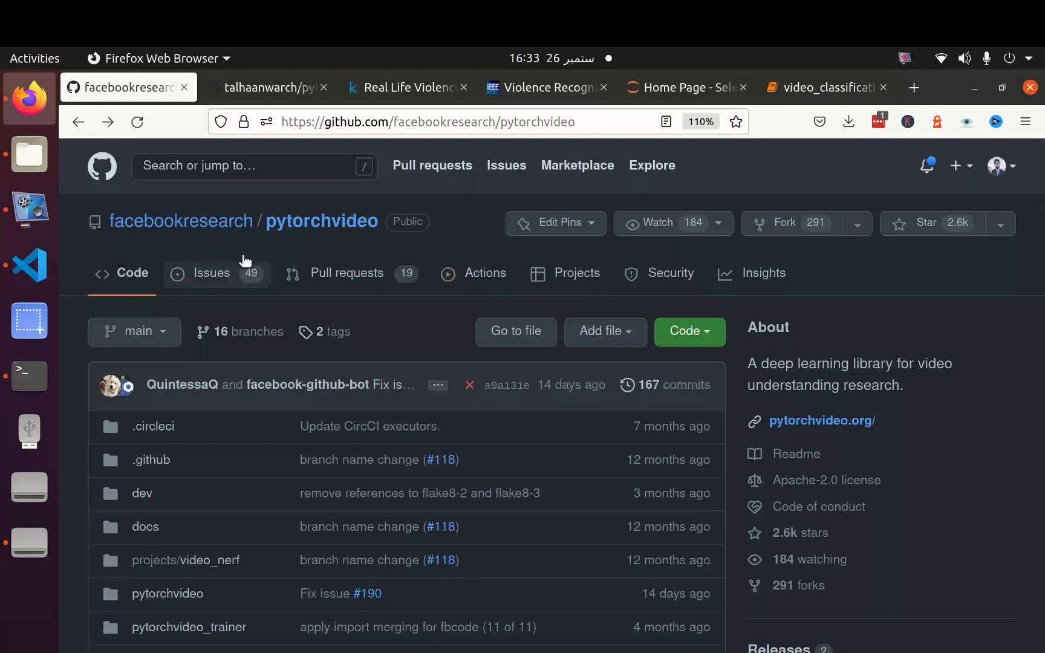
mouse_move(277, 306)
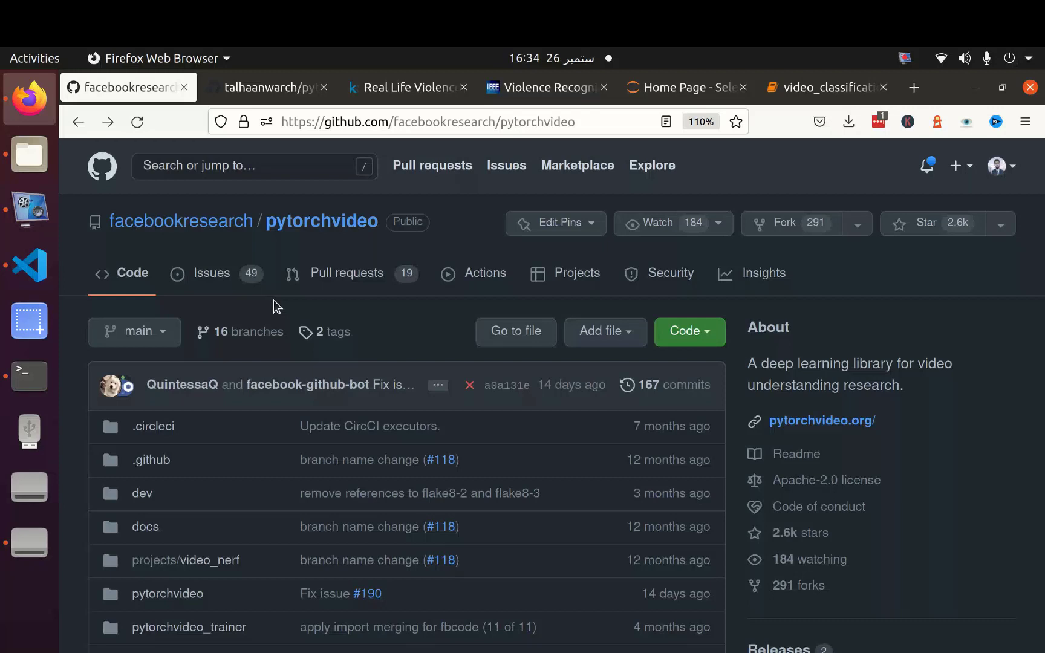
Step: Download the talhaanwarch/pytorchvideo fork as pytorchvideo-main.zip and reveal it in the Downloads folder
click(260, 87)
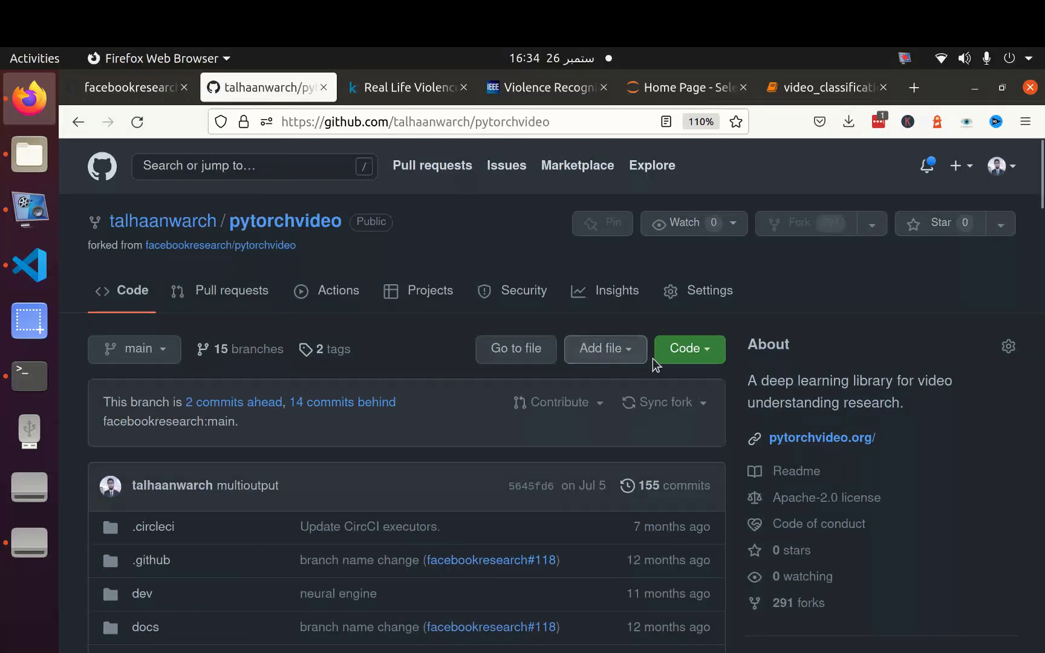
click(688, 348)
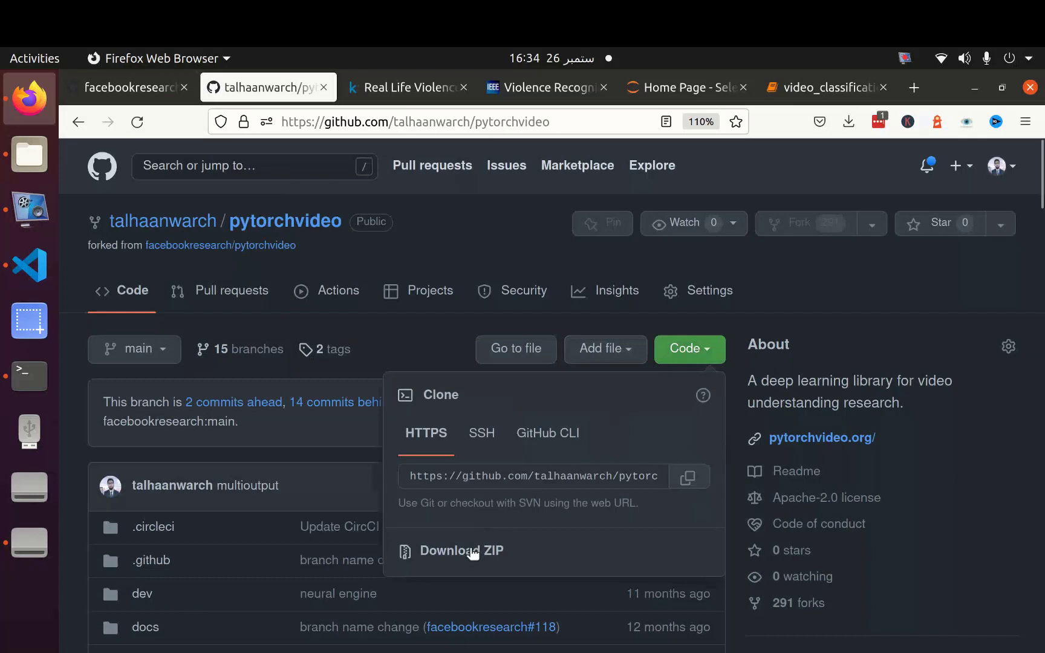
click(462, 550)
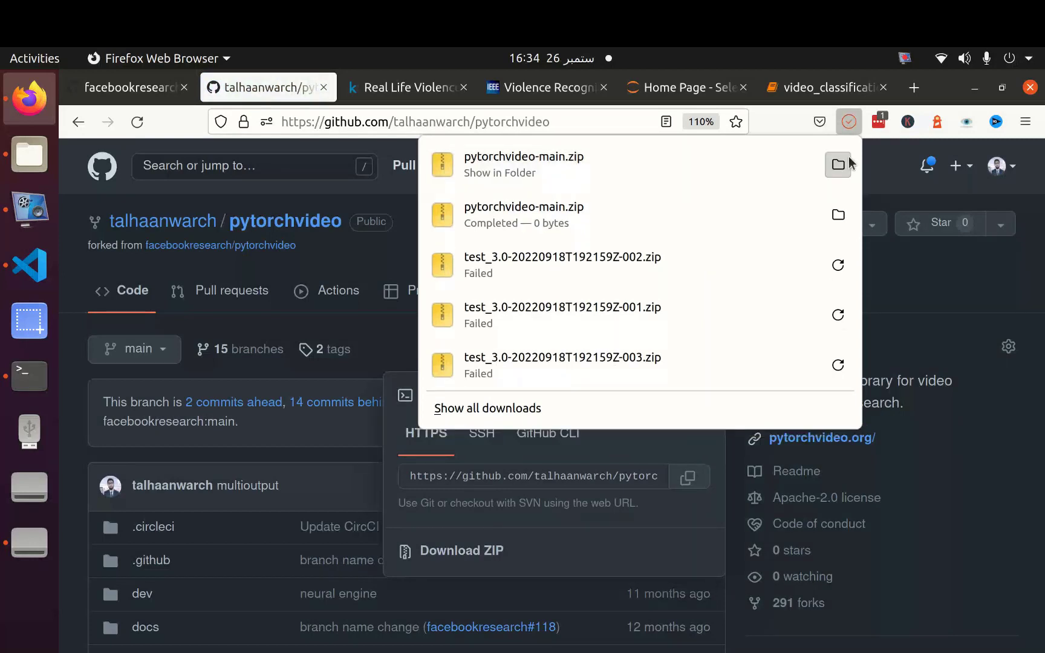
click(838, 165)
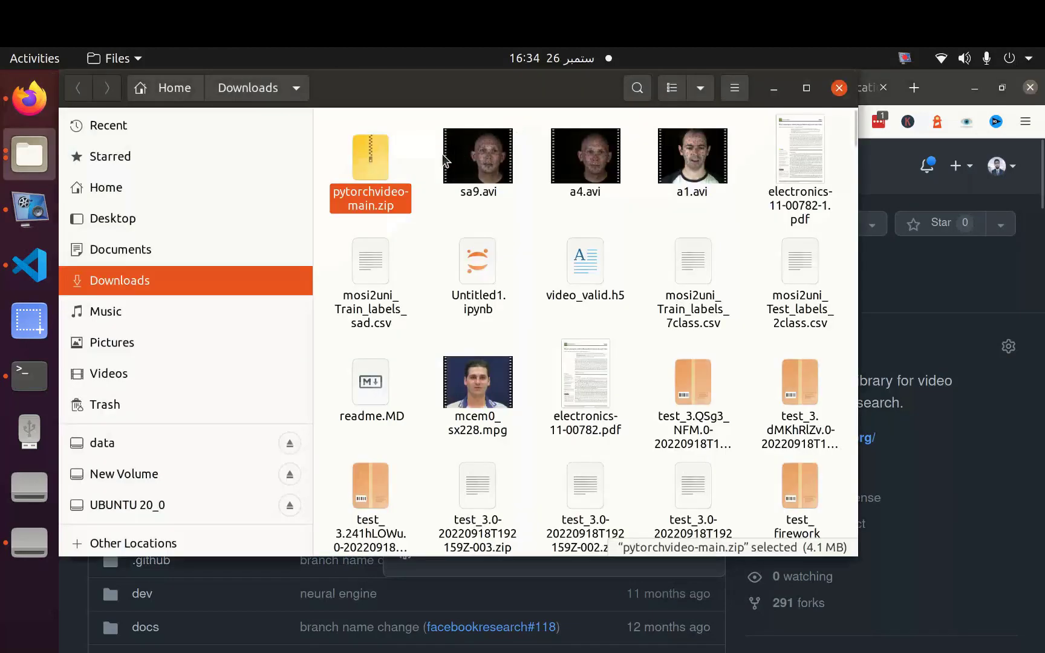
mouse_move(775, 101)
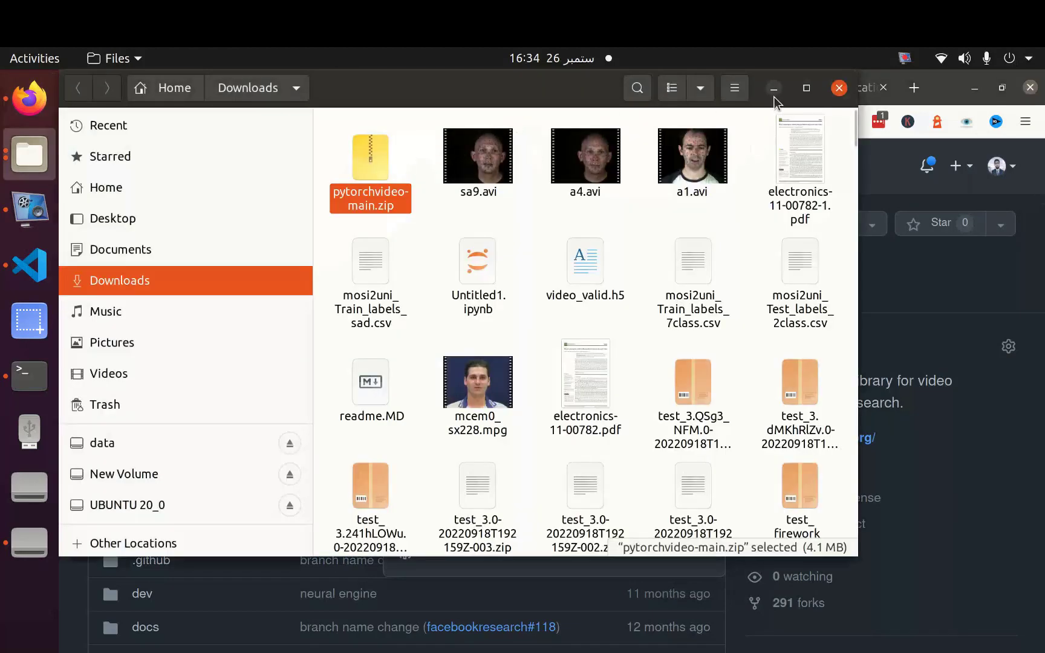
mouse_move(29, 155)
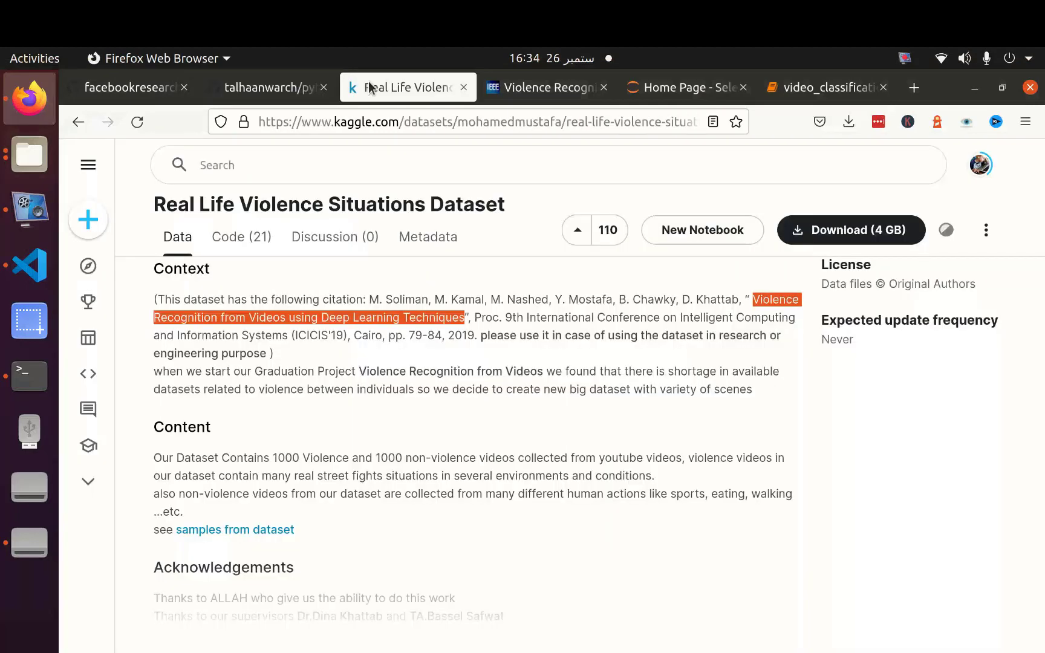
mouse_move(363, 150)
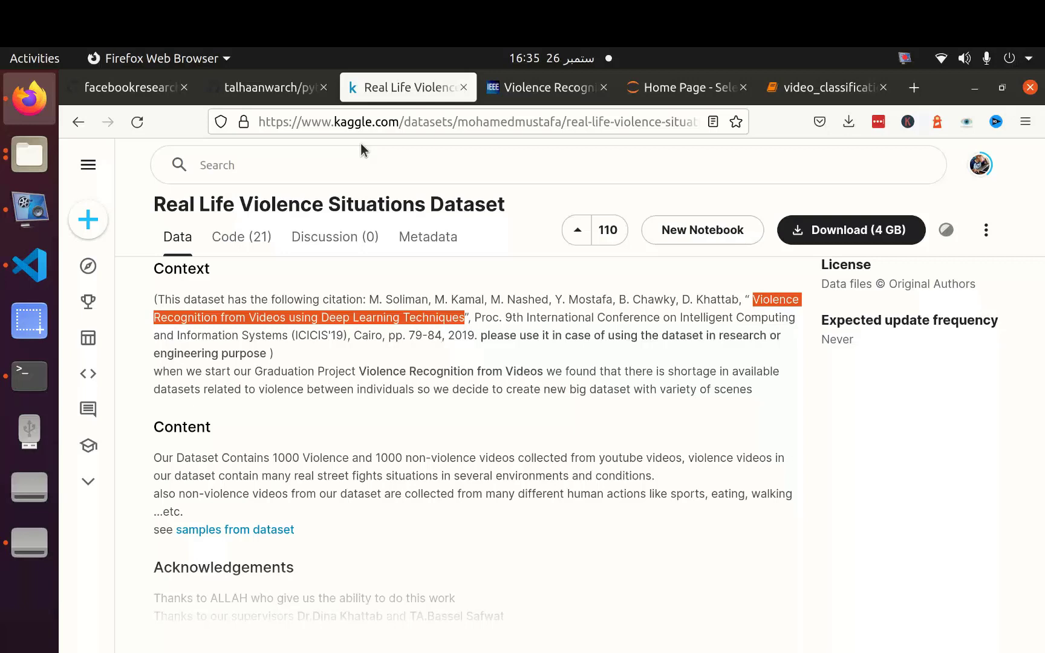
mouse_move(381, 293)
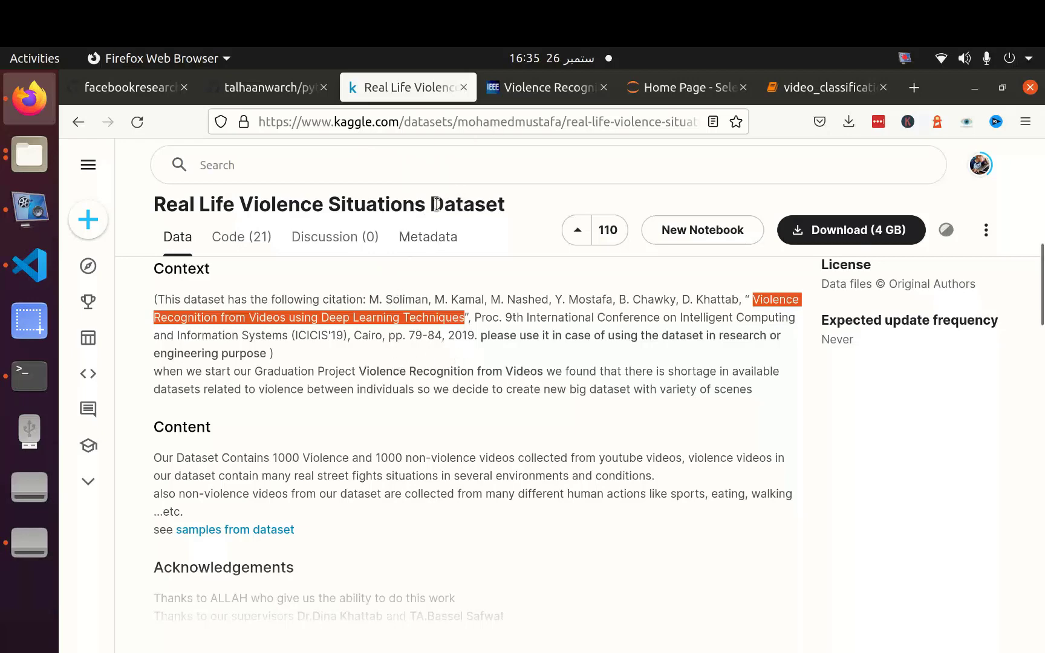
click(541, 87)
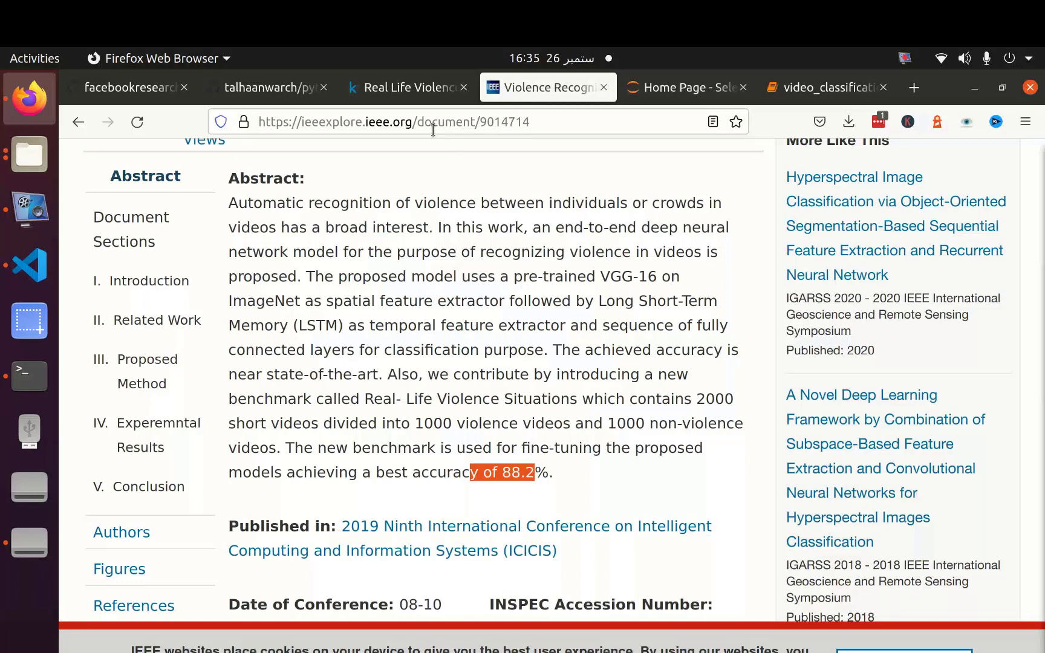
click(406, 87)
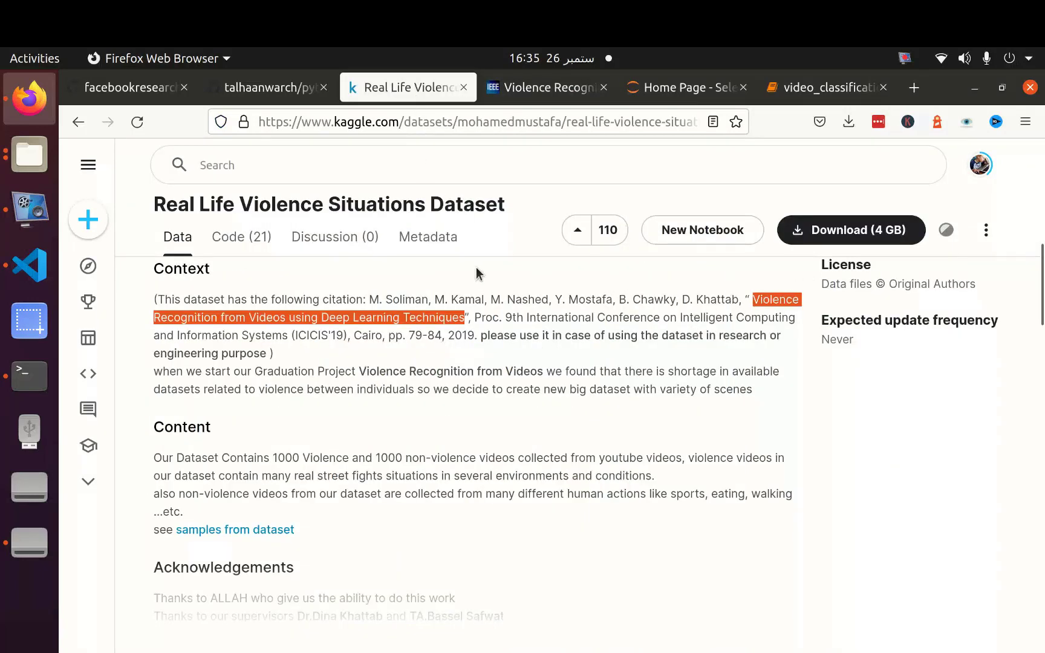
mouse_move(29, 153)
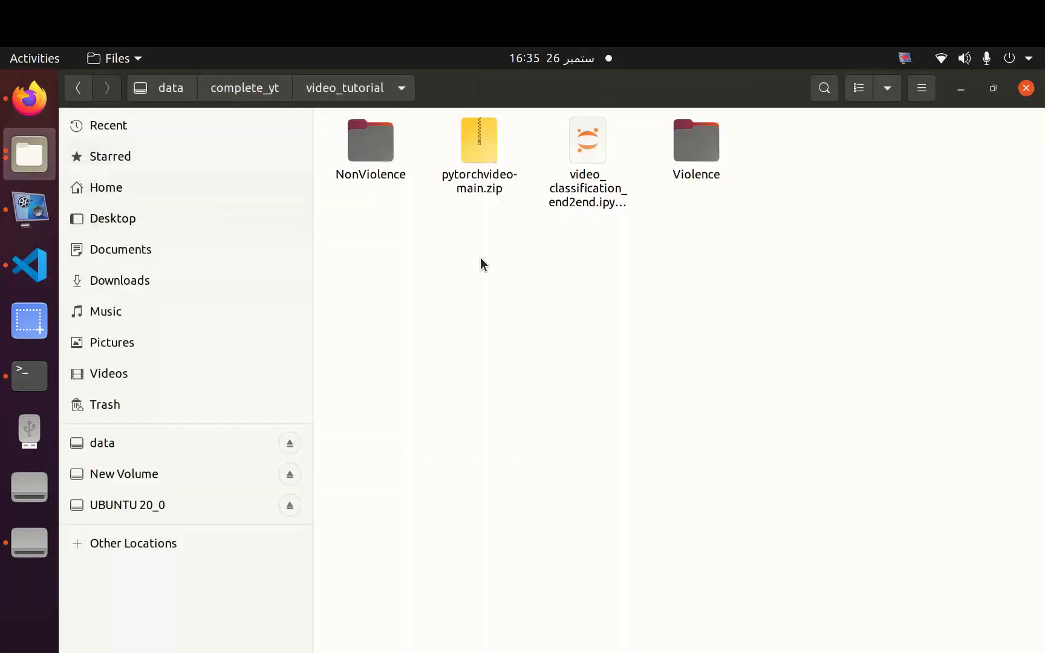
Step: Extract pytorchvideo-main.zip here and rename the extracted folder to pytorchvideo
right_click(479, 140)
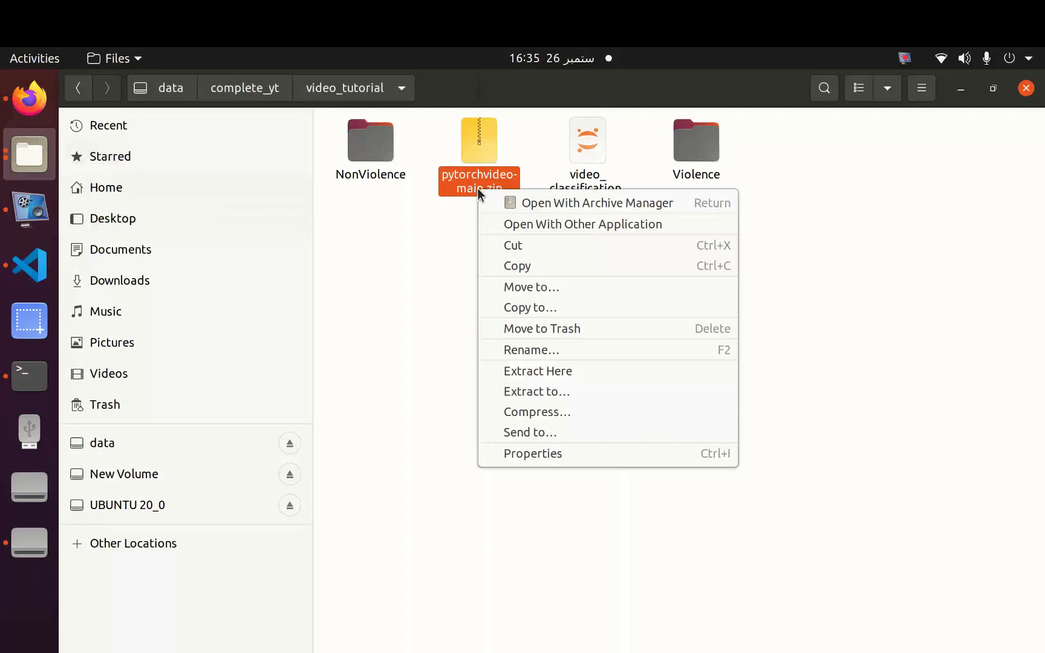
click(538, 372)
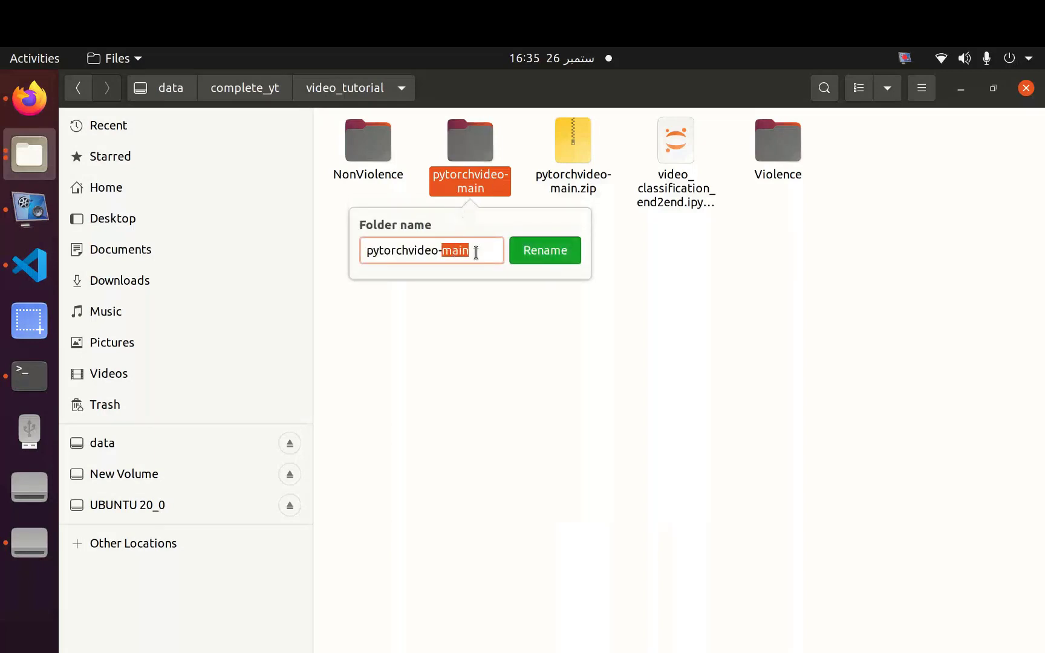
click(544, 251)
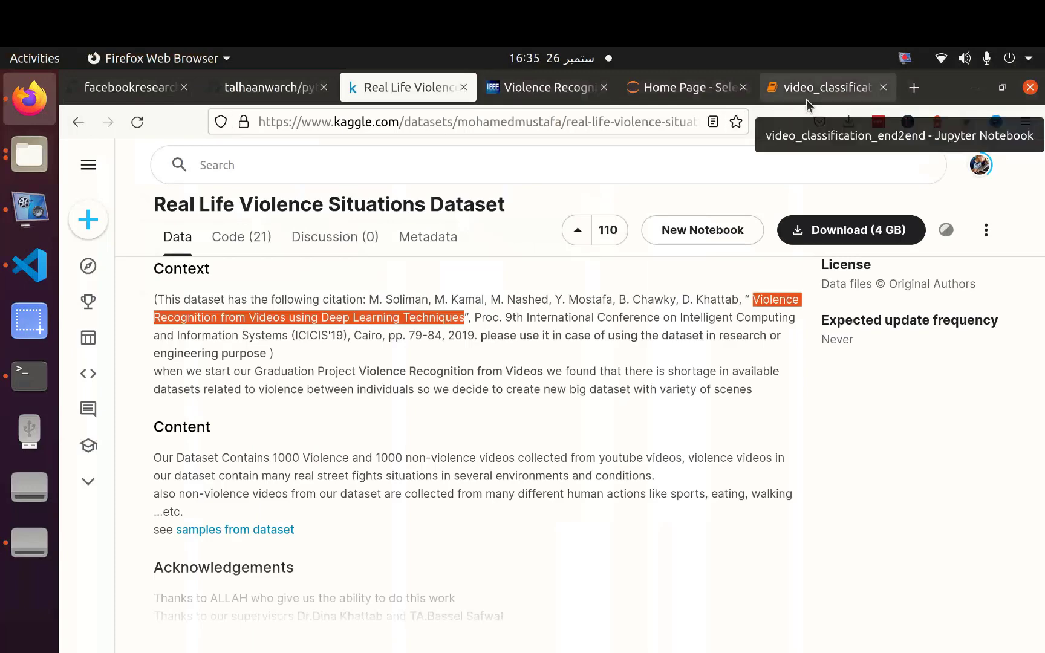
Step: Look up how to pip install from a git repo and select the example repository address in the answer
click(826, 87)
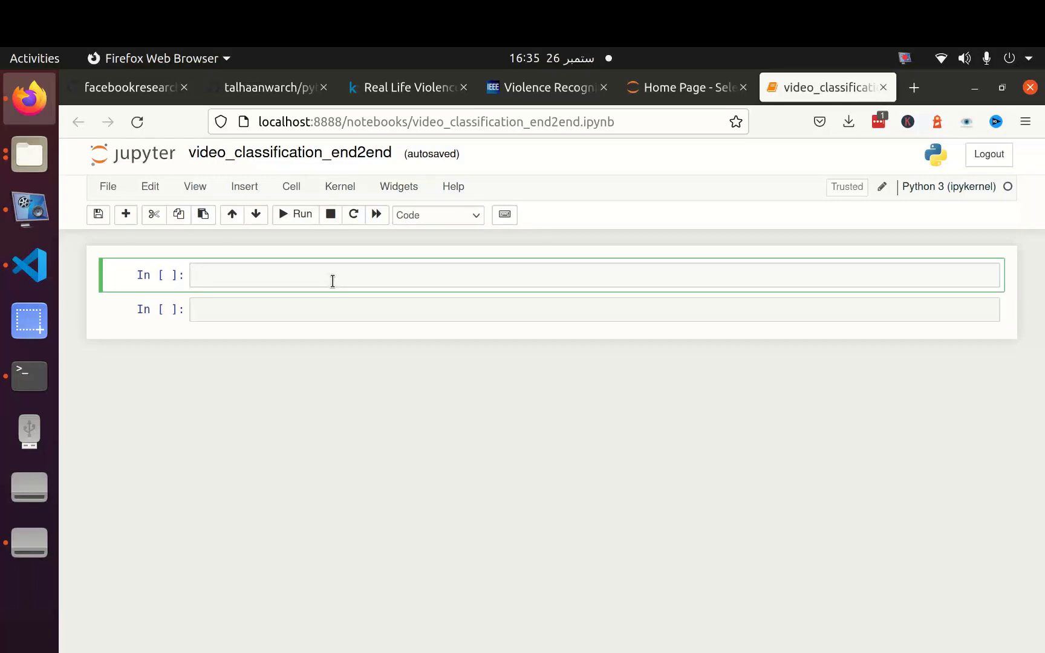
text(gi)
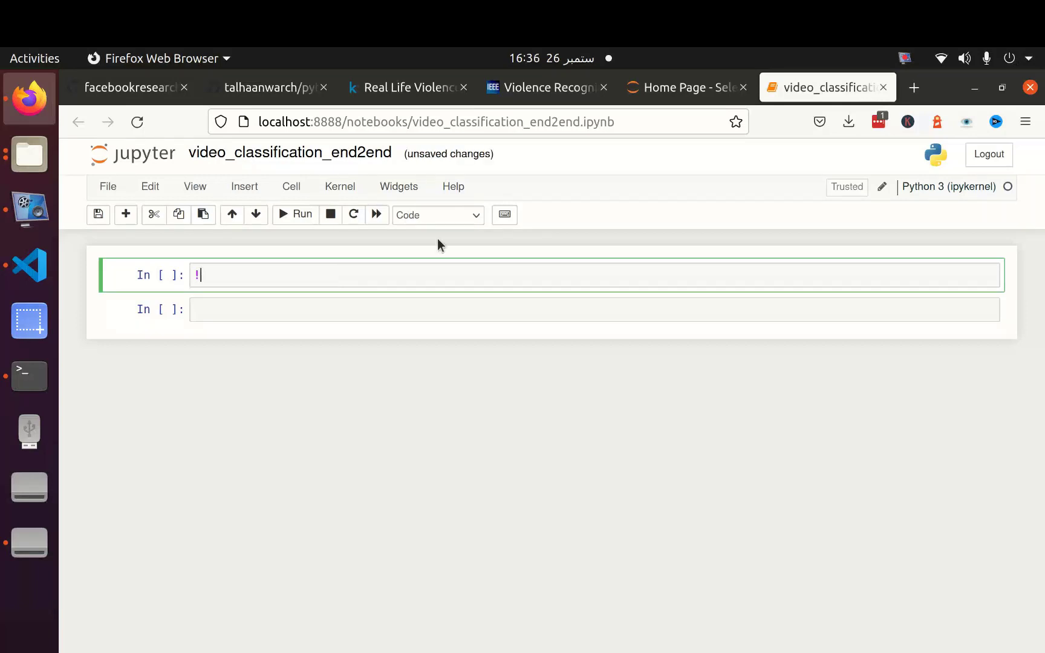
click(913, 87)
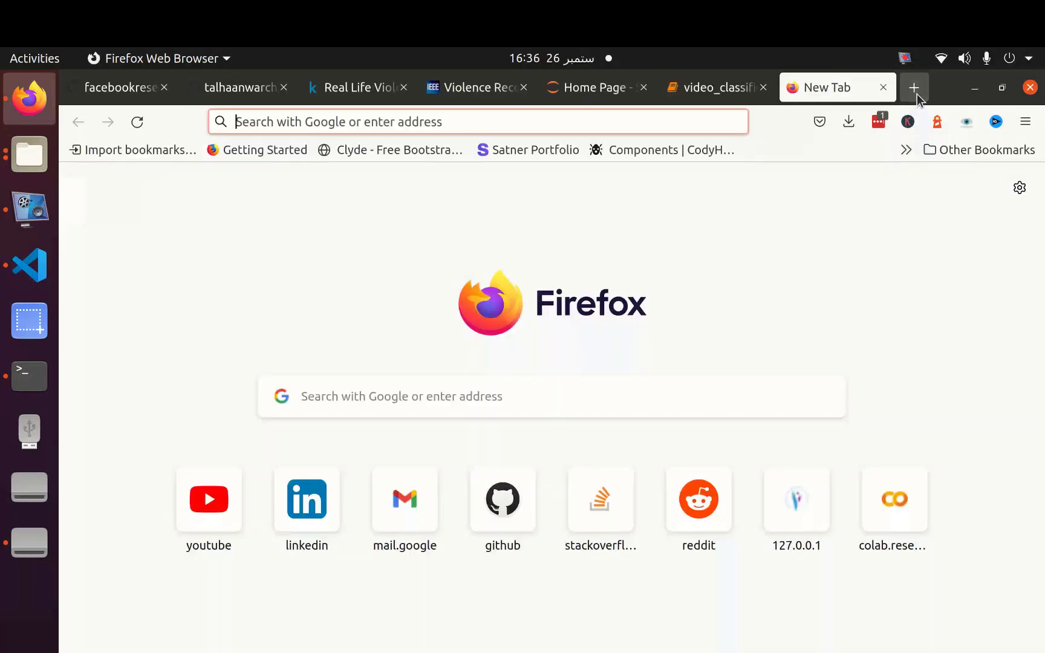
text(how to install github repository via pip)
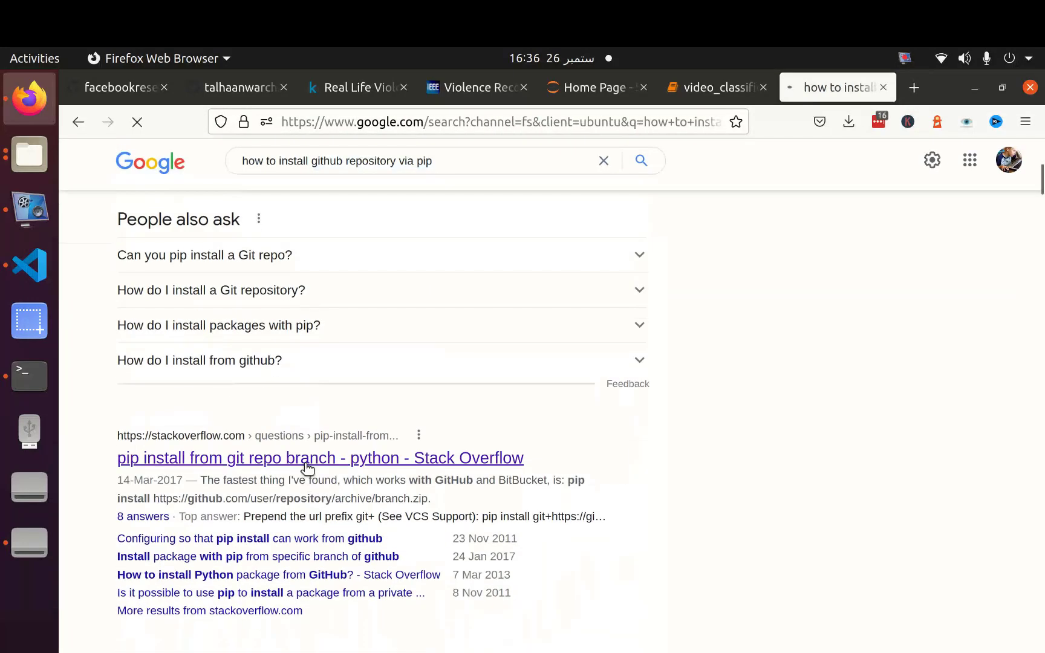
click(319, 458)
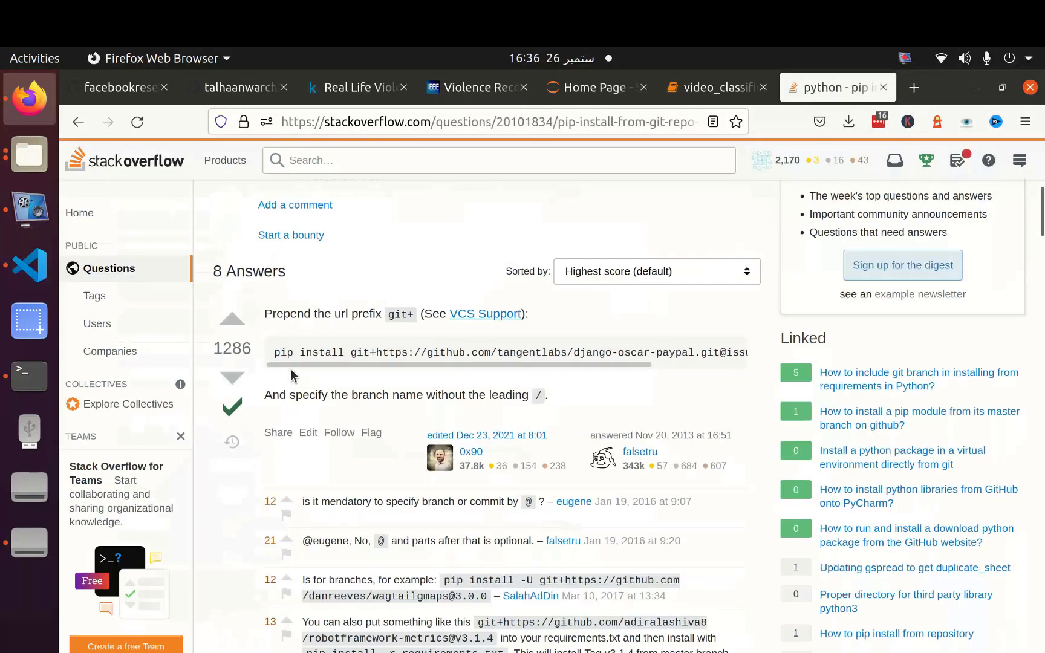
drag(273, 352, 376, 352)
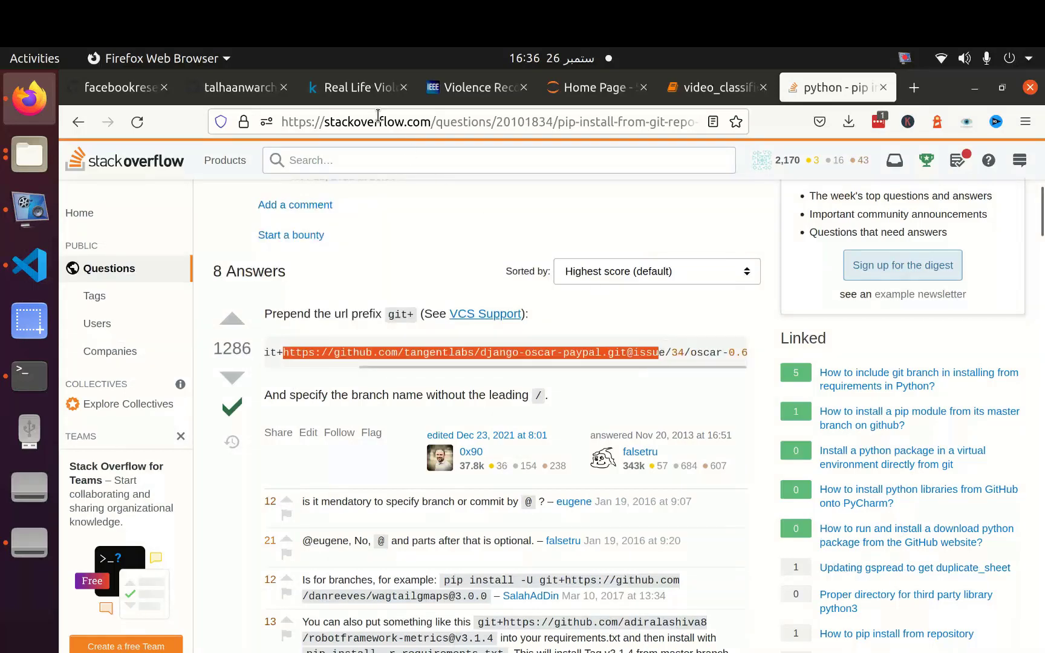
Step: Return to the forked repo, browse the pytorchvideo folder, and show the repository's HTTPS clone address
click(237, 87)
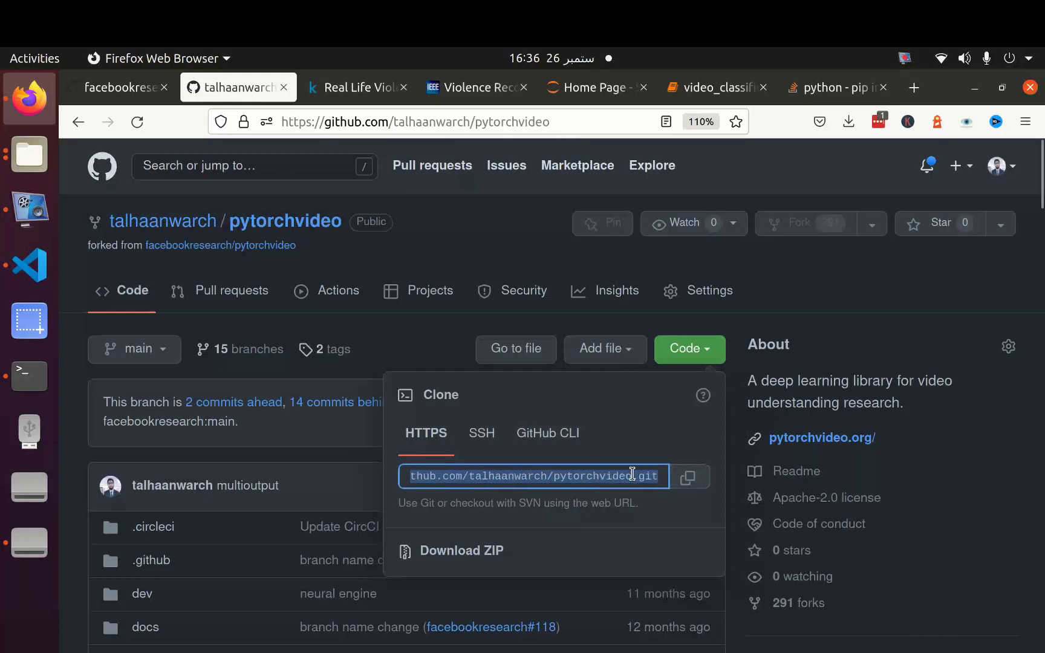
click(533, 475)
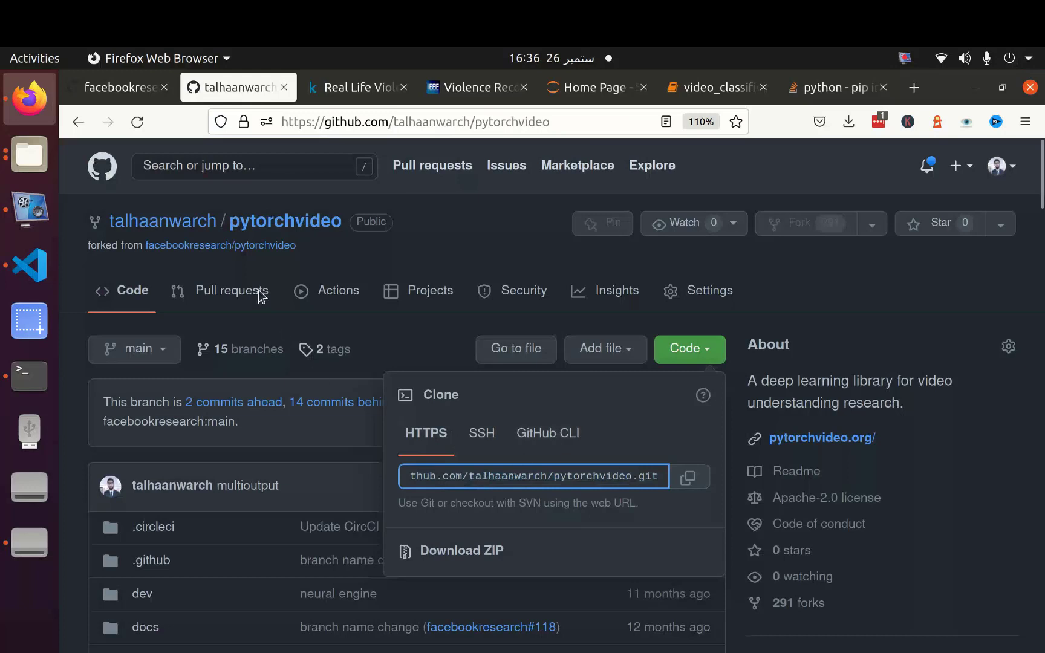
mouse_move(116, 247)
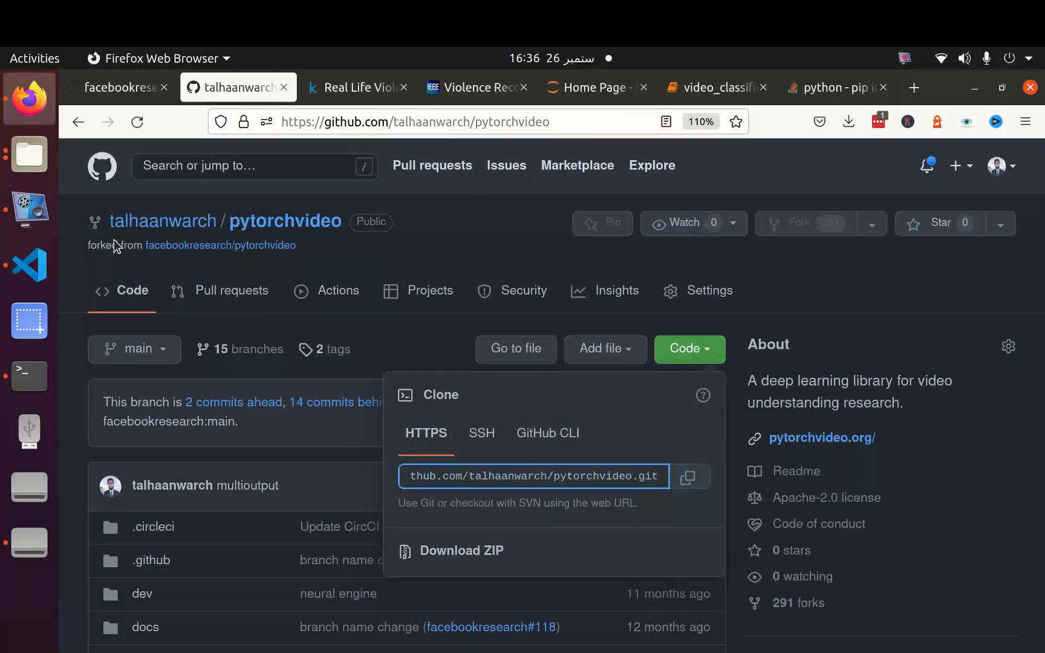
mouse_move(29, 209)
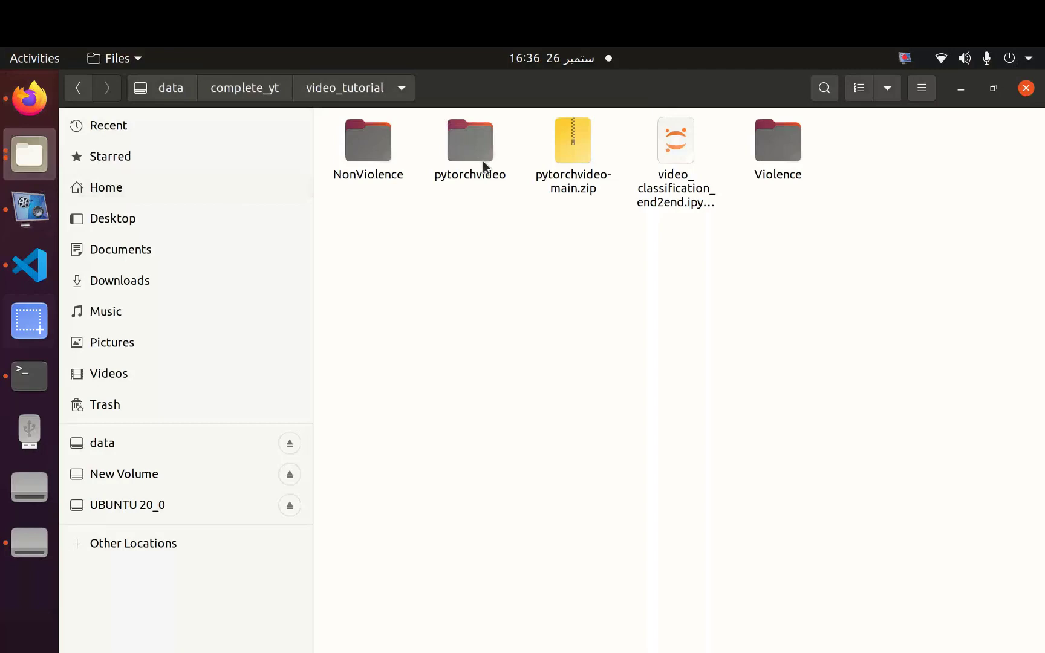
double_click(469, 141)
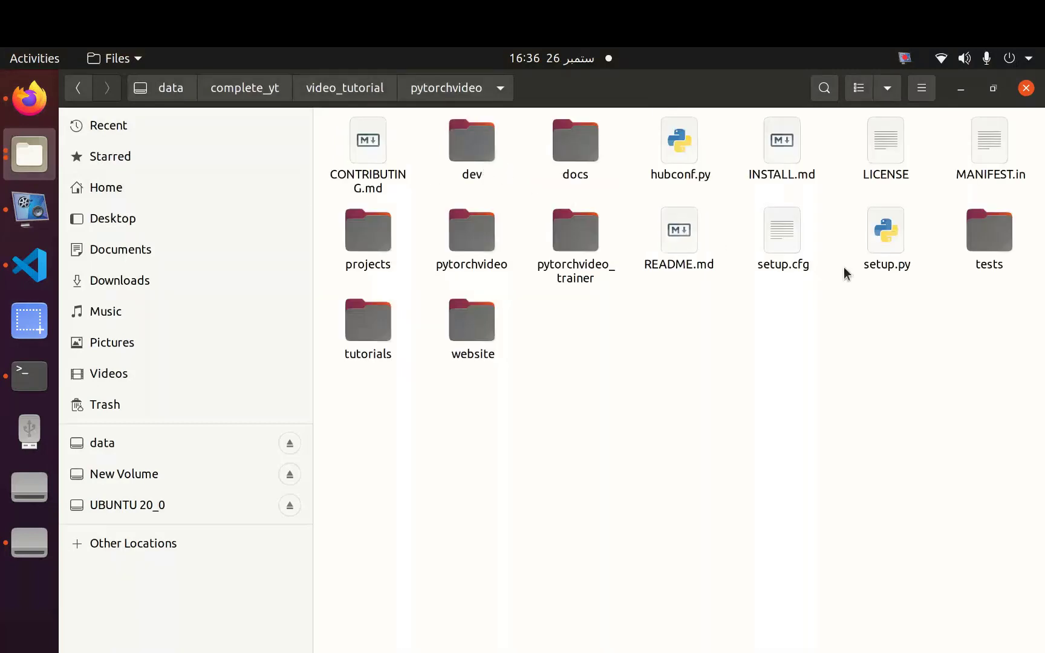
mouse_move(898, 280)
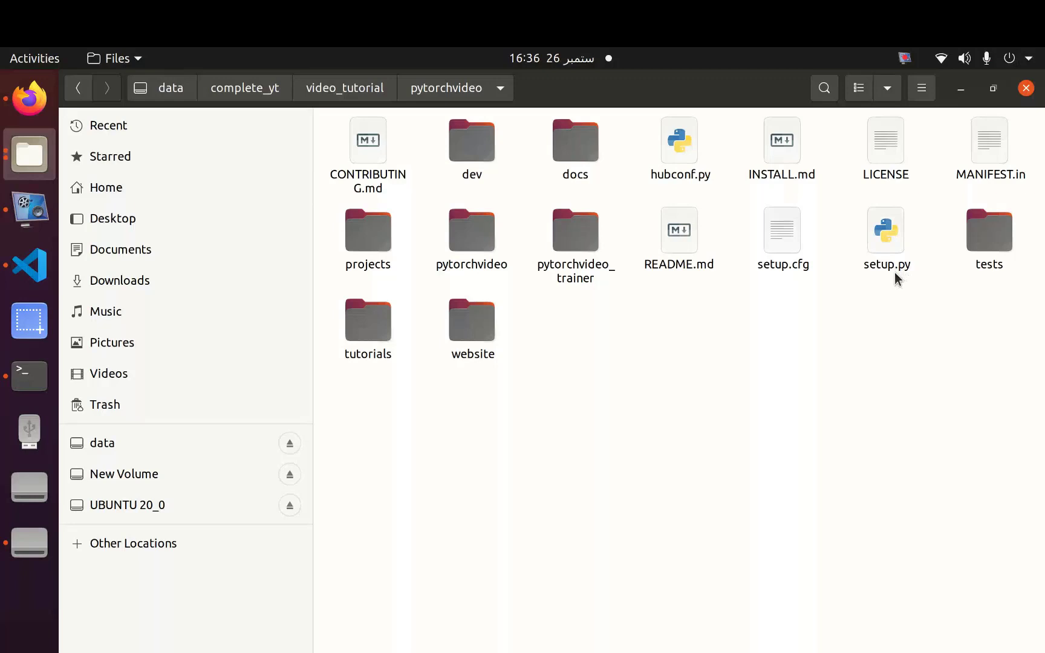
mouse_move(894, 279)
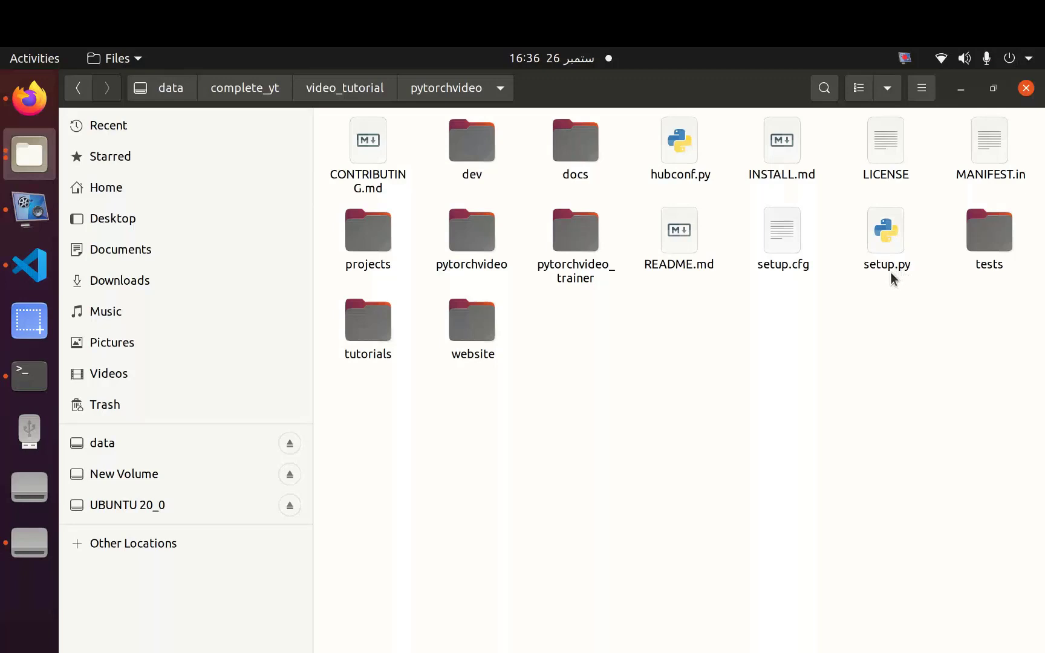
mouse_move(100, 156)
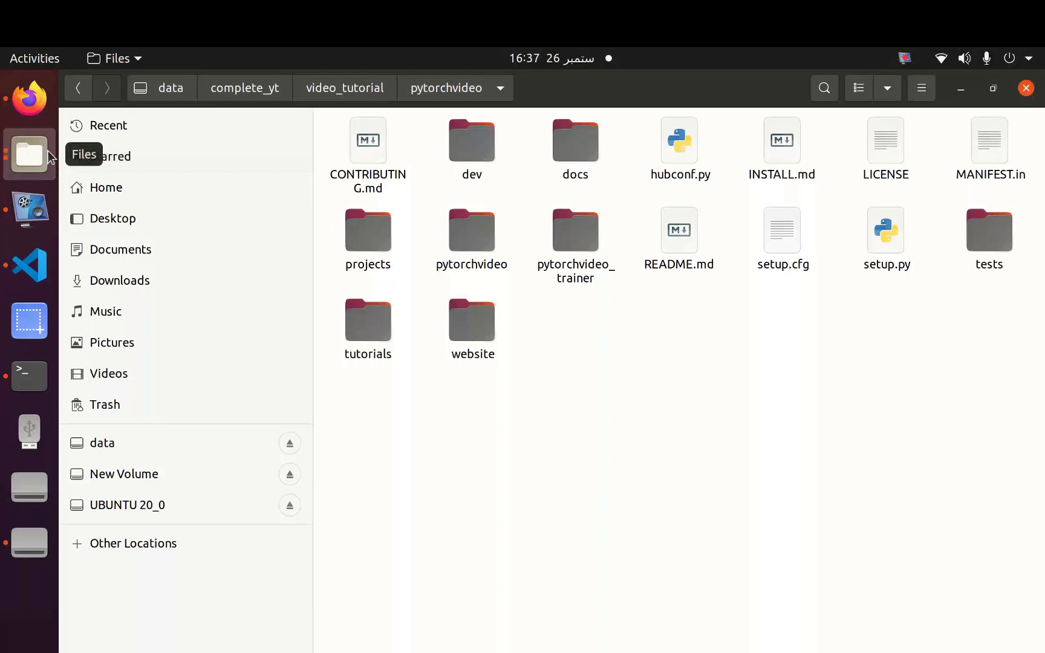
mouse_move(29, 98)
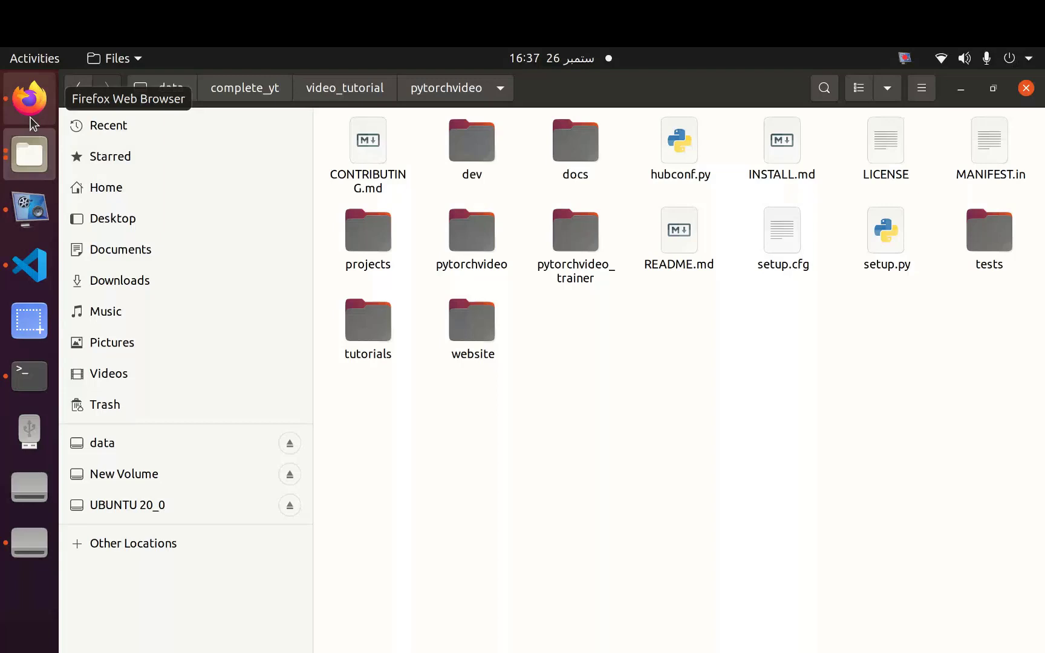
click(29, 99)
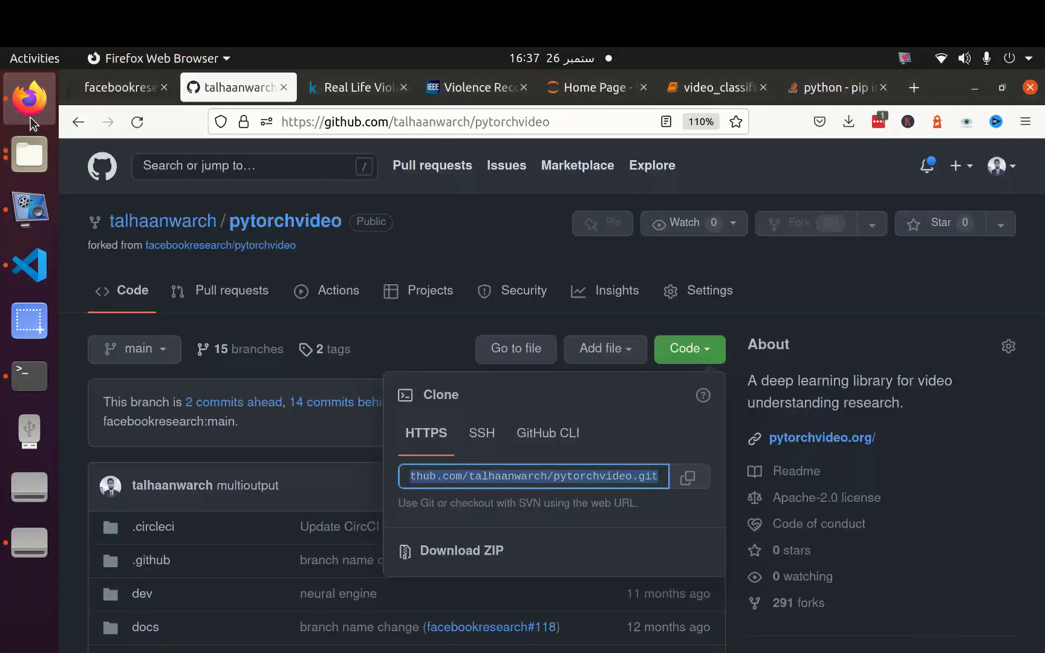
click(717, 88)
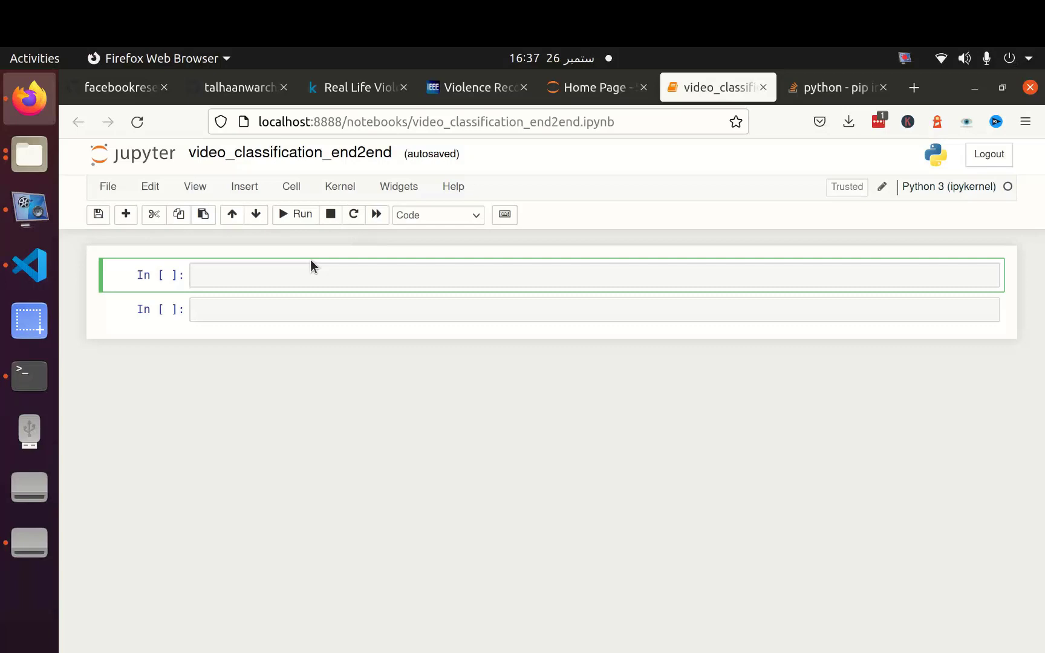
Step: Write sys.path.append('pytorchvideo/') and the import of LabeledVideoDataset from pytorchvideo.data
text(import)
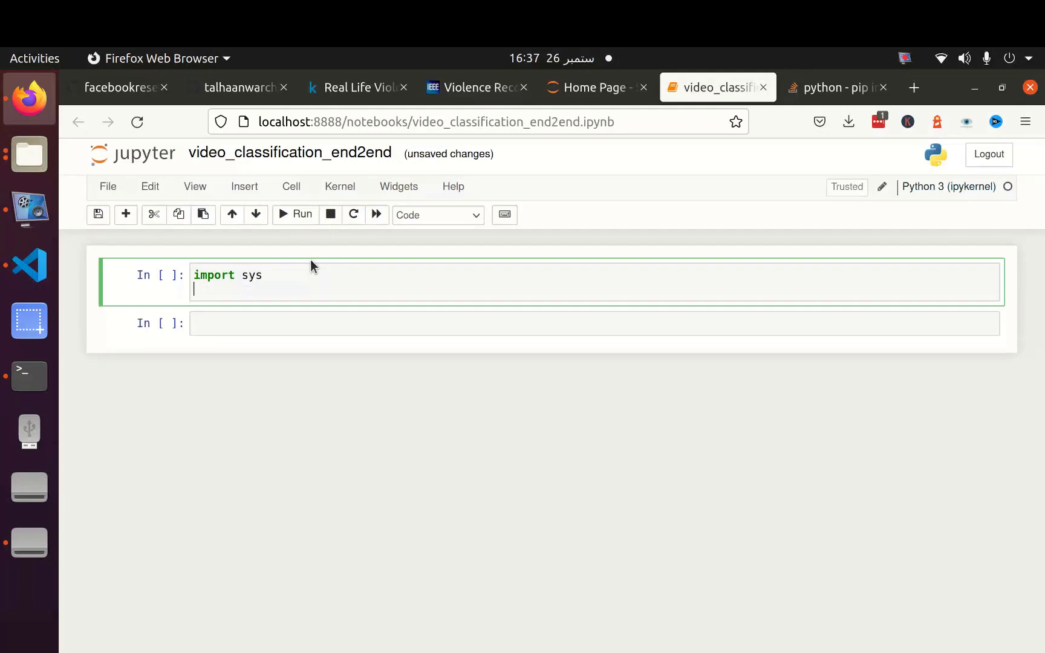
text(sys)
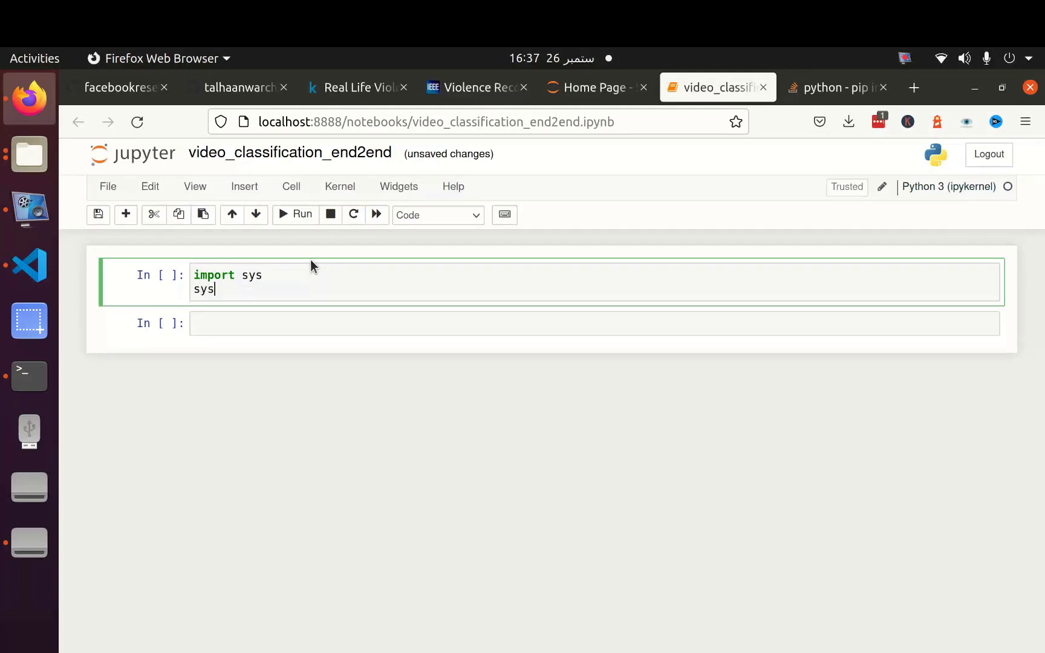
text(.path.ap)
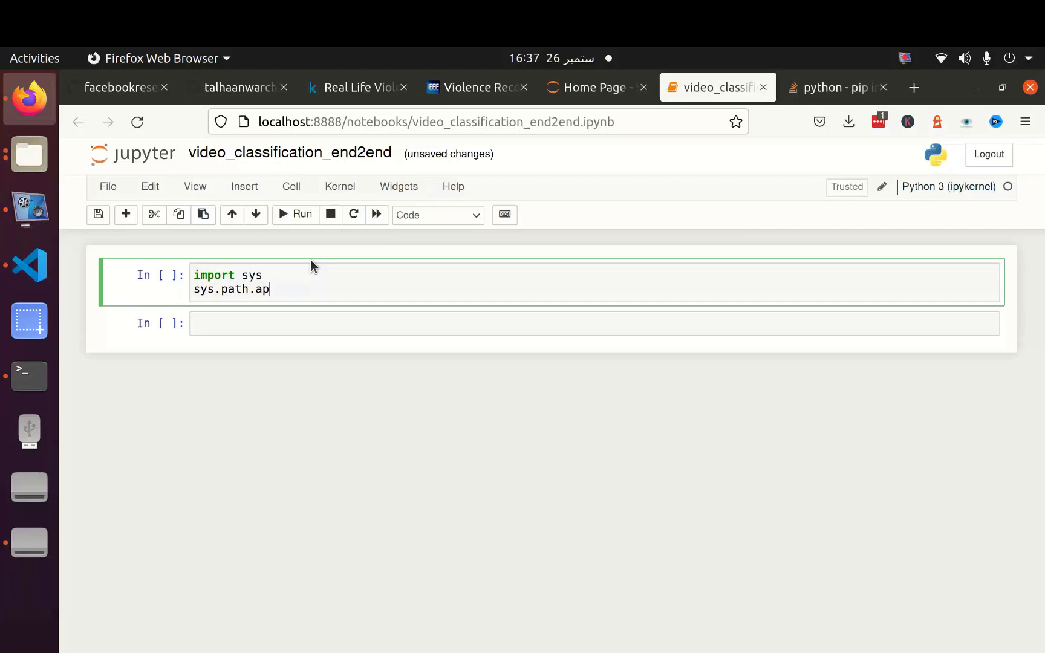
text(pend)')
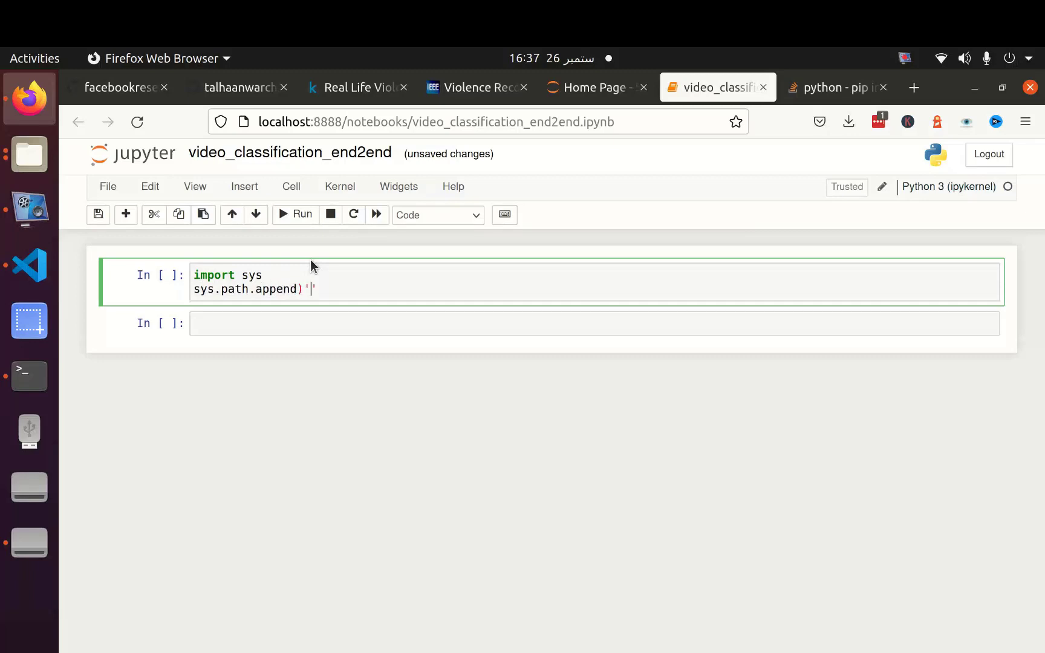
text(pytorchvideo/)
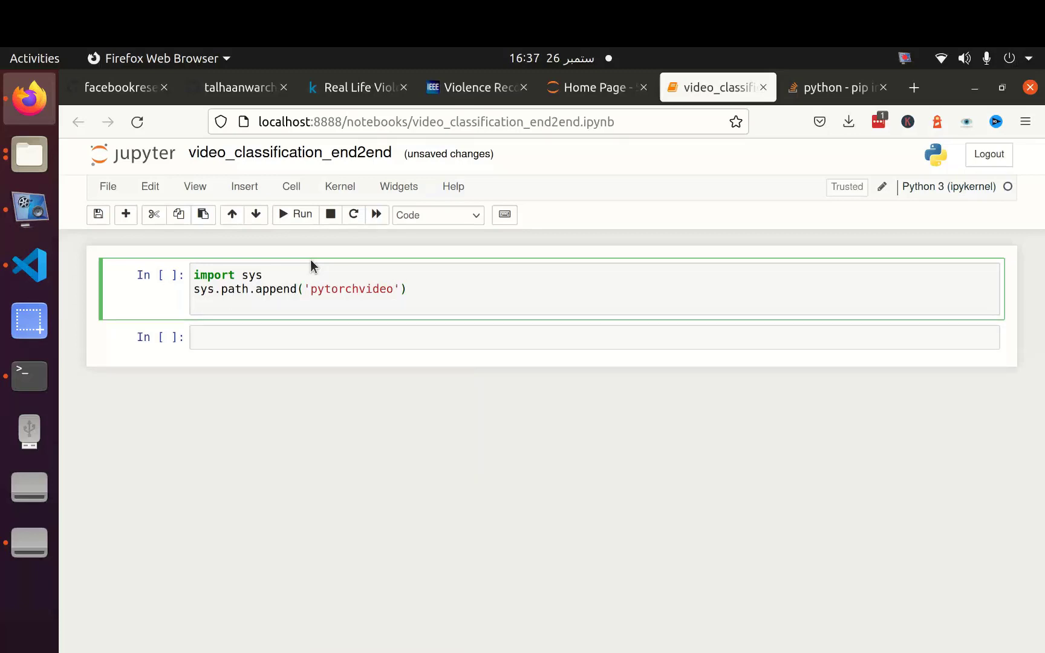
text(from p)
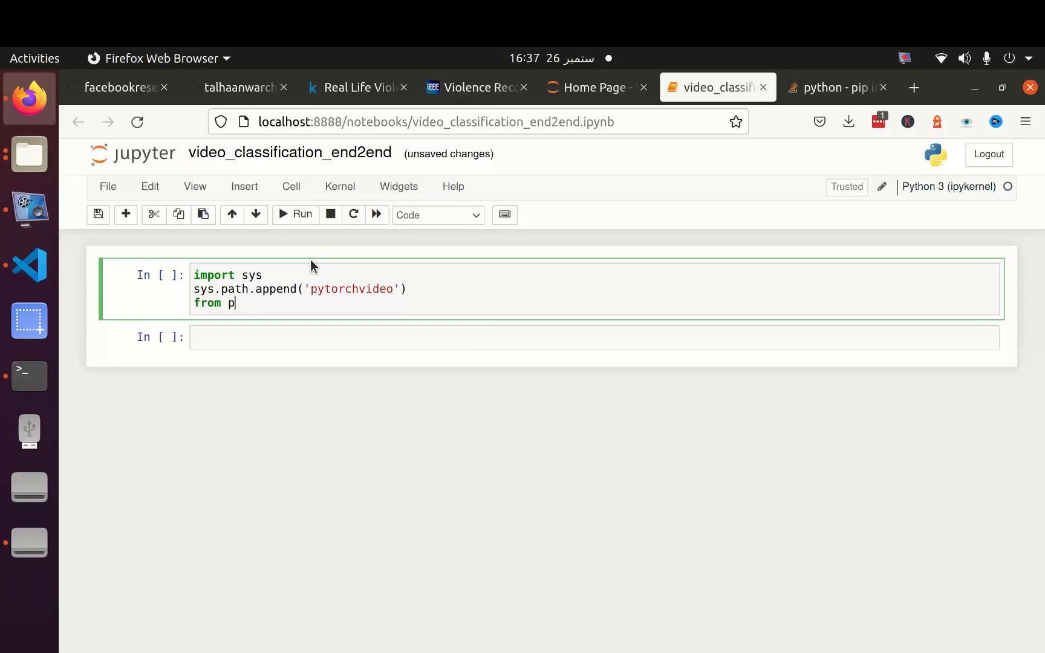
text(ytorch)
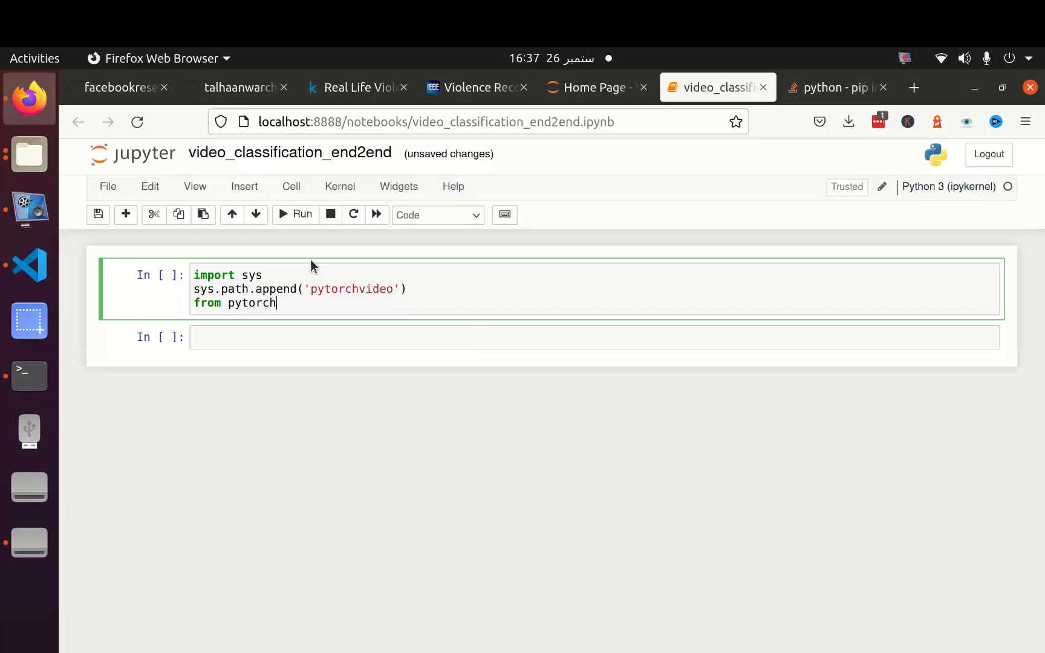
text(.data impo)
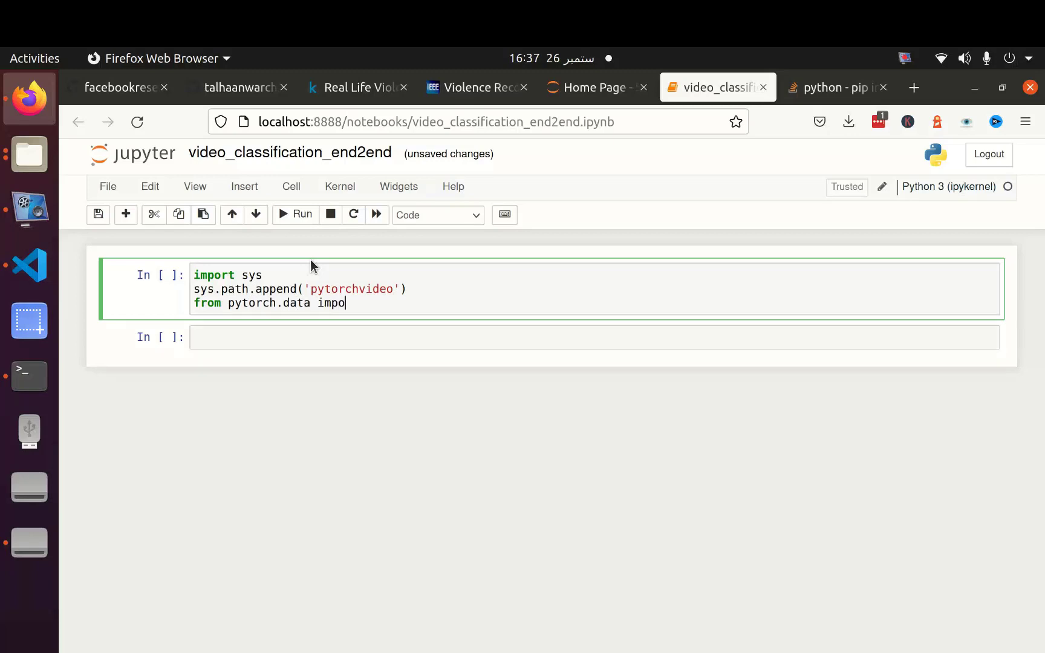
text(rt Ls)
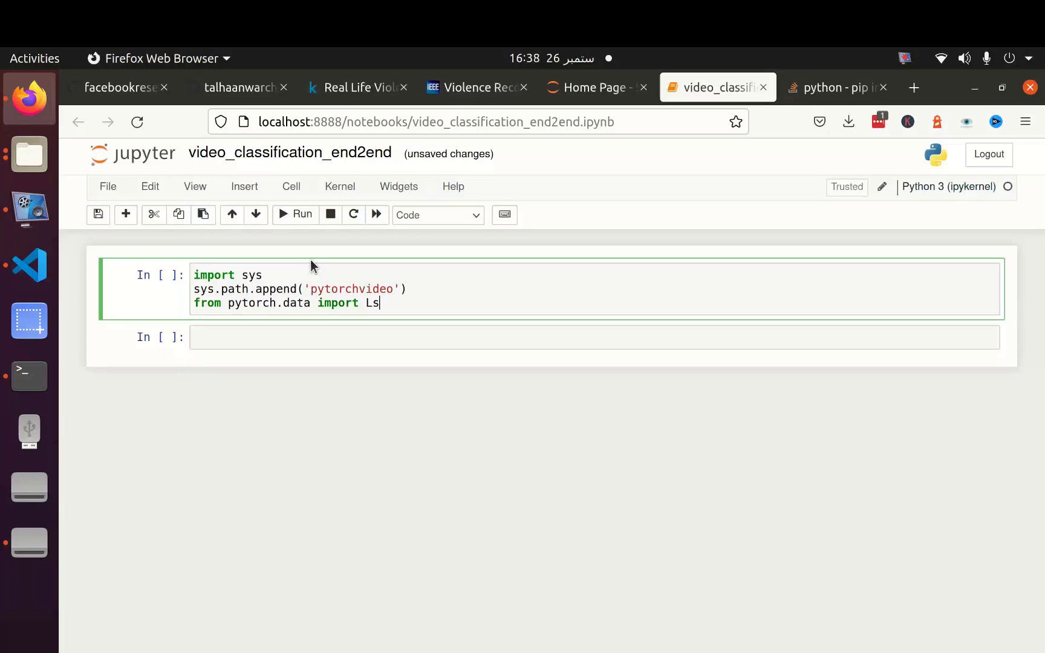
text(abel)
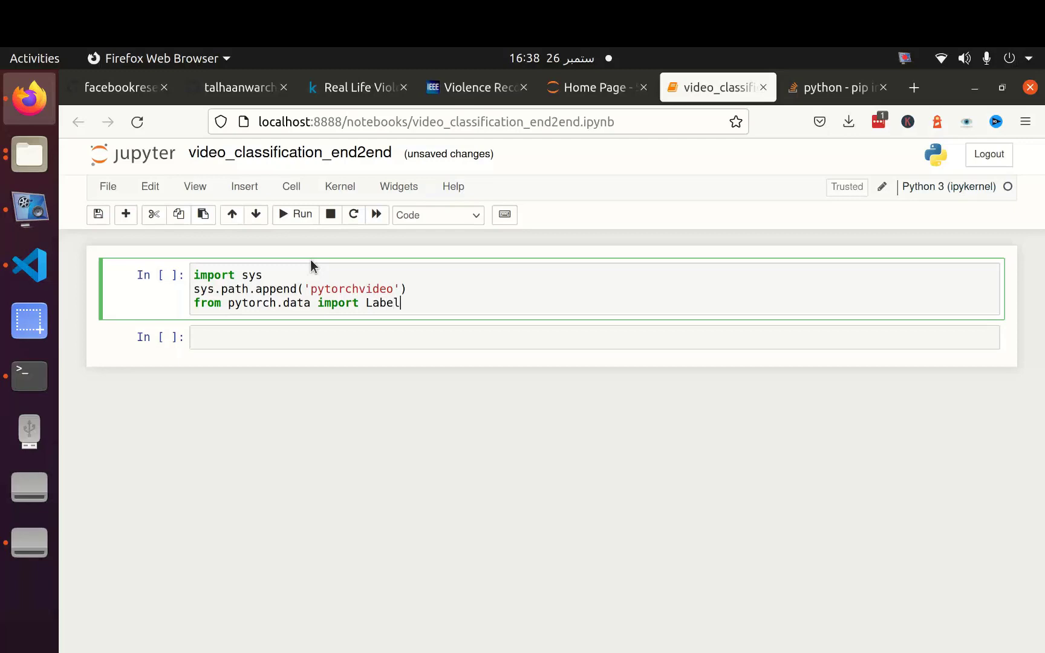
text(edVideo)
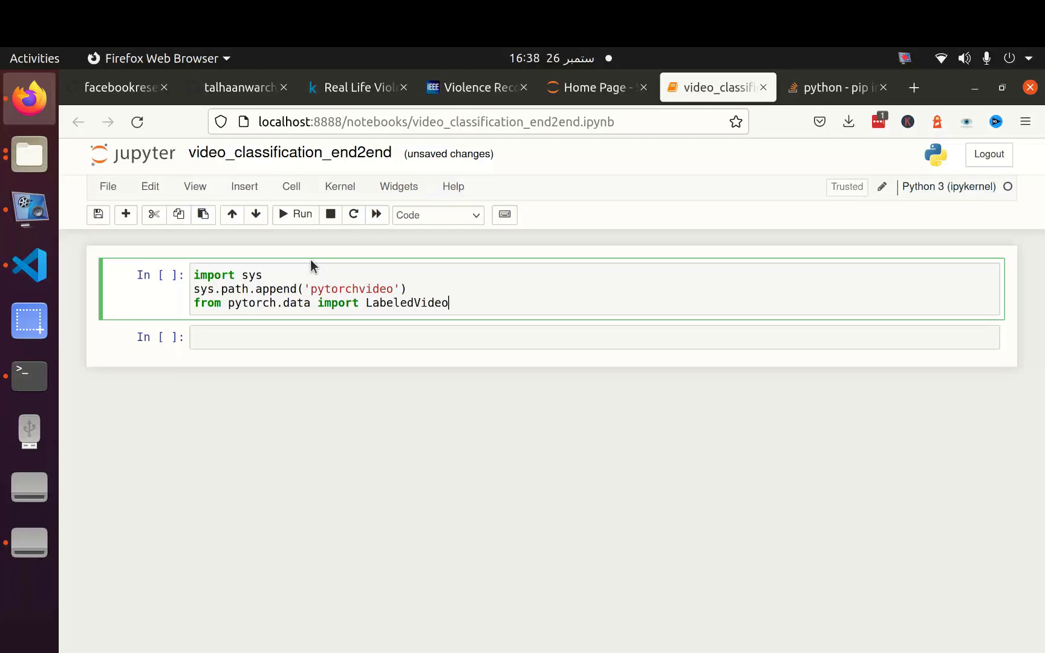
text(Dataset)
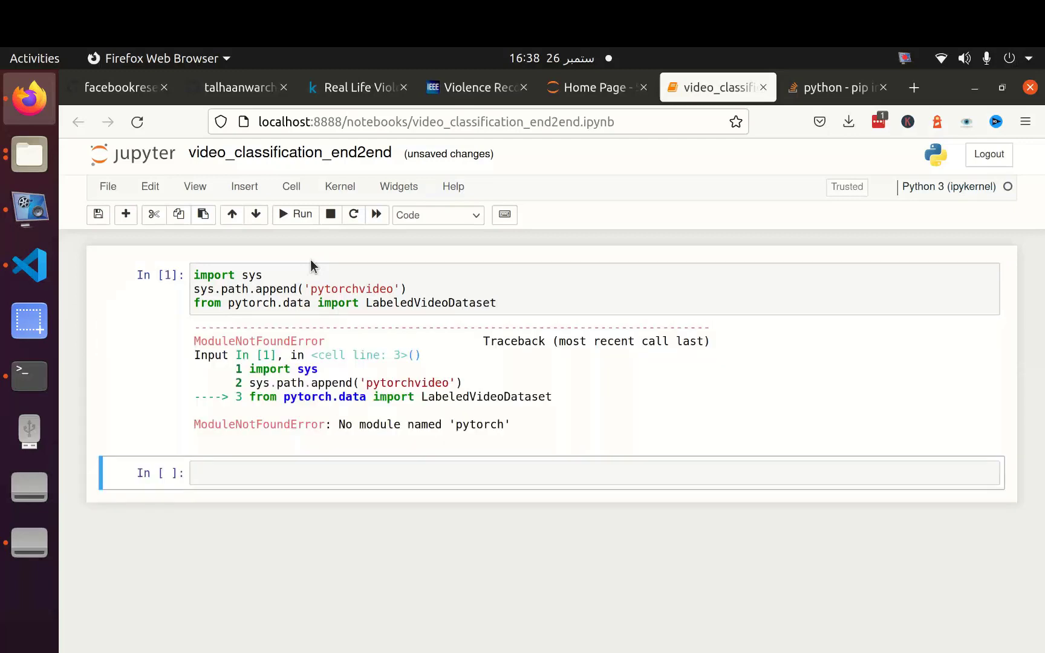
Step: Fix the module name, toggle the path-append line, and restart the kernel so the import cell runs cleanly
click(277, 303)
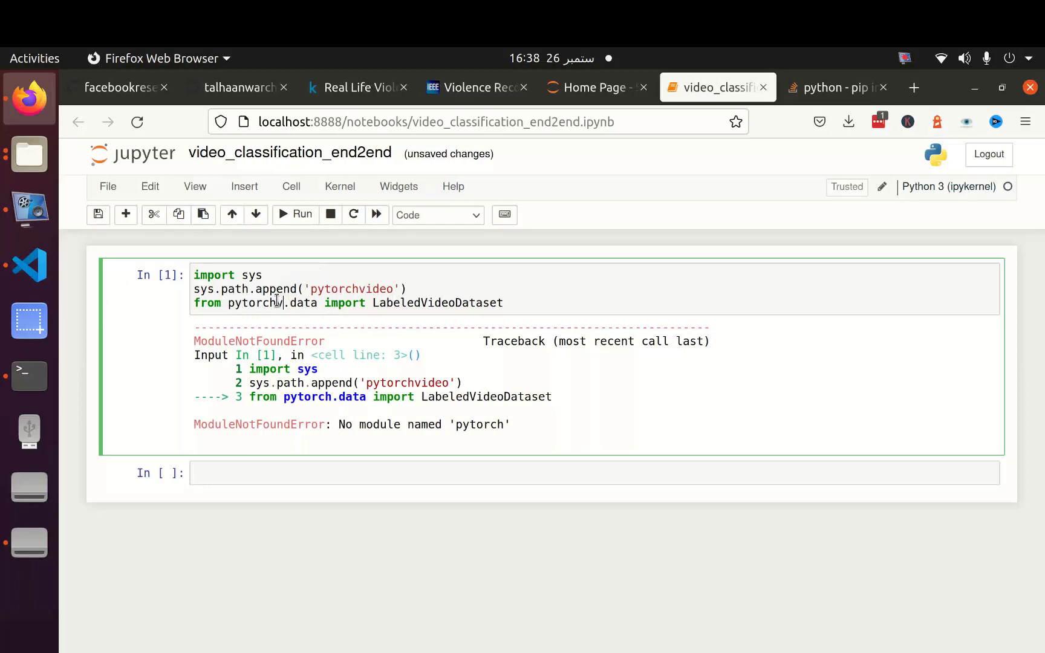
click(295, 214)
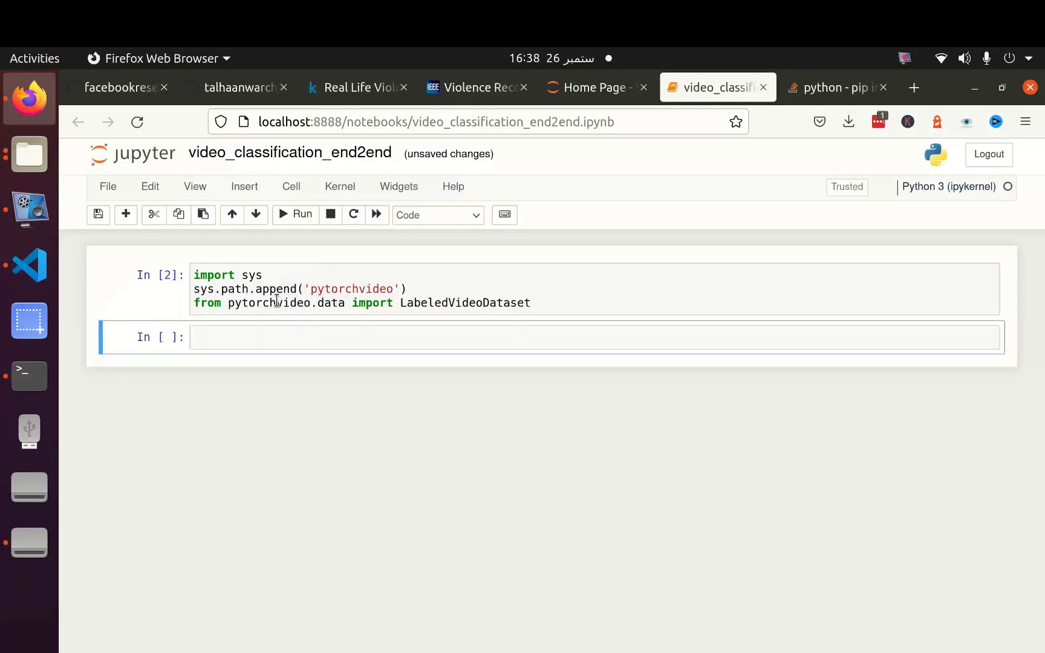
mouse_move(530, 303)
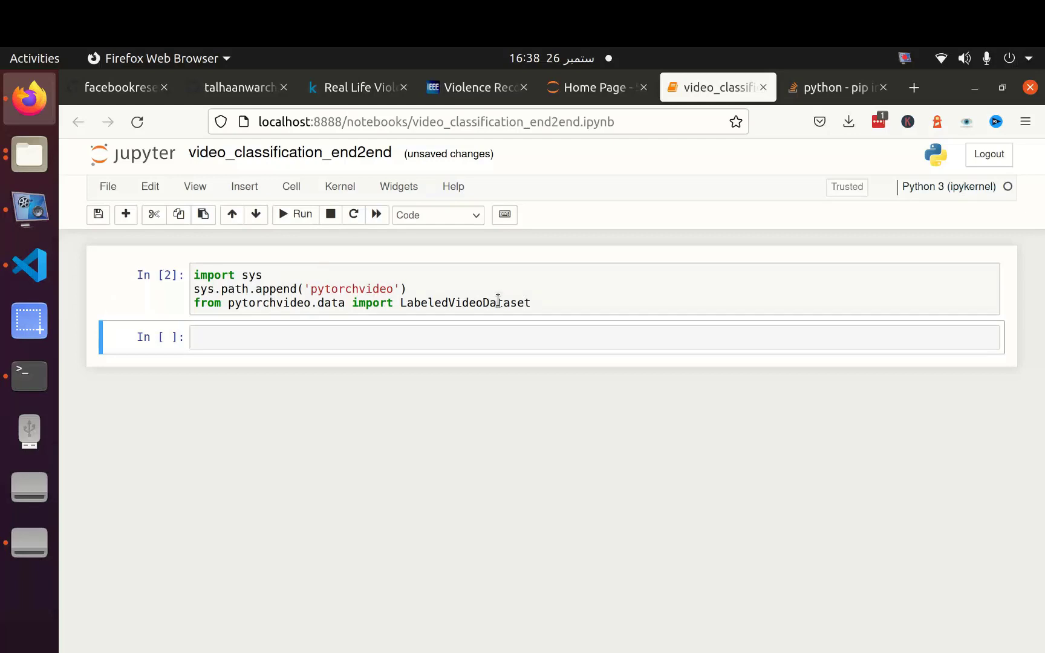
click(340, 186)
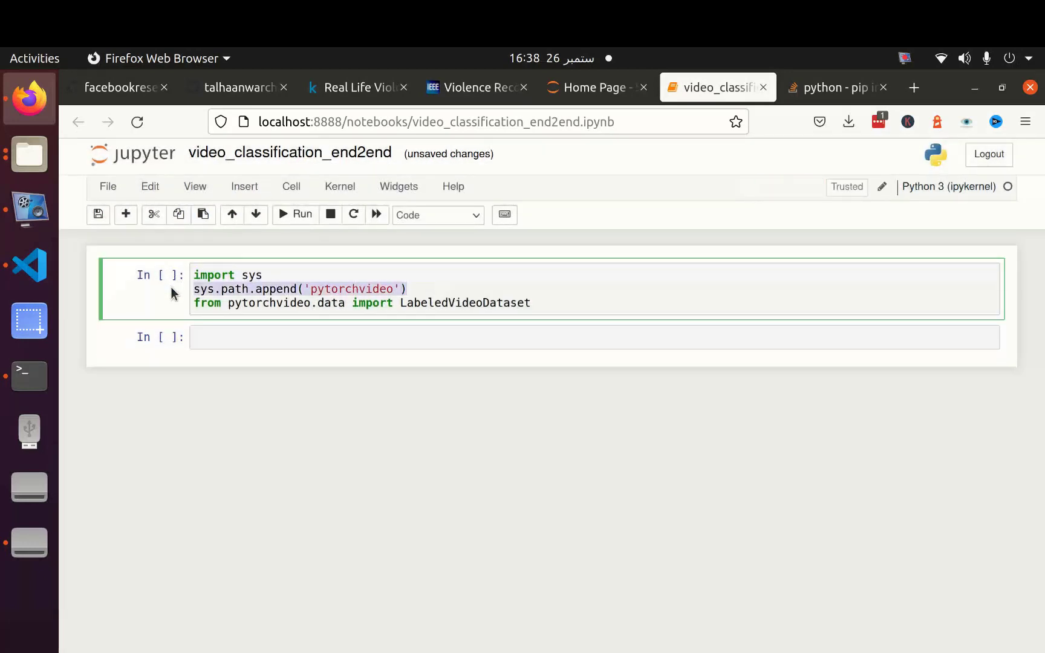
key(ctrl+/)
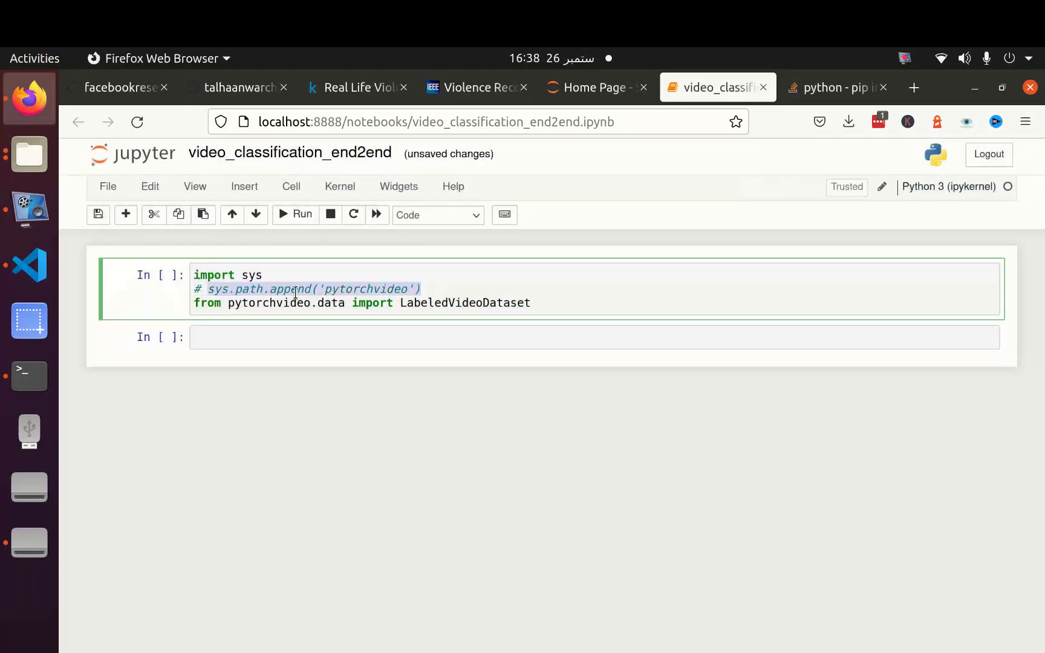
click(293, 214)
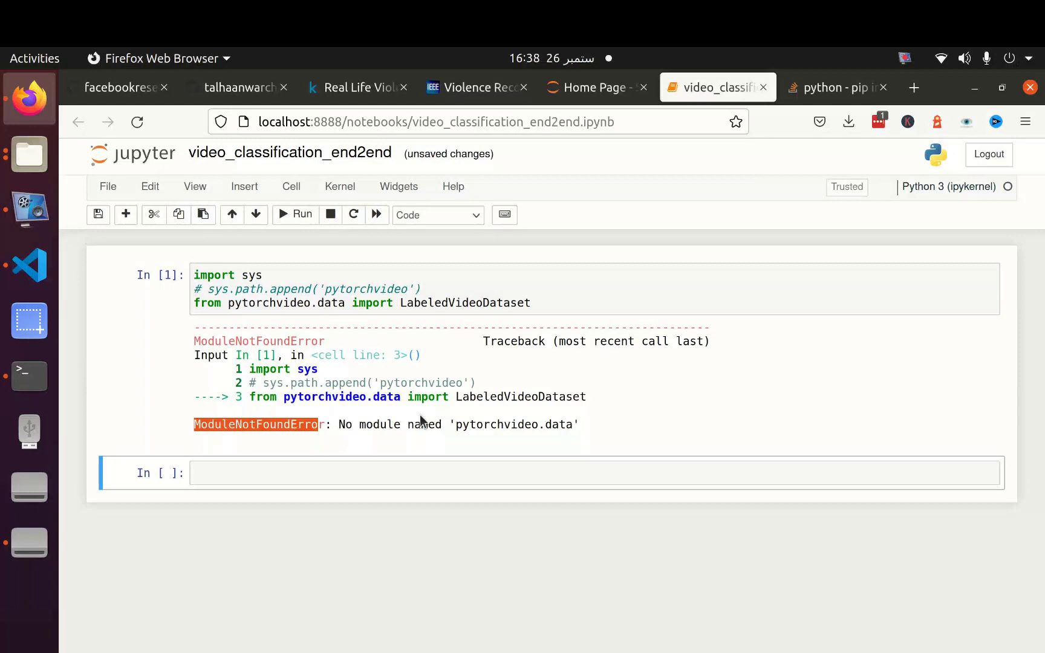
click(467, 440)
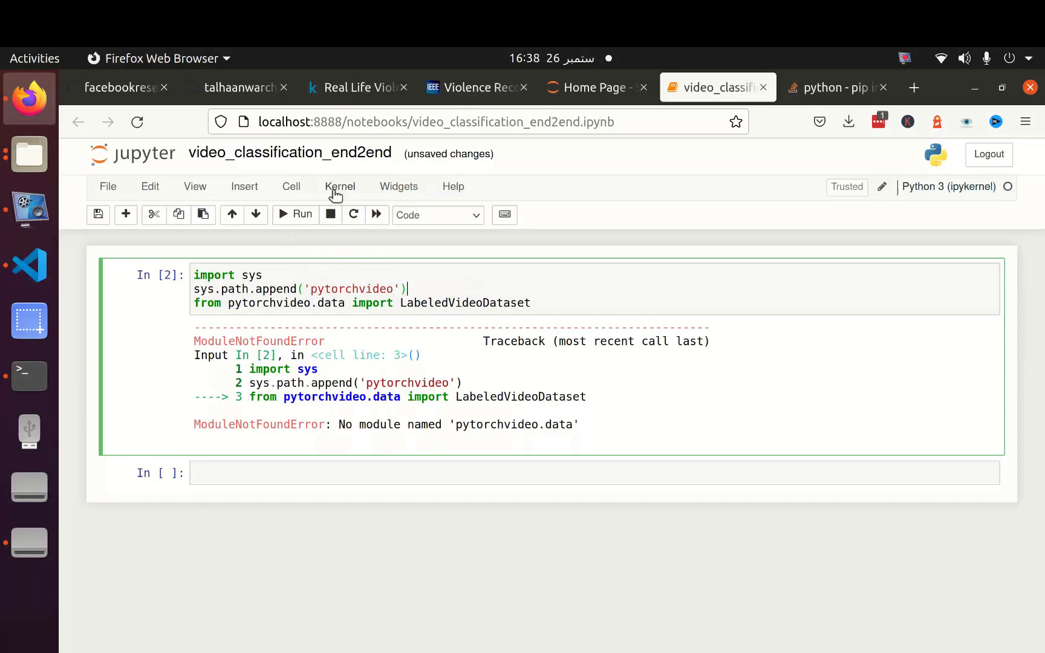
click(339, 186)
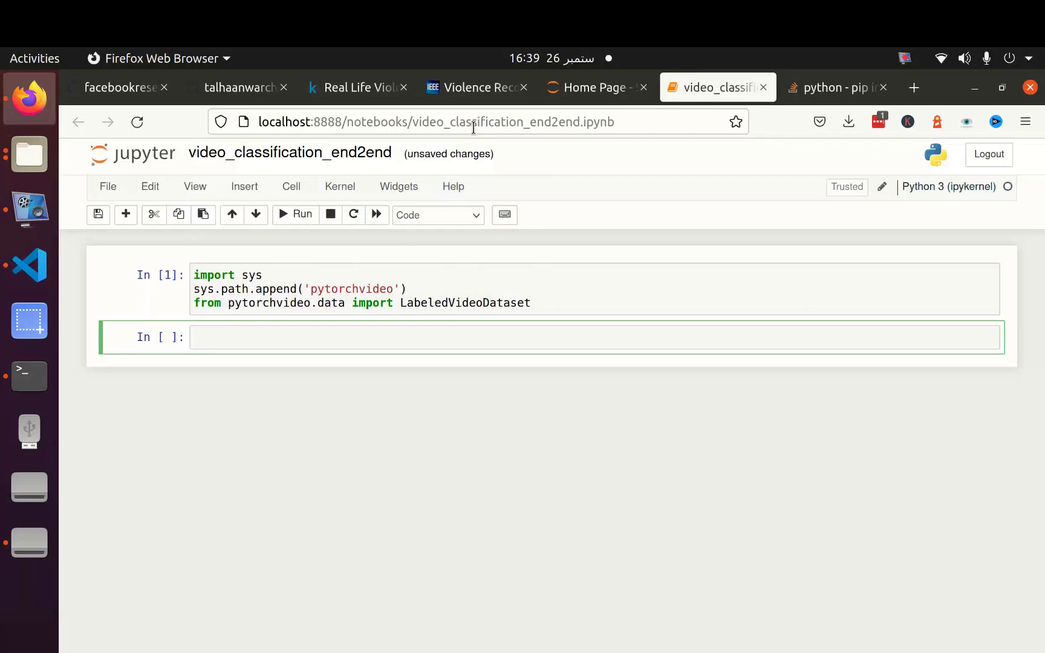
Step: Write imports of glob, pandas, numpy as np and matplotlib's pyplot as plt and run the cell
text(imp)
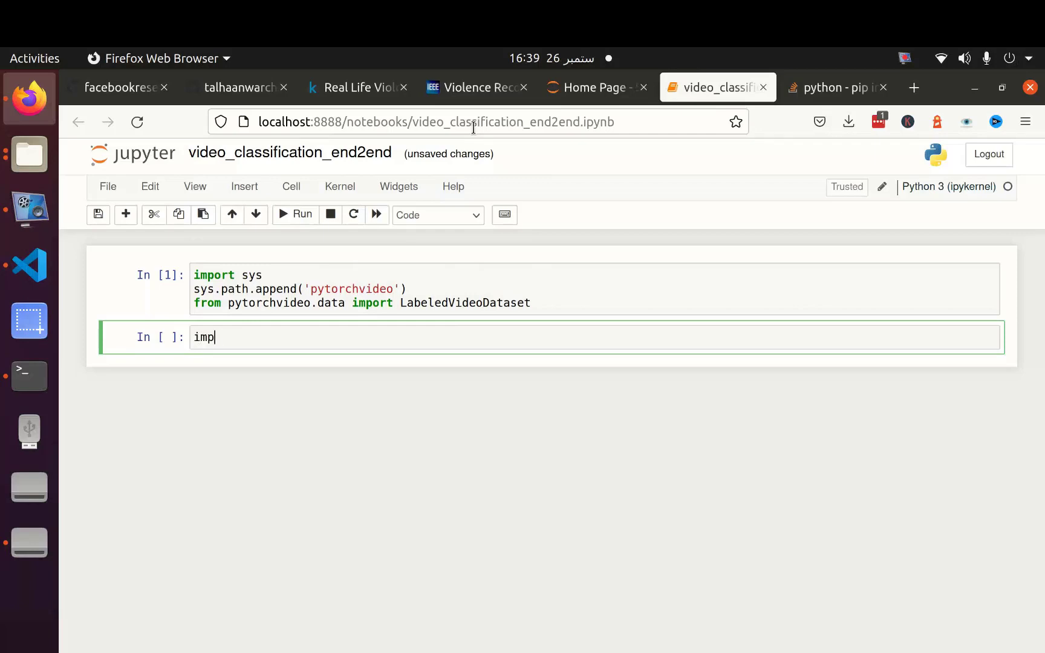
text(from glob)
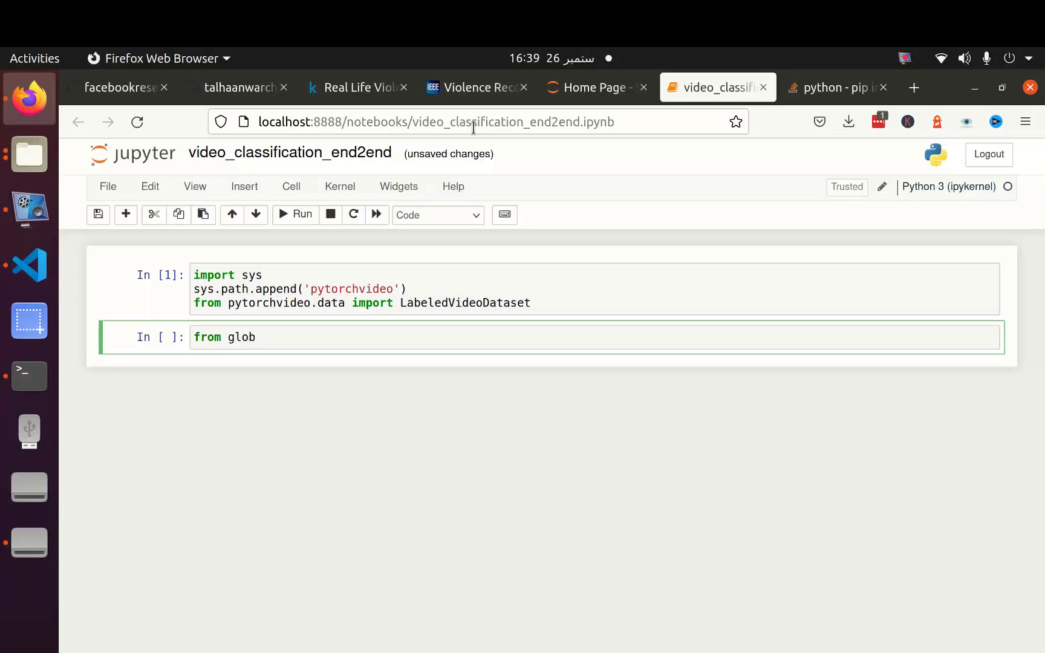
text(import)
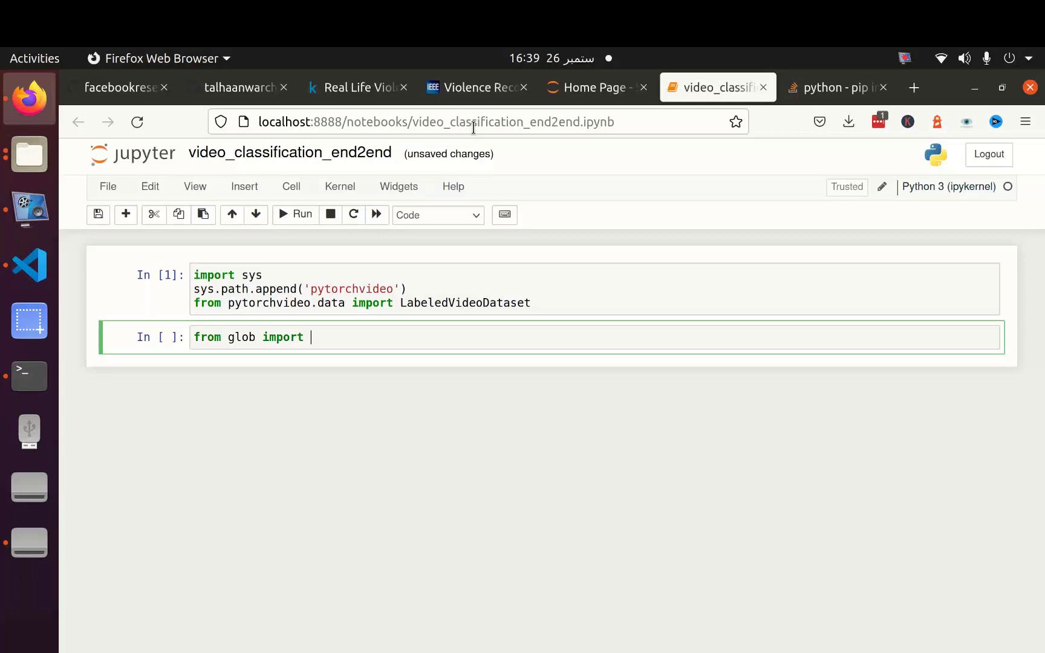
text(glob)
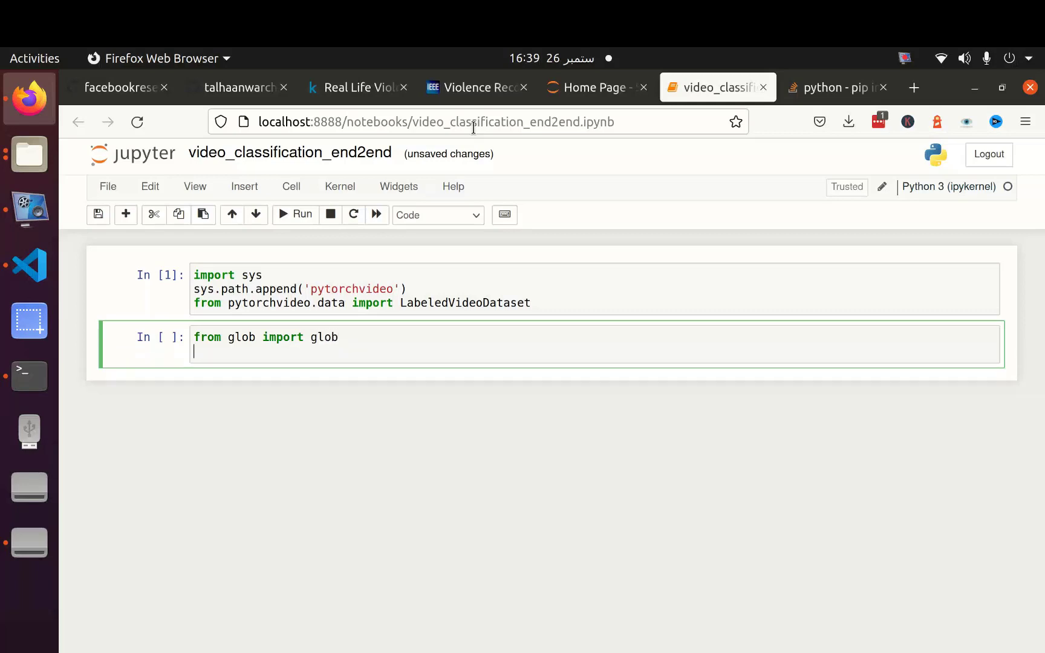
text(import)
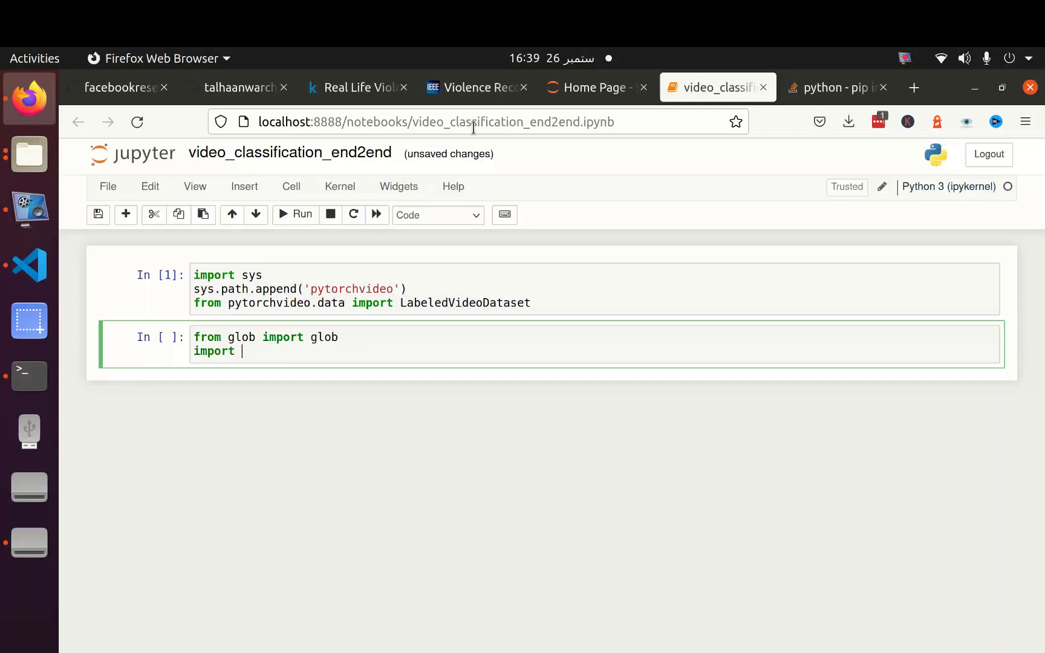
text(pandas as)
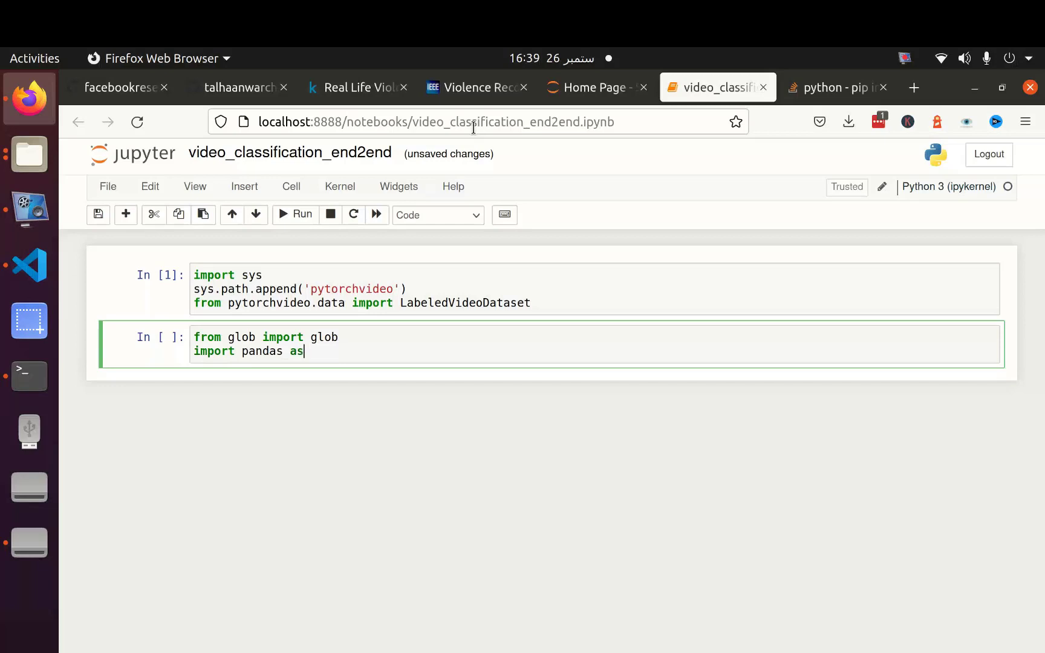
text(np)
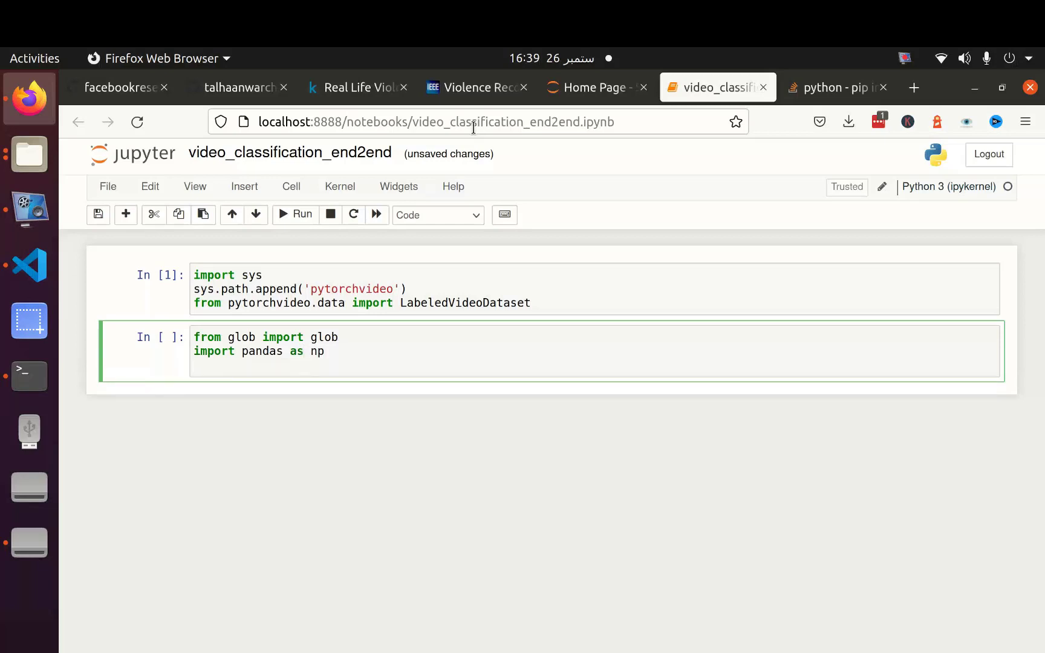
text(import nym)
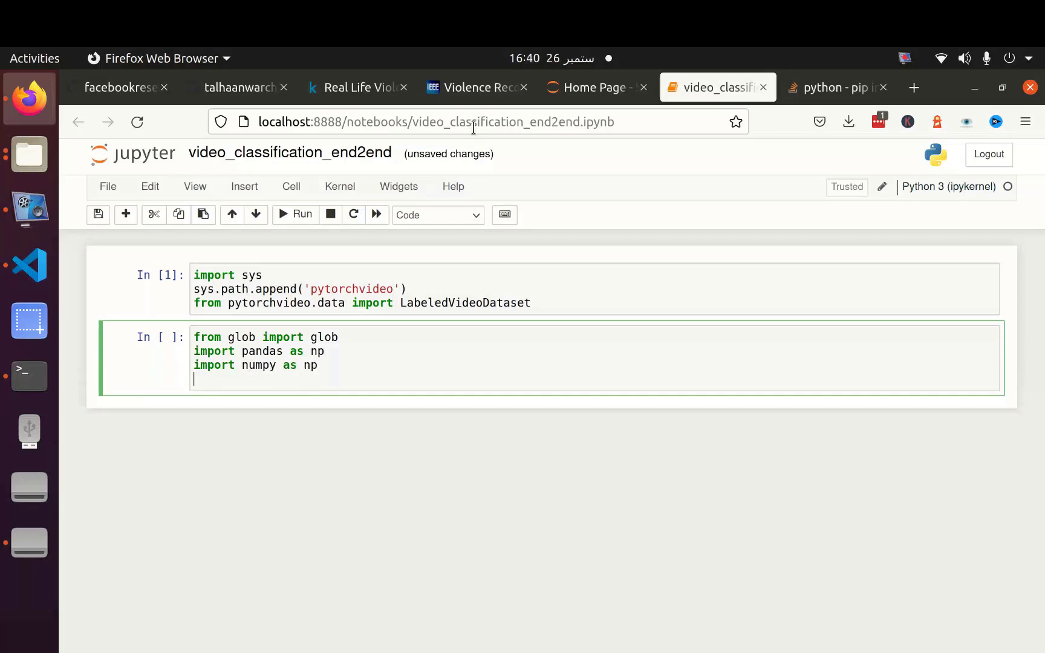
text(from m)
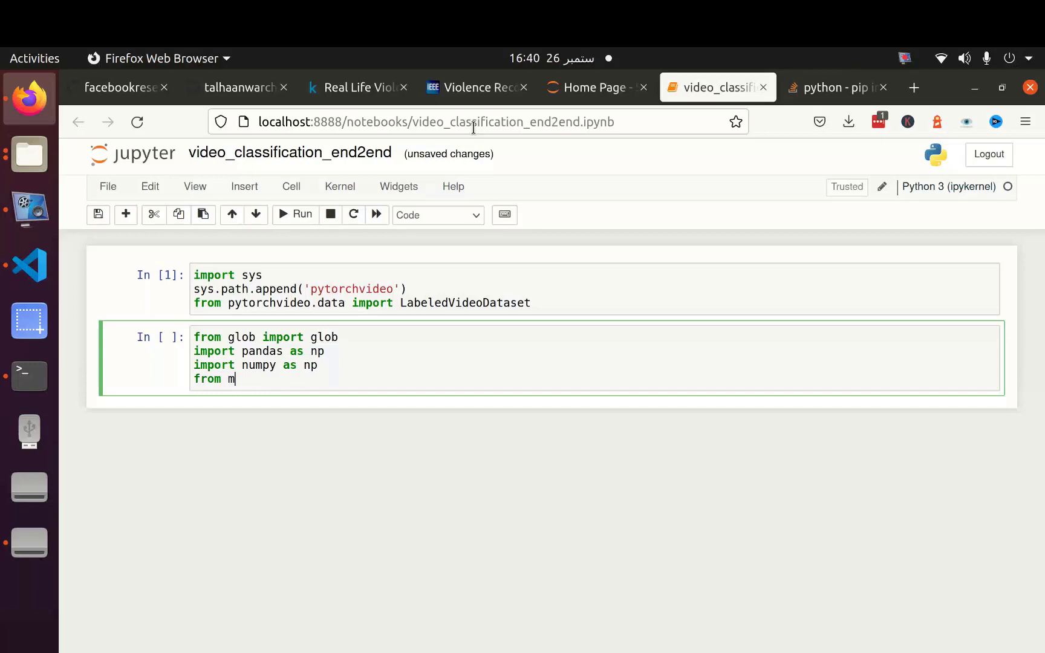
text(atplotlu)
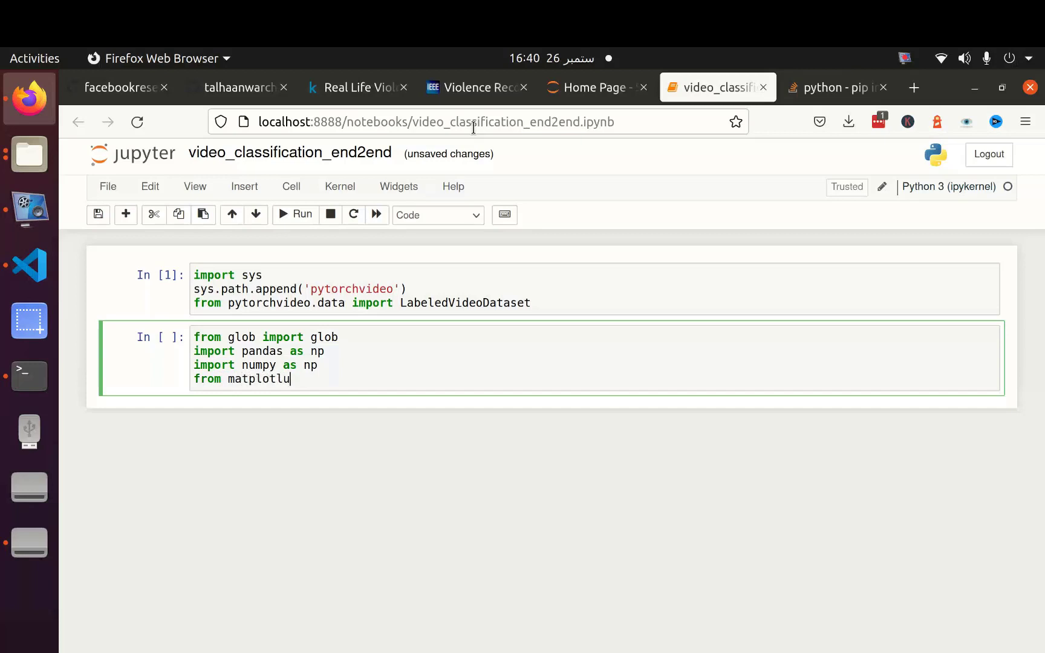
text(b)
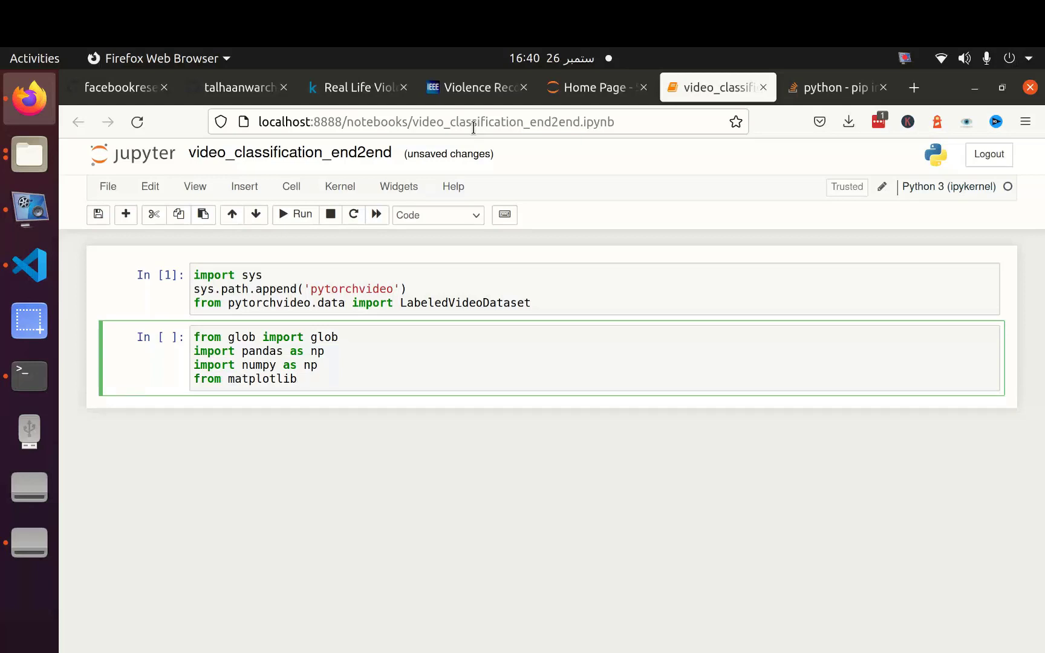
text(import pyplot as plt)
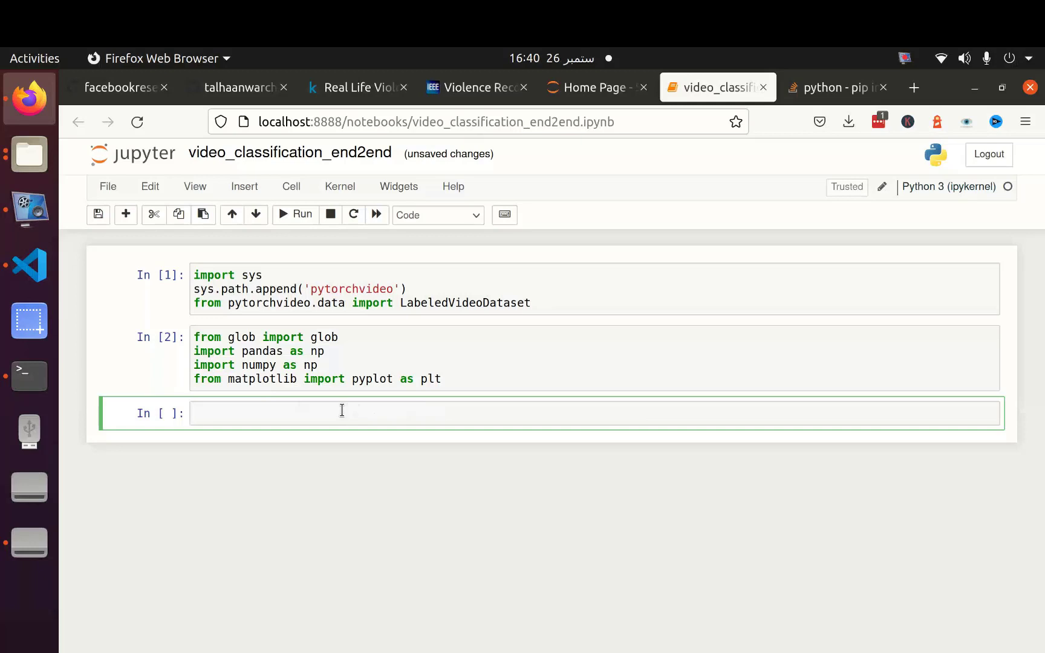
Step: Glob the NonViolence/* and Violence/*.mp4 paths into the non and vio lists
text(non)
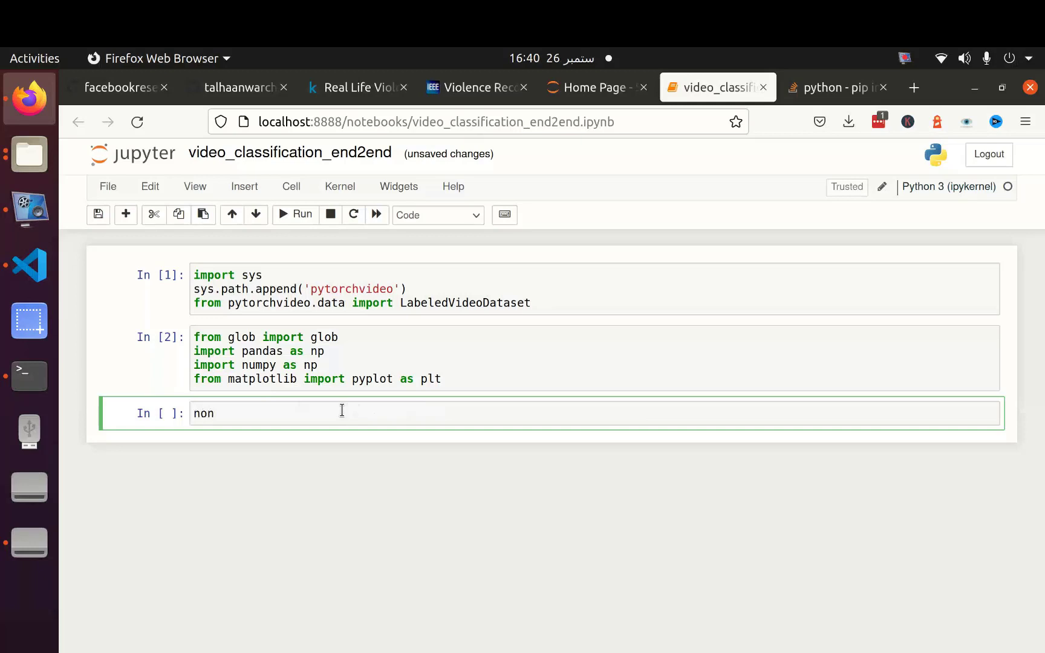
text(=)
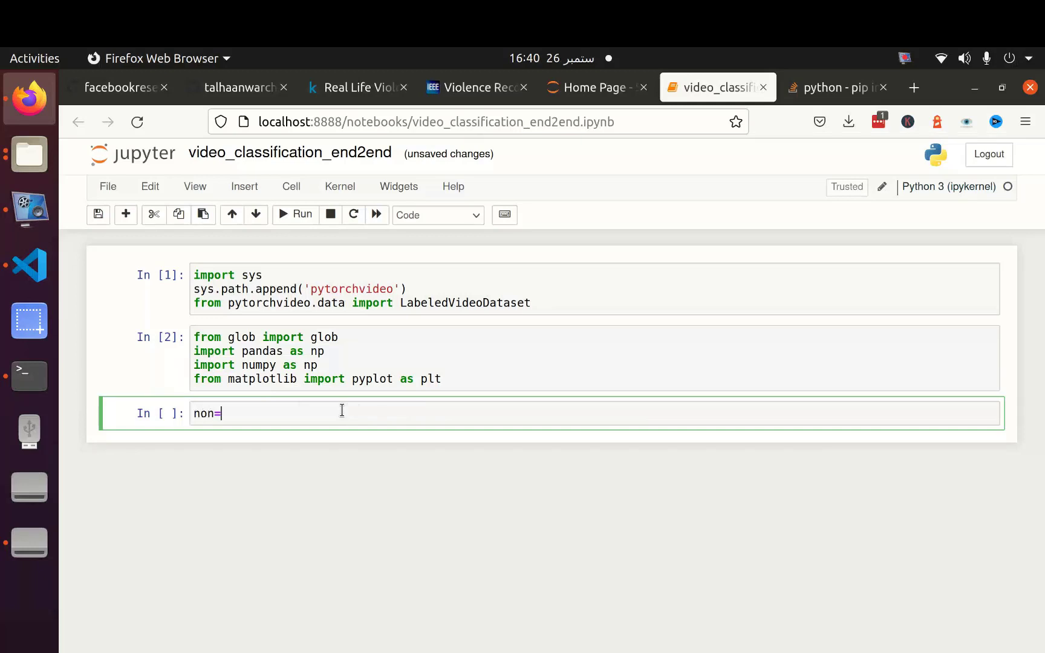
text(glob(''))
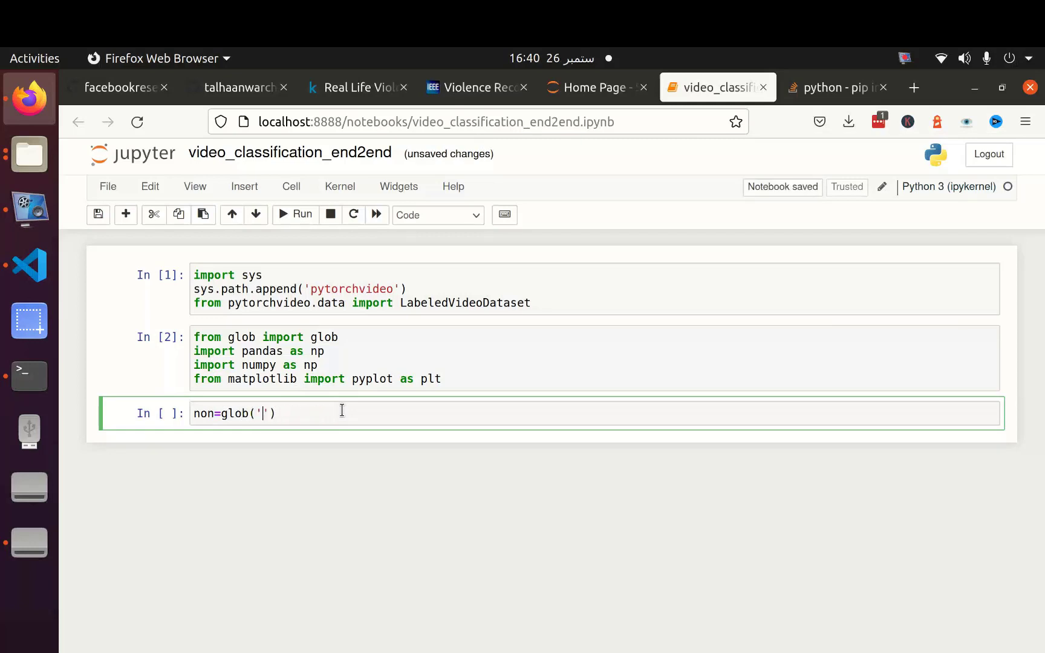
text(NonViolence.)
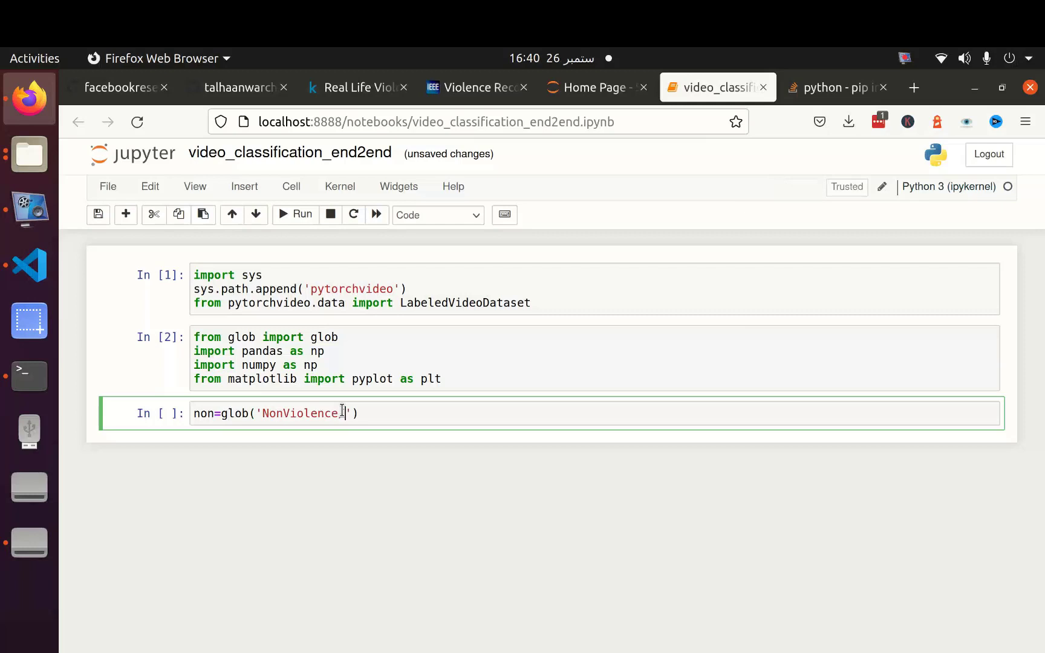
text(/)
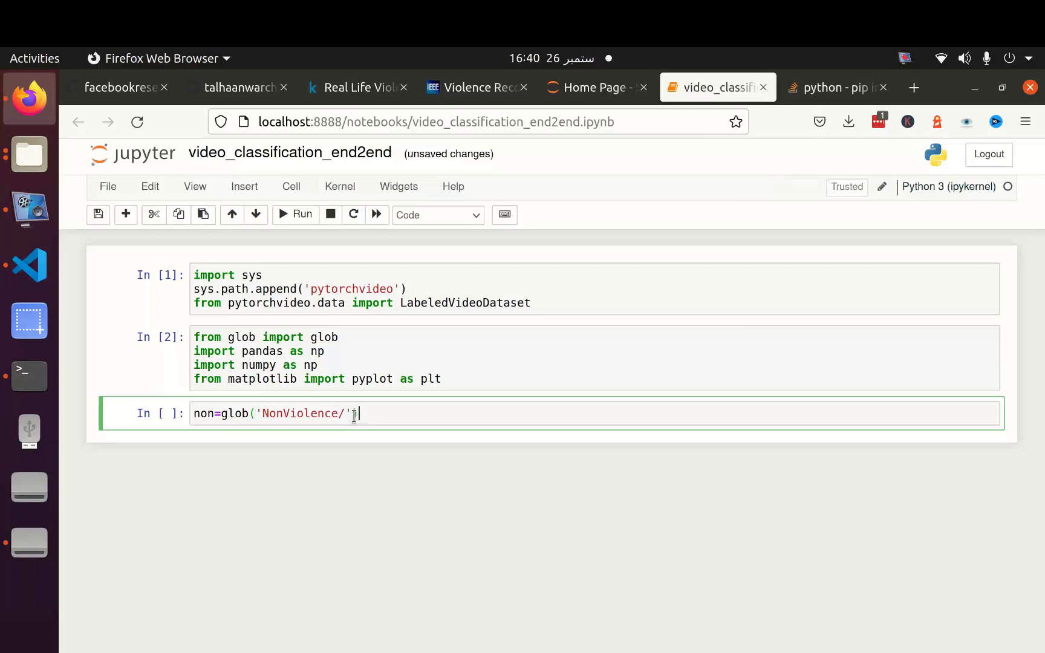
text())
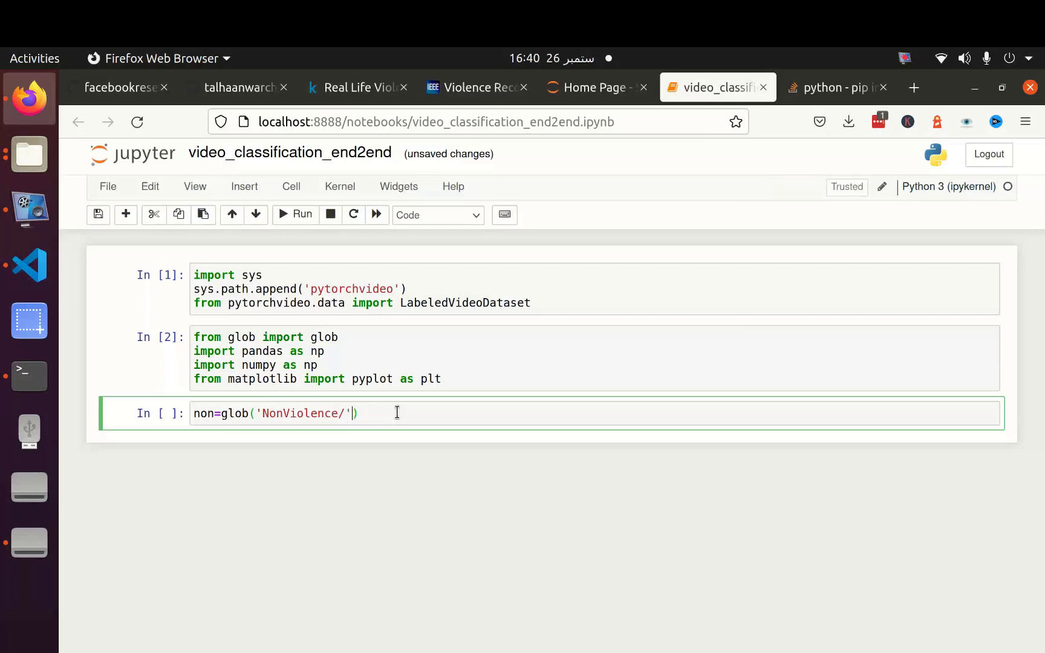
text(*)
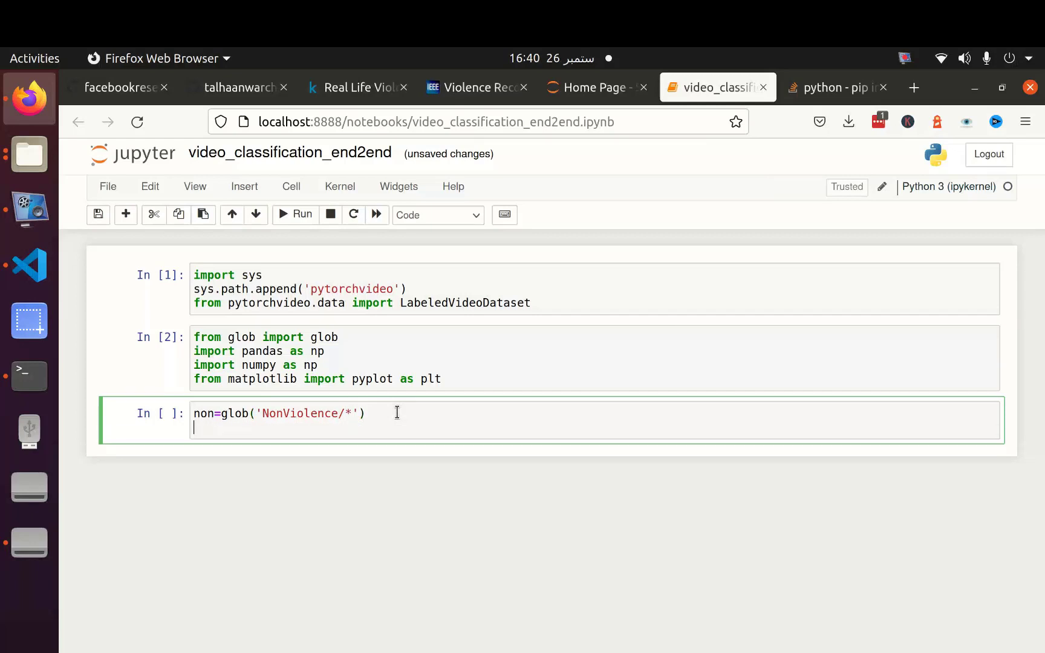
text(vo)
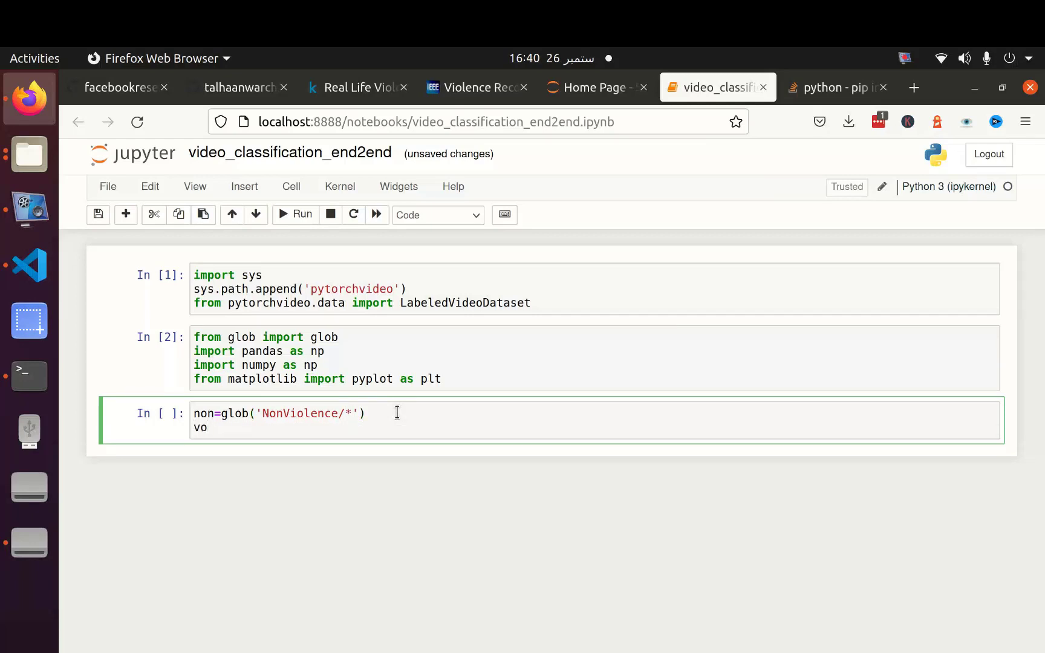
text(io)
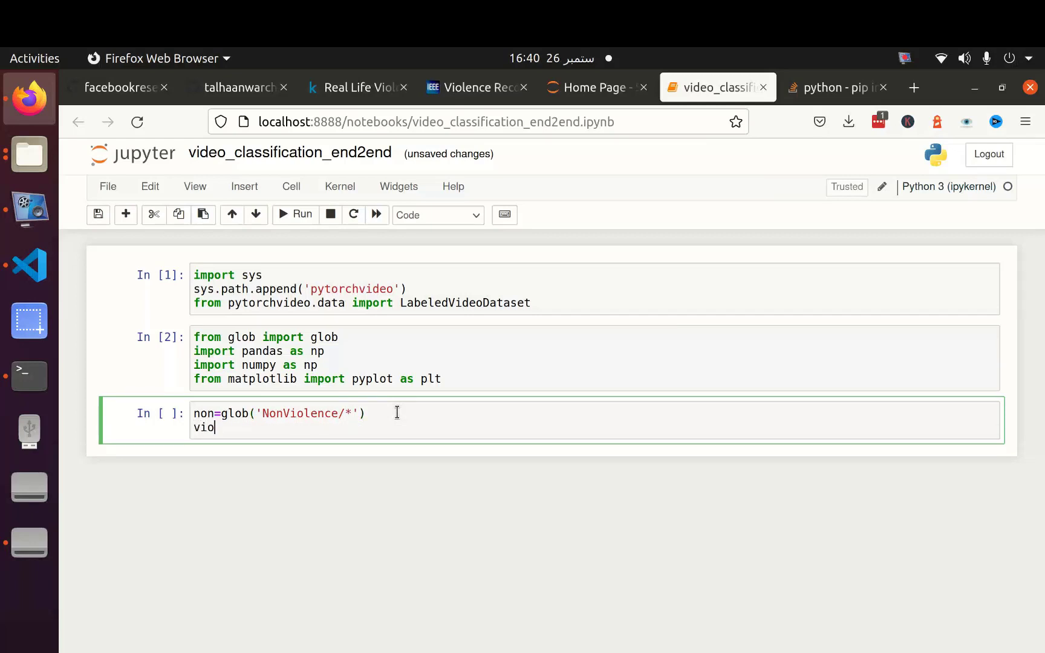
text(=gl)
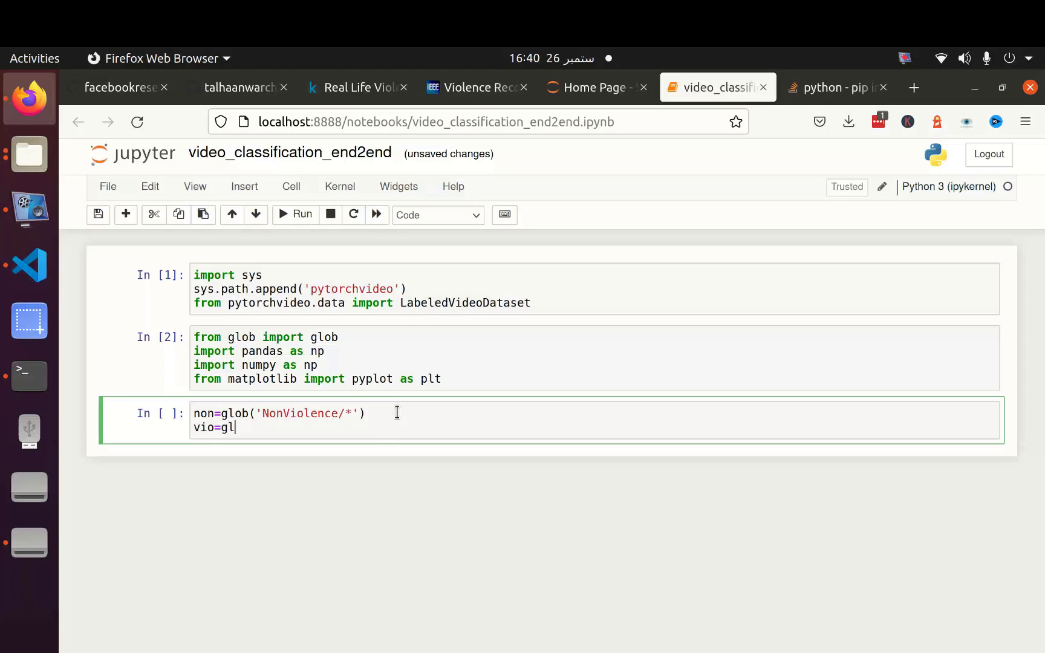
text(ob('V'))
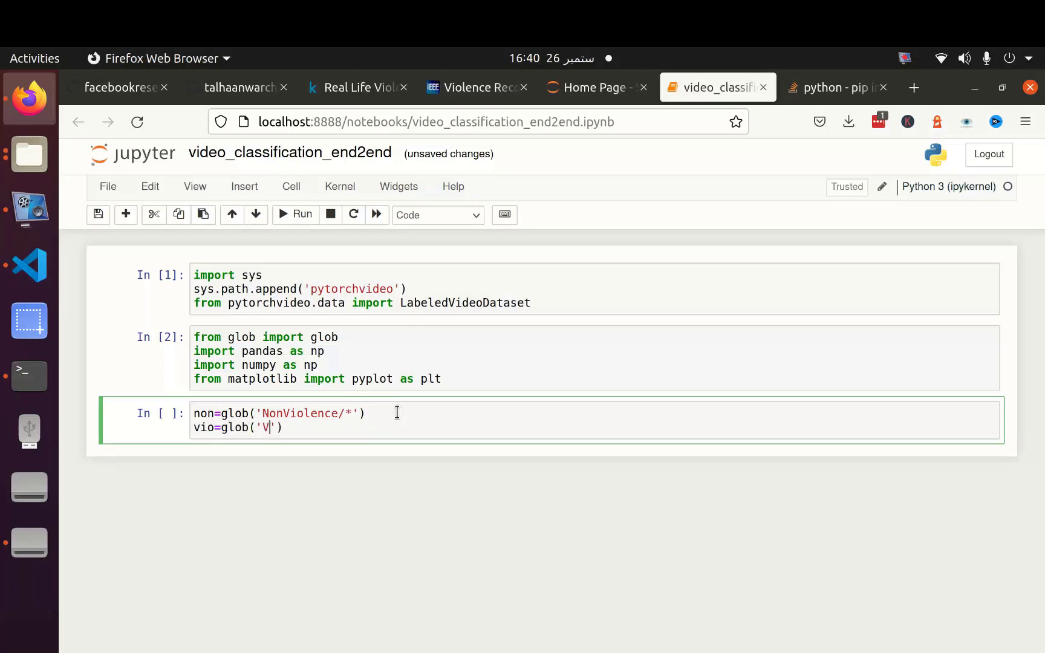
text(iolence/*)
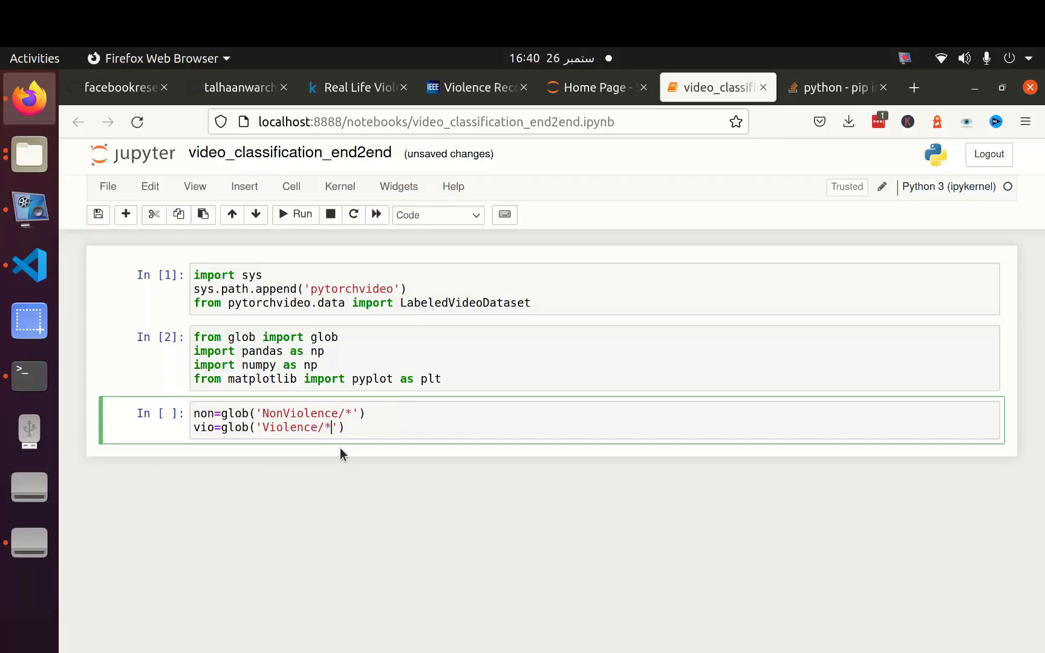
text(.mp4)
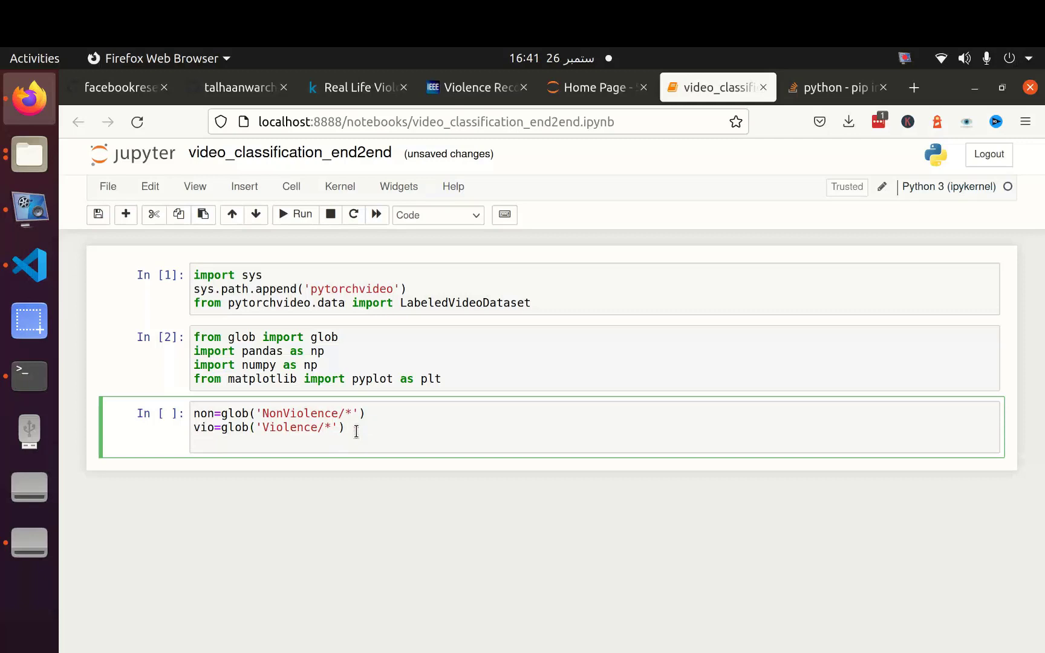
Step: Build label as [0]*len(non) plus [1]*len(vio)
text(label=)
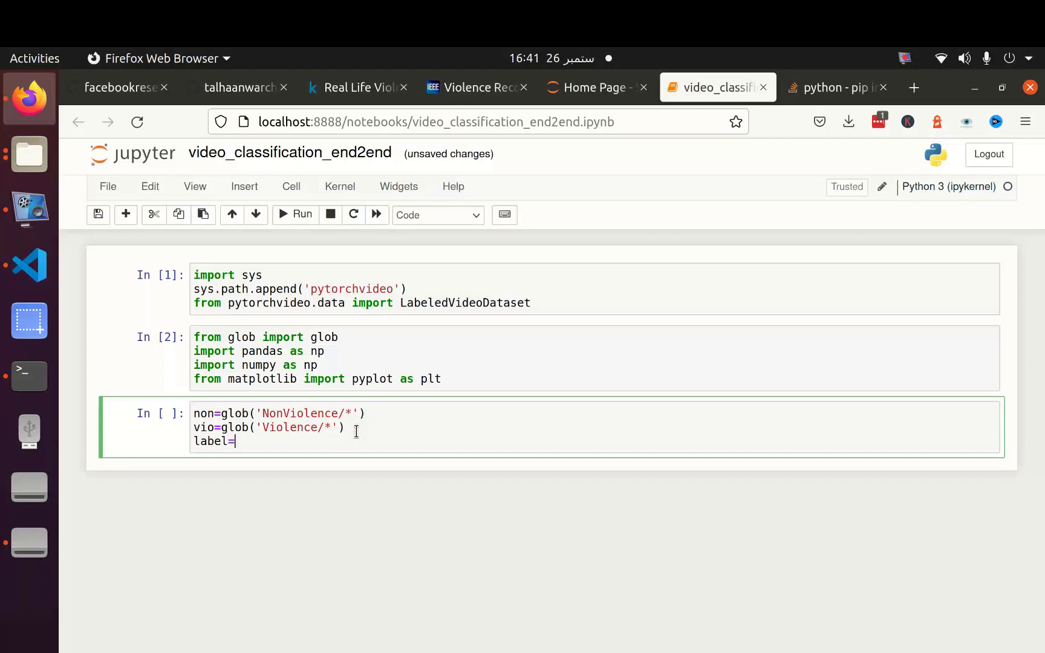
text([0])
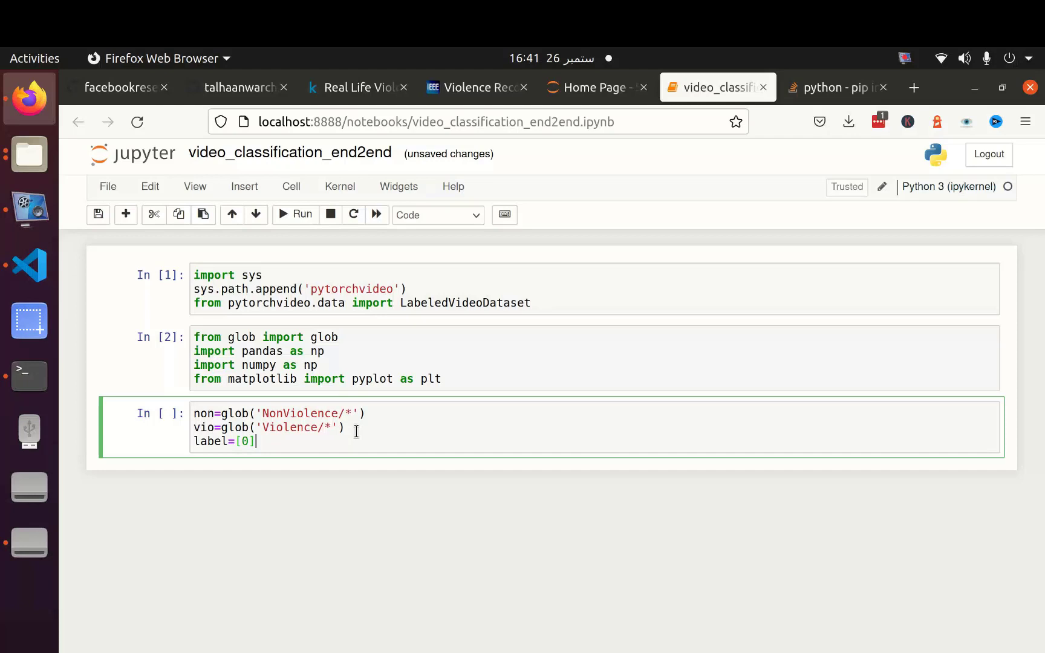
text(*)
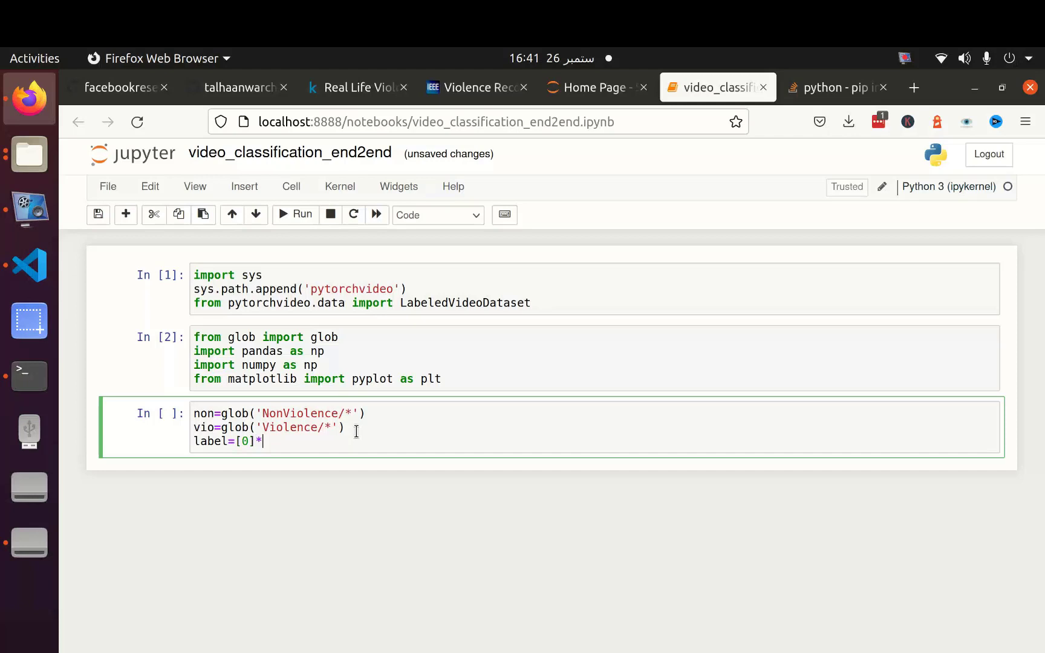
text(len())
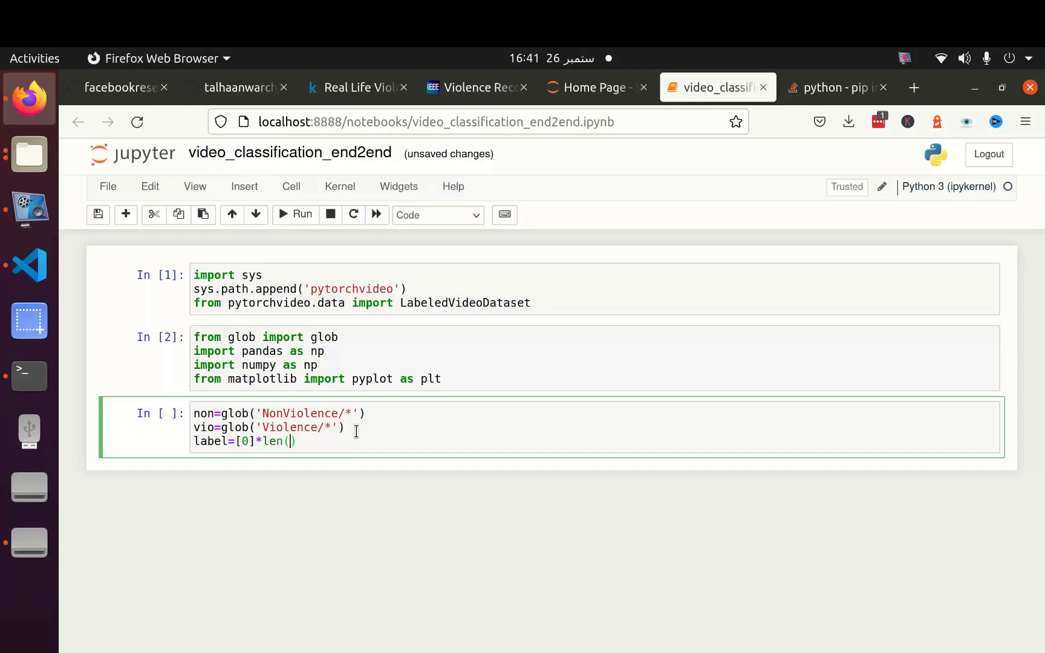
text(non)
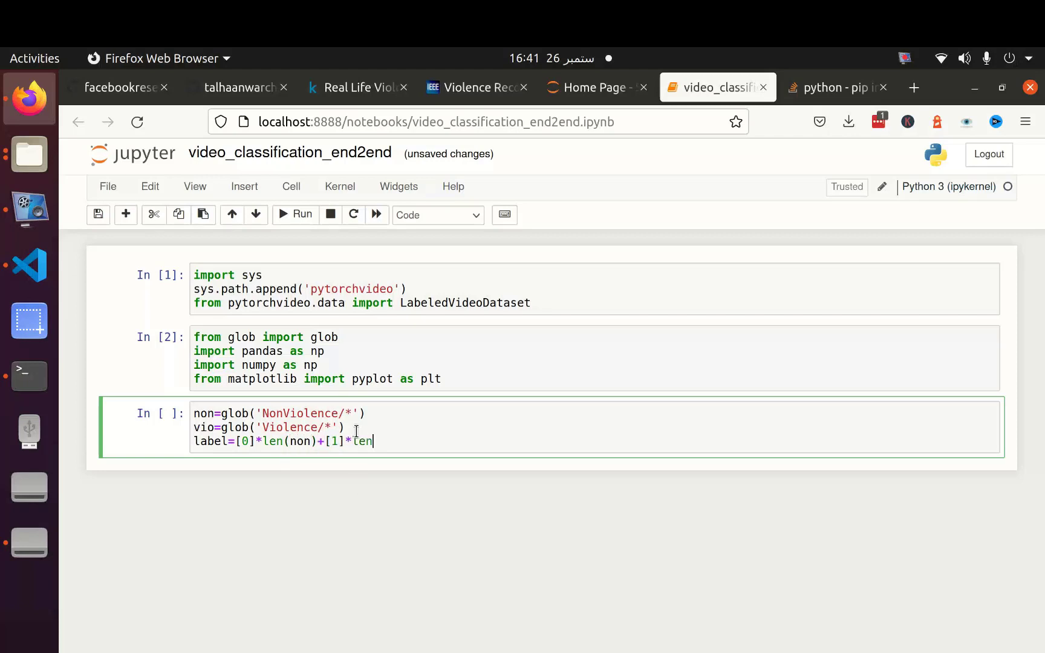
text((vio))
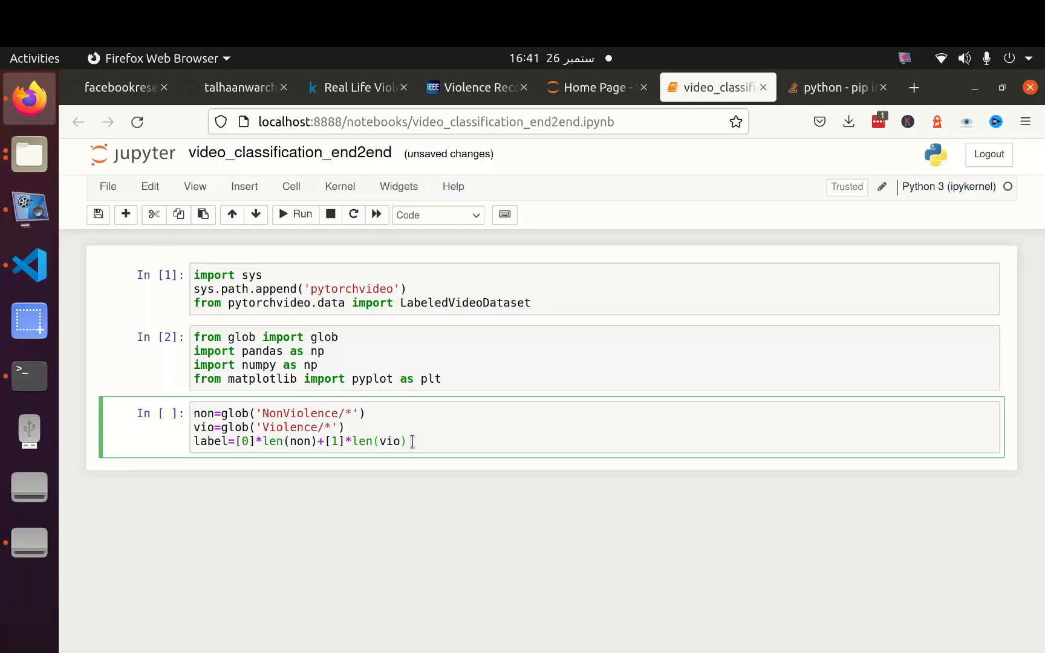
Step: Create df = pd.DataFrame(zip(non+vio,label)) with columns 'file' and 'label' and add df.head()
text(df)
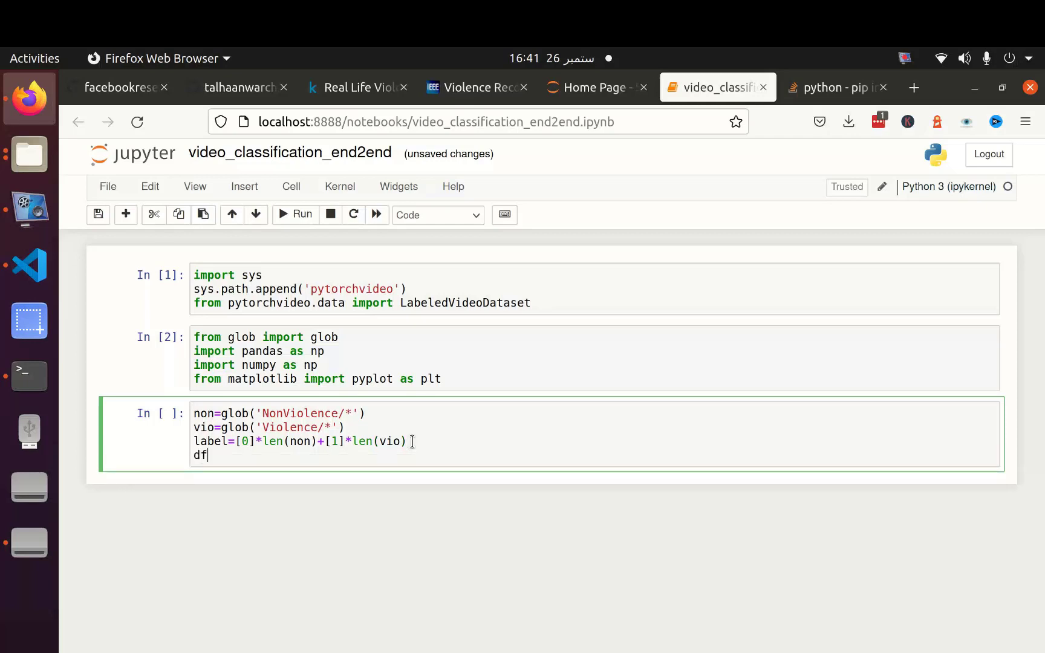
text(=pd)
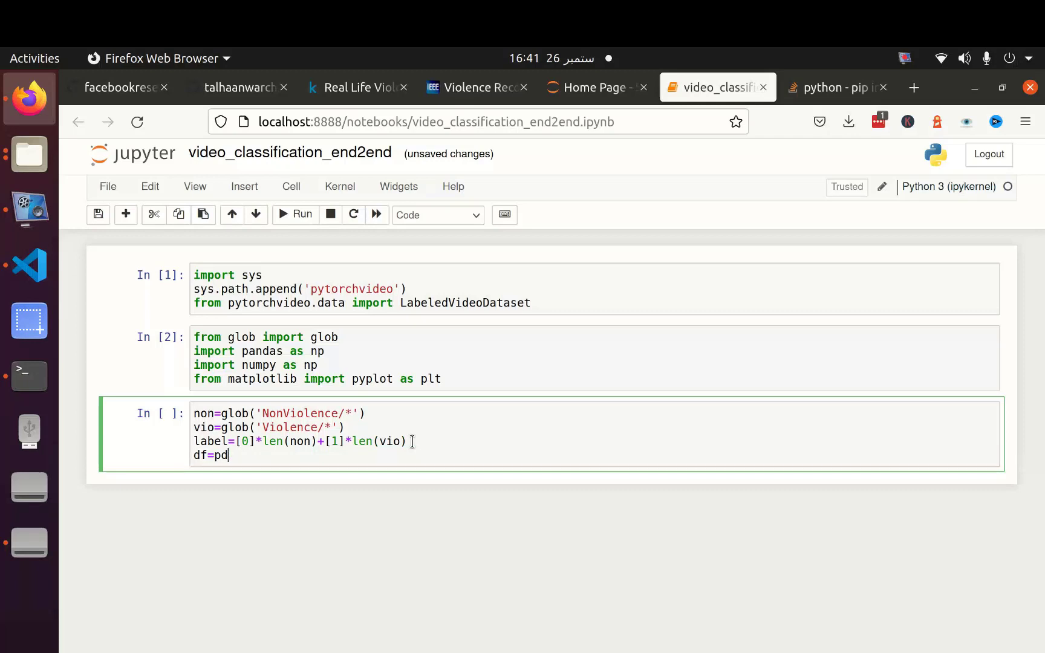
text(.DataFrame()zip(non)
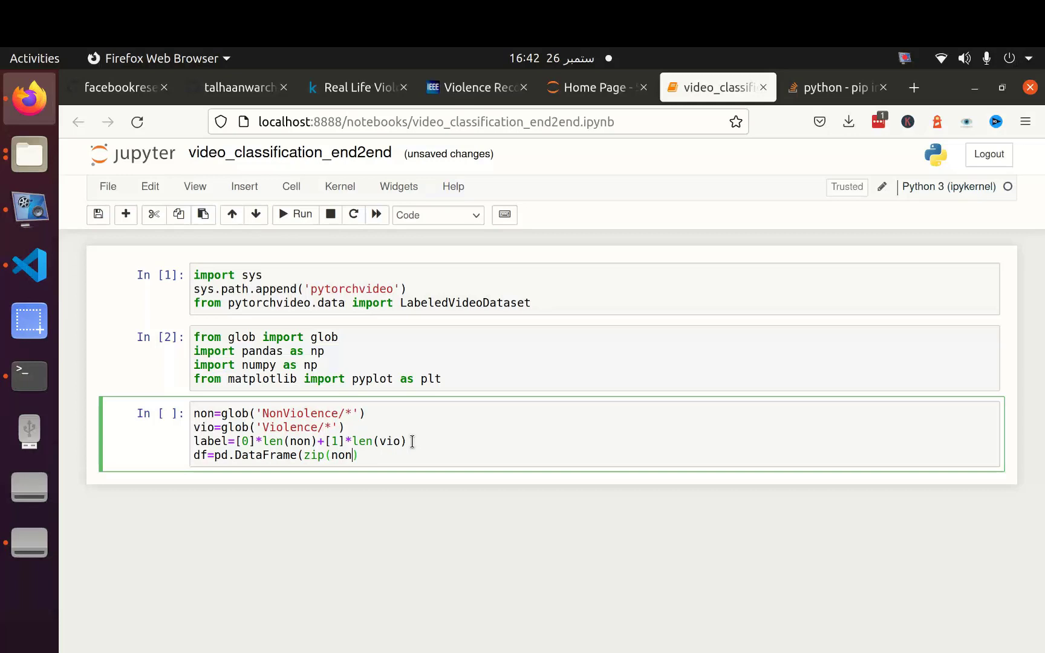
text(+vio,label)
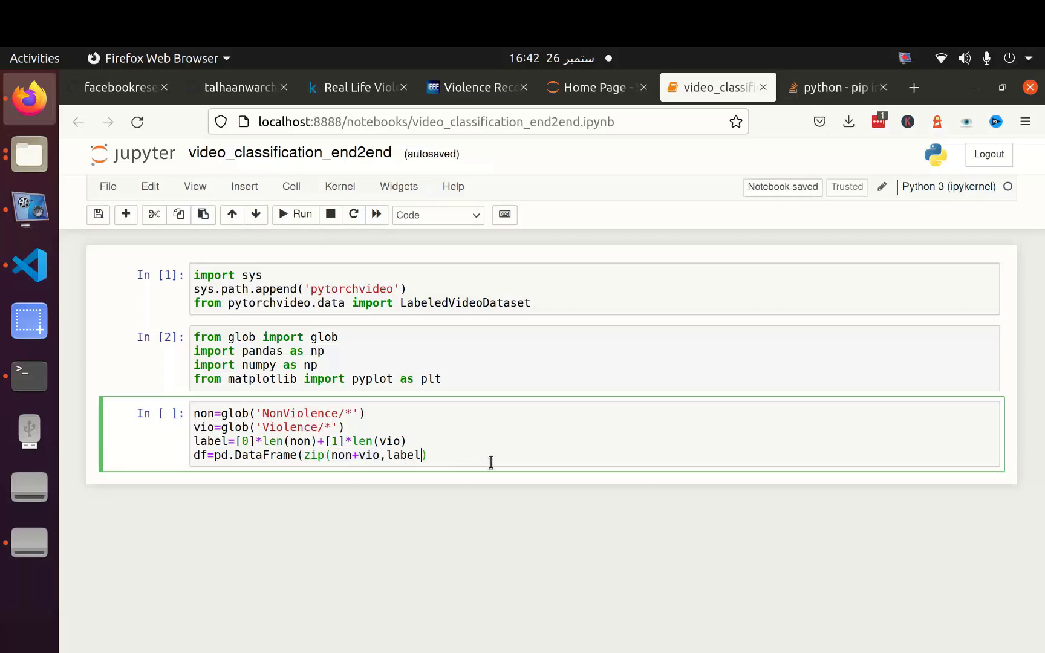
text(,colum)
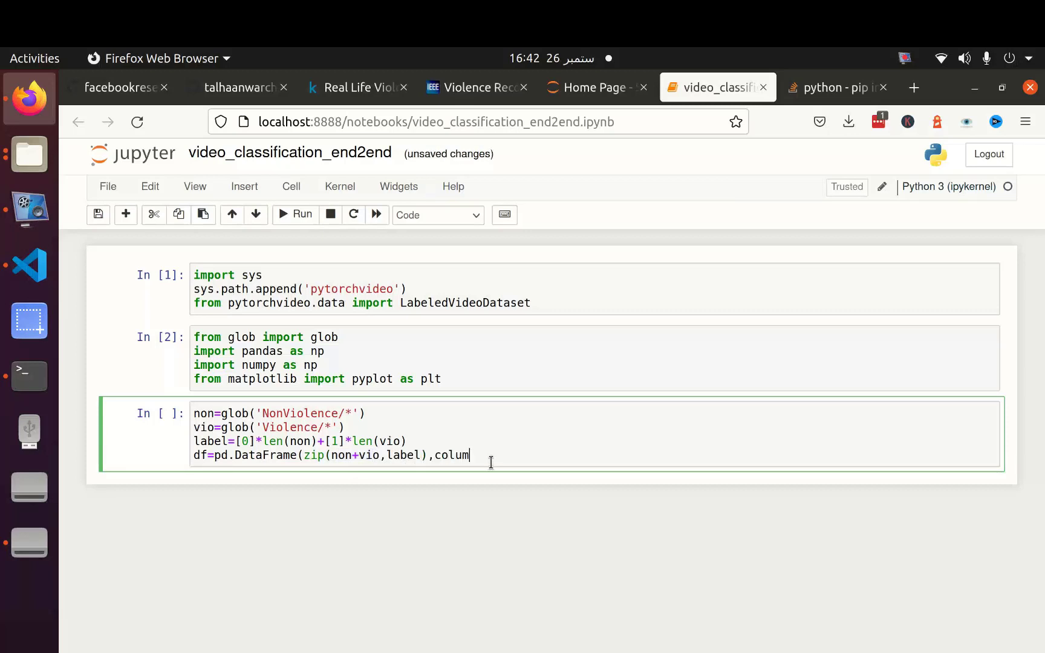
text(n)
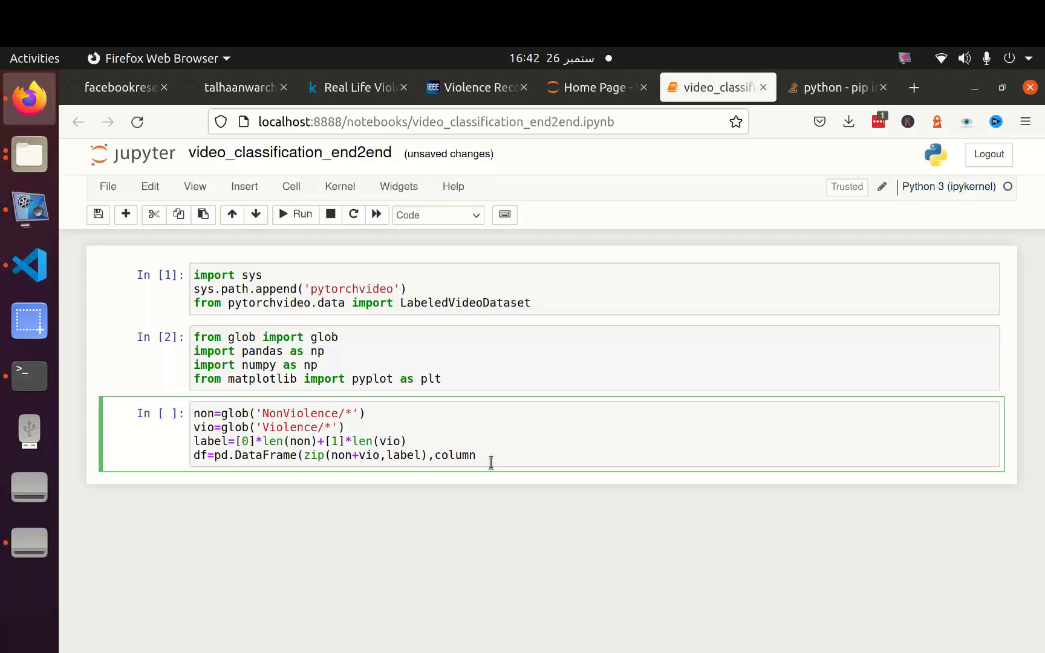
text(s=)
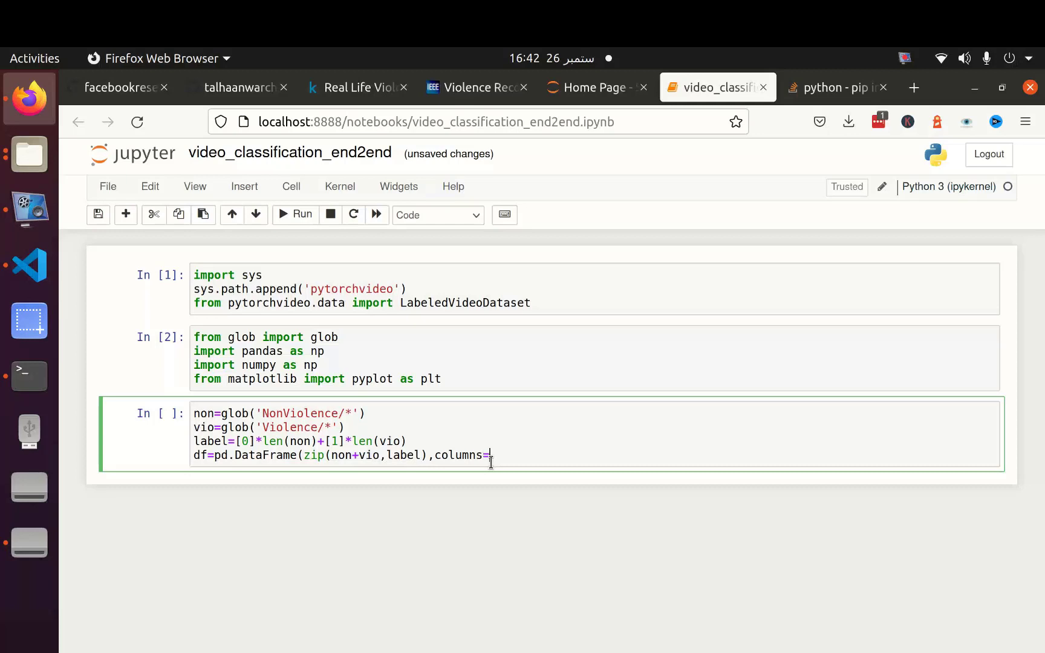
text(['file'])
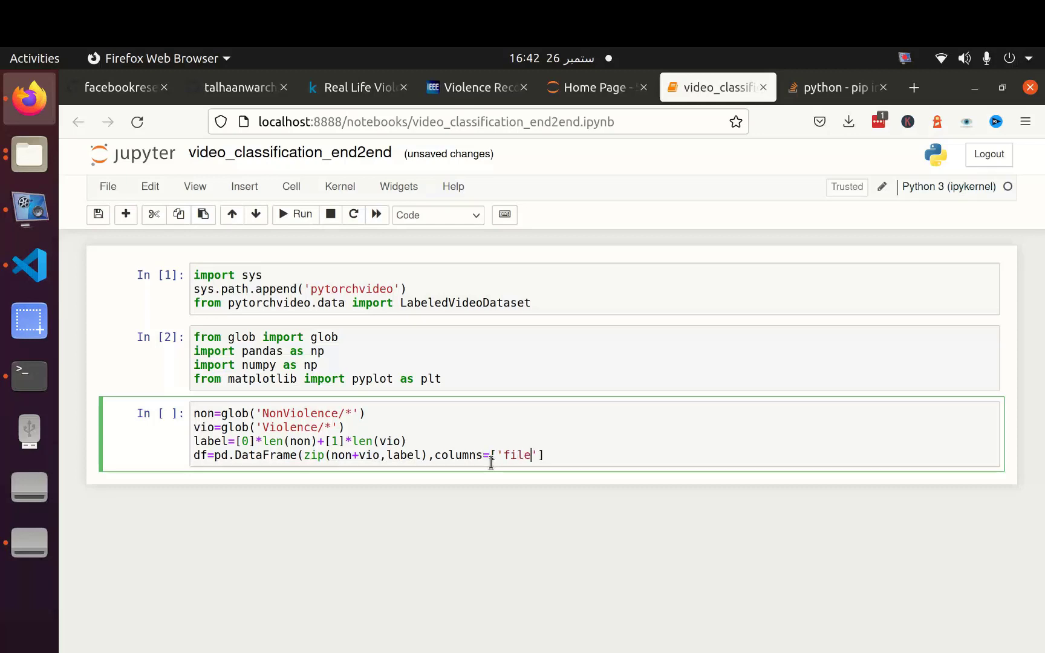
text(,)
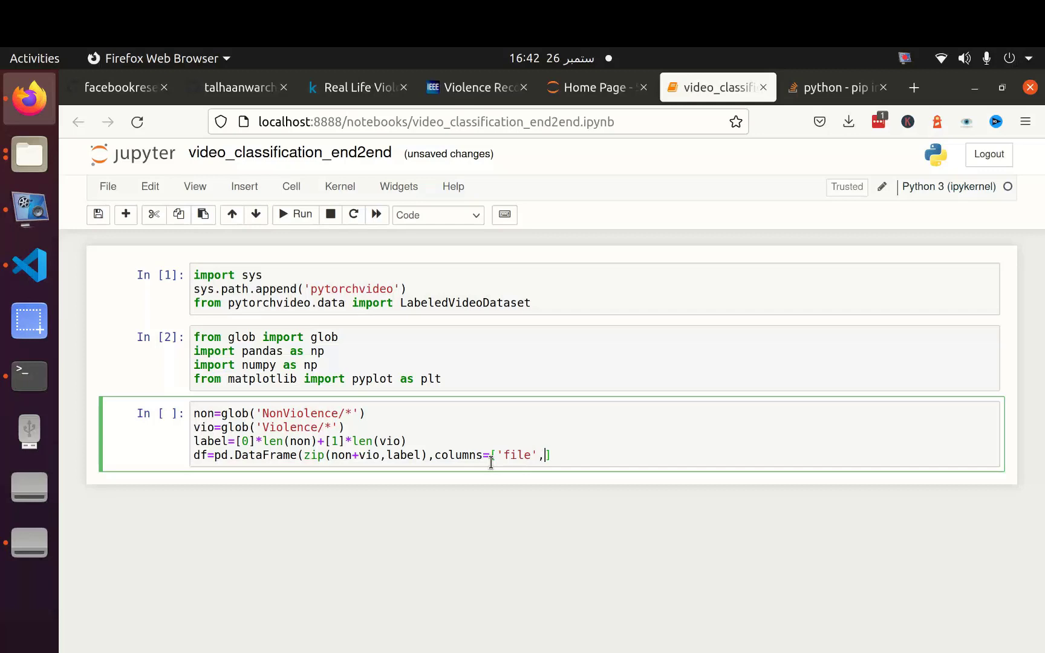
text('label')
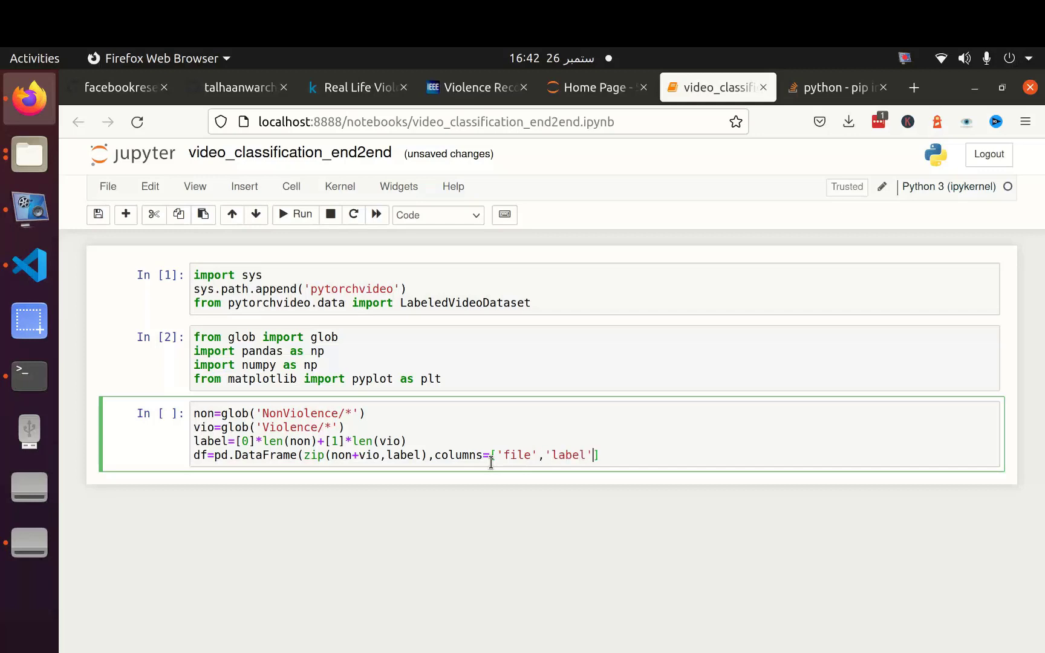
text())
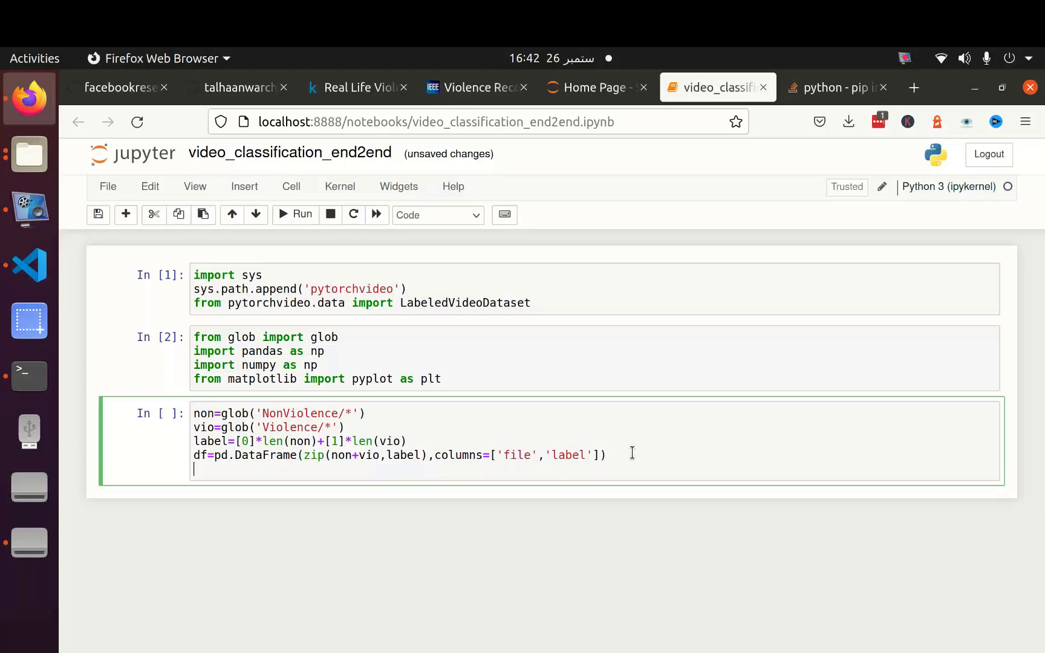
text(df.head())
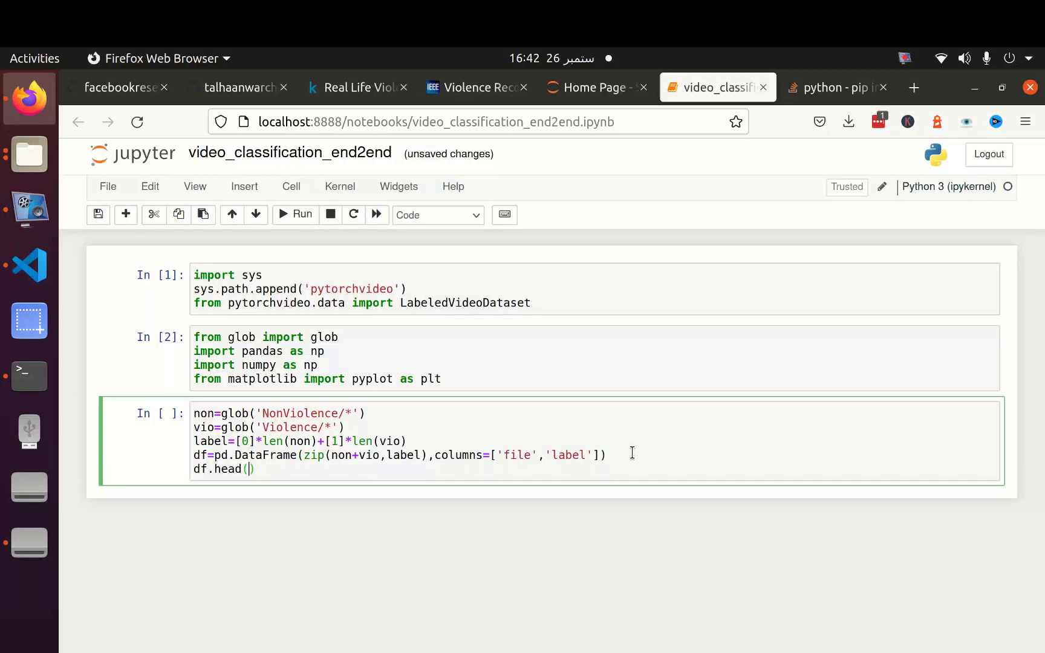
Step: Add print('non violence video',len(non)) and print('violence video',len(vio)) and rerun, showing 1000 of each
click(294, 214)
text(d)
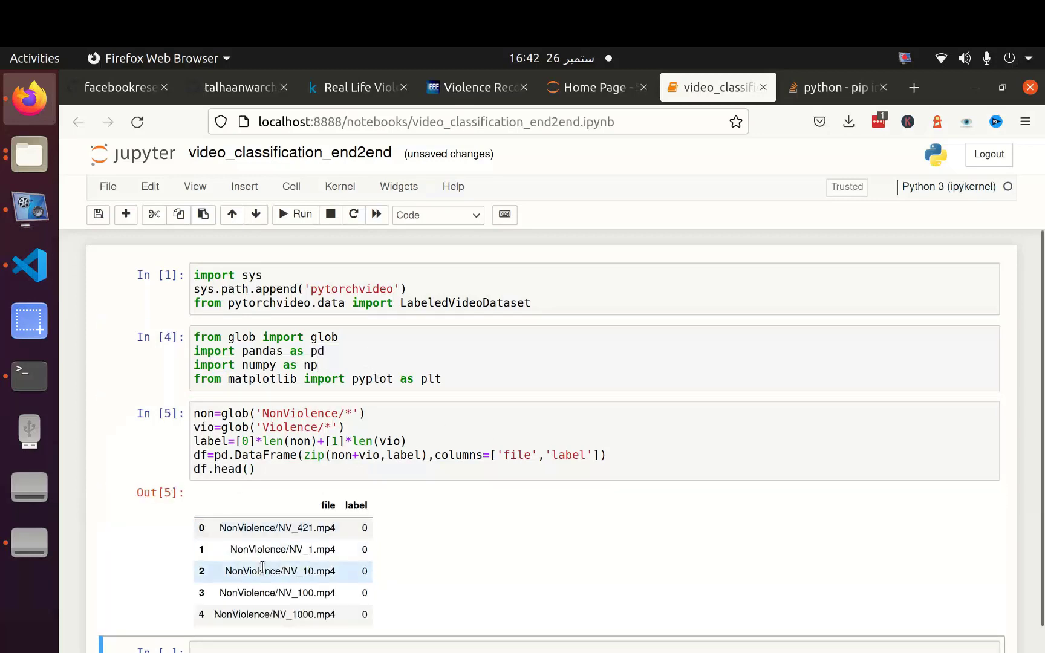
double_click(253, 527)
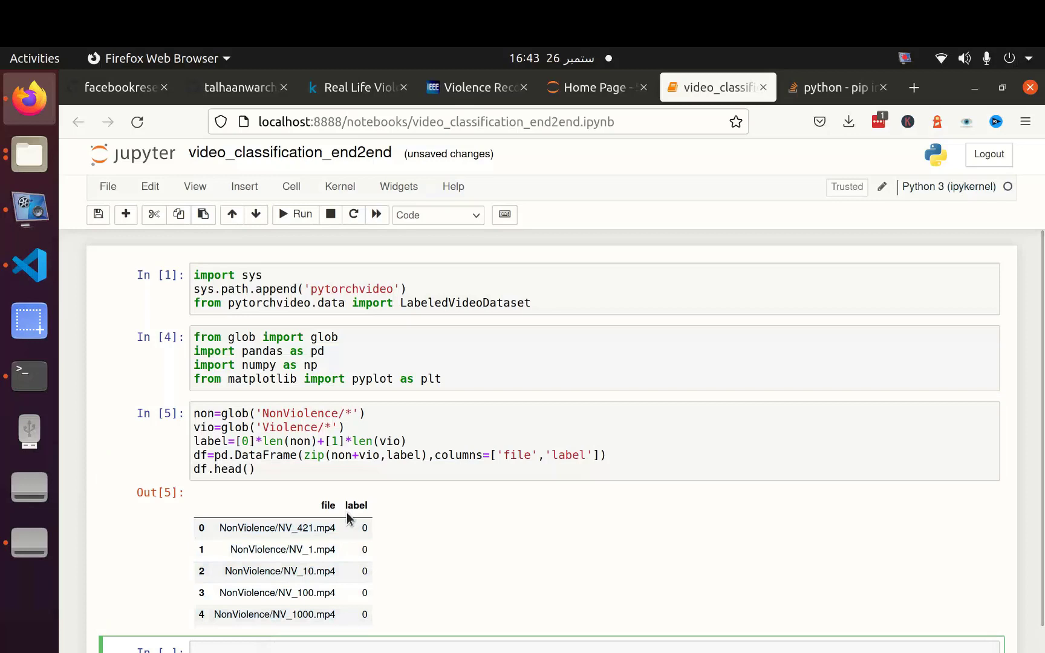
mouse_move(295, 501)
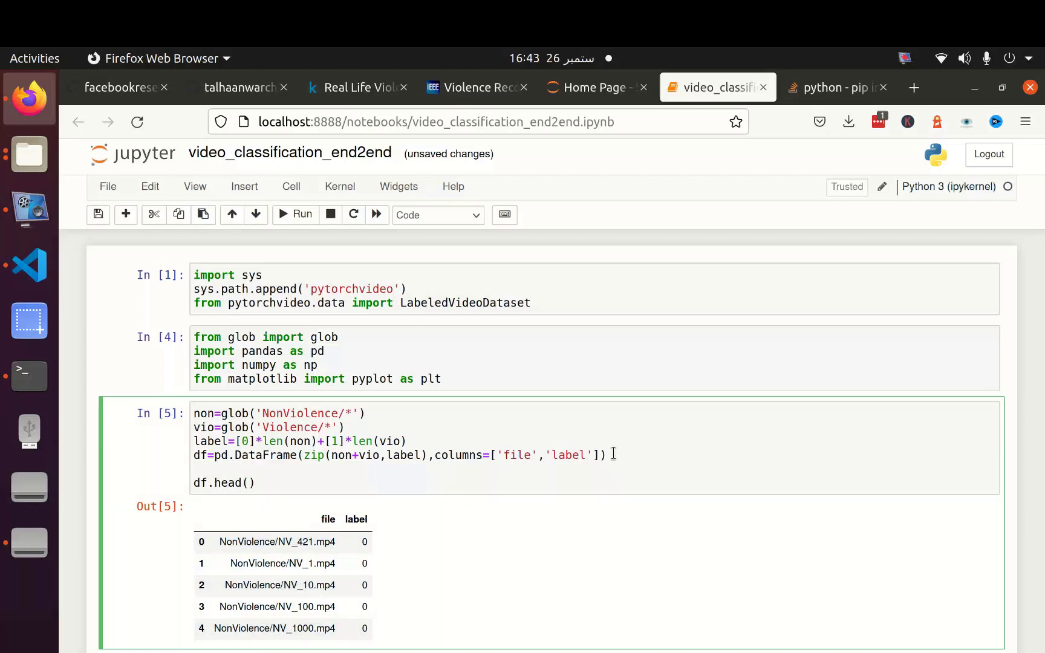
text(print)
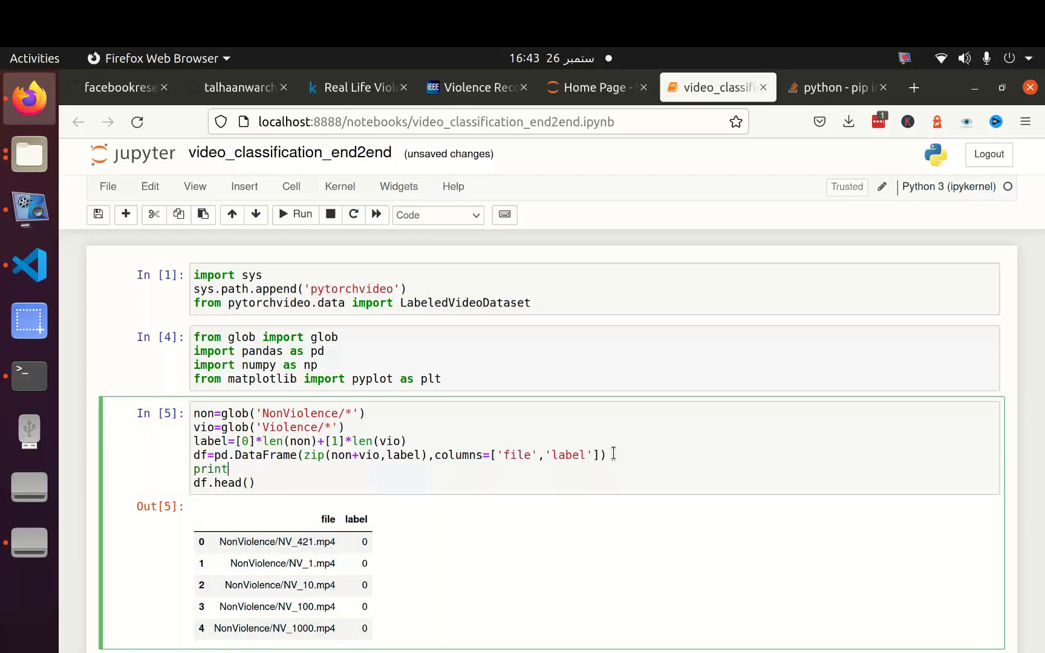
text((''))
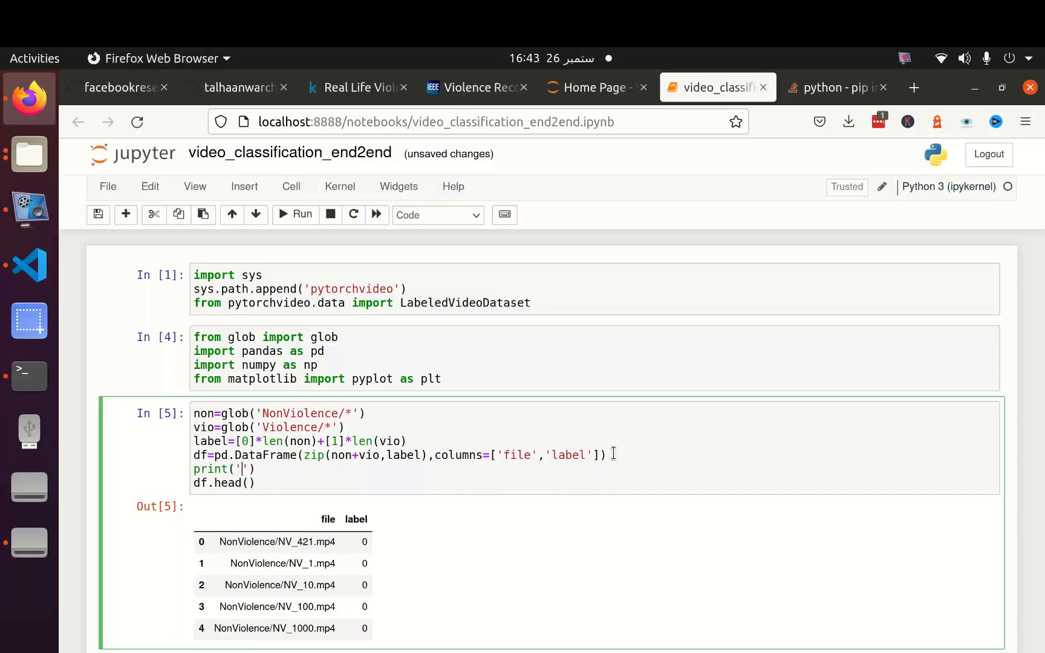
text(non v)
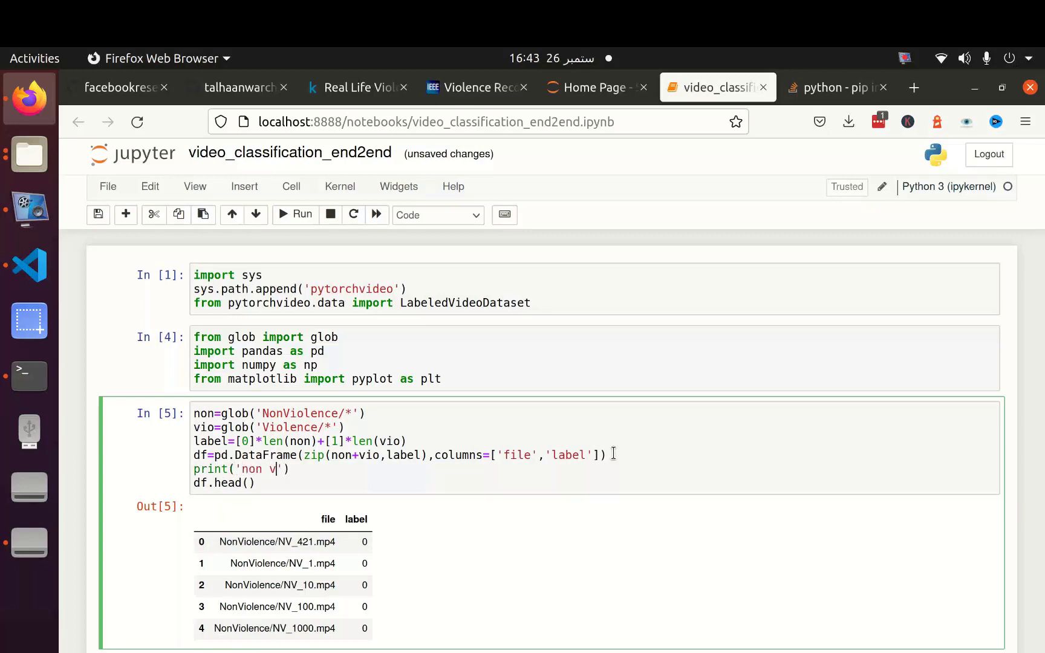
text(iolanc)
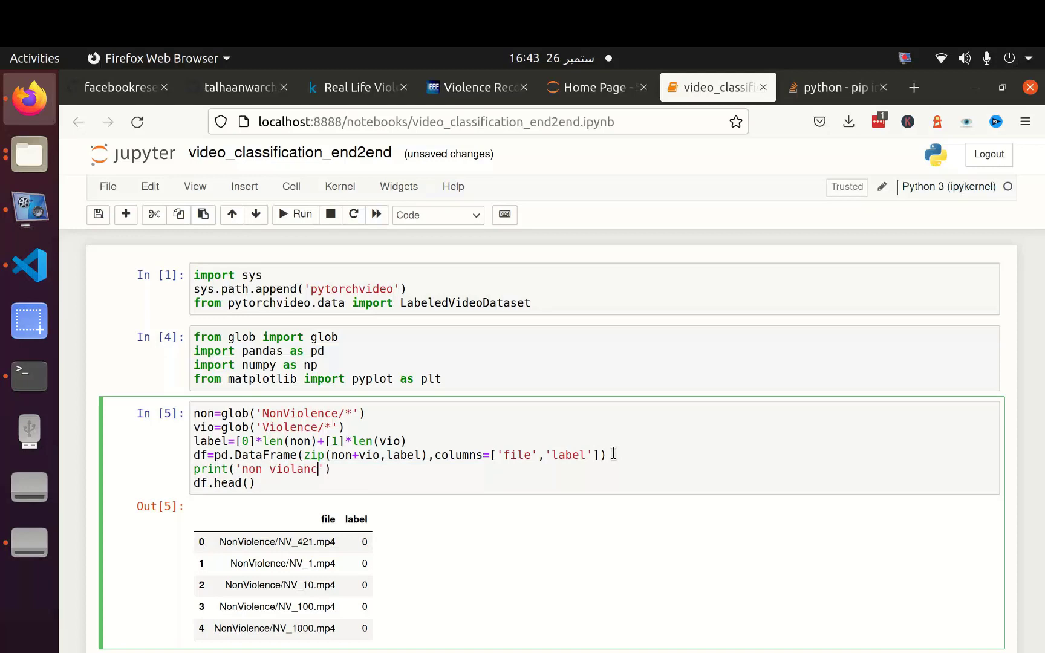
key(BackSpace)
text(ence vieo)
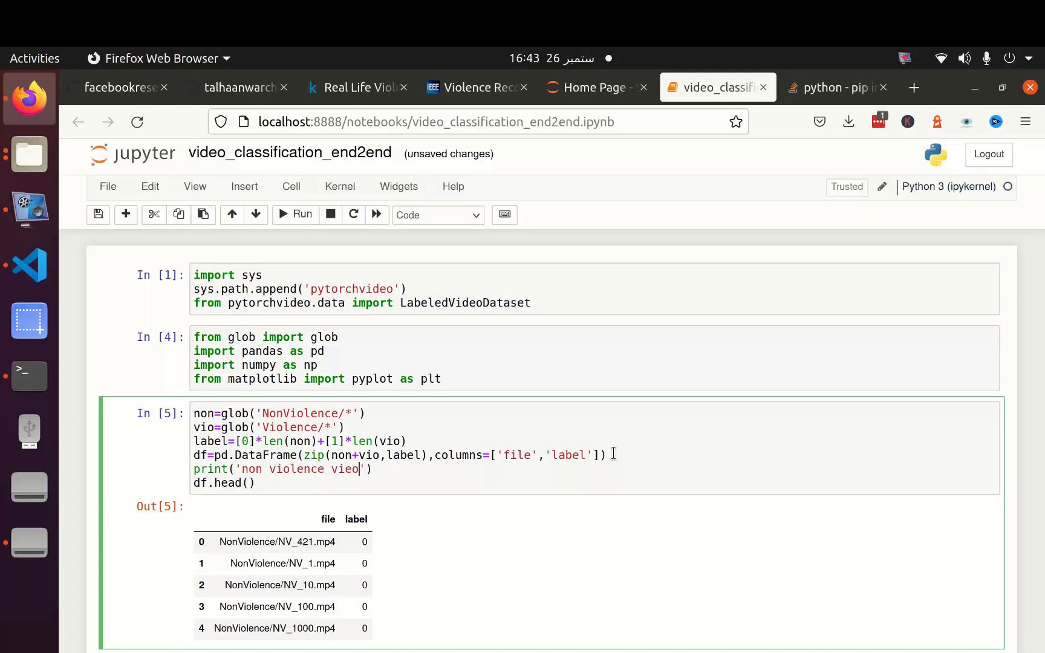
text(do',)
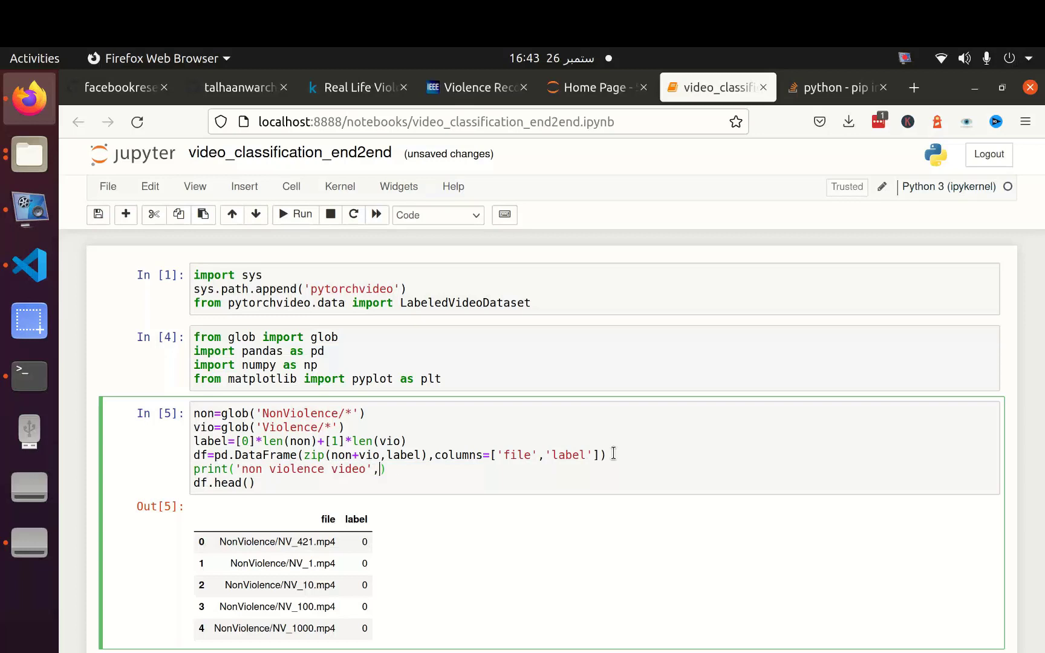
text(len(non)
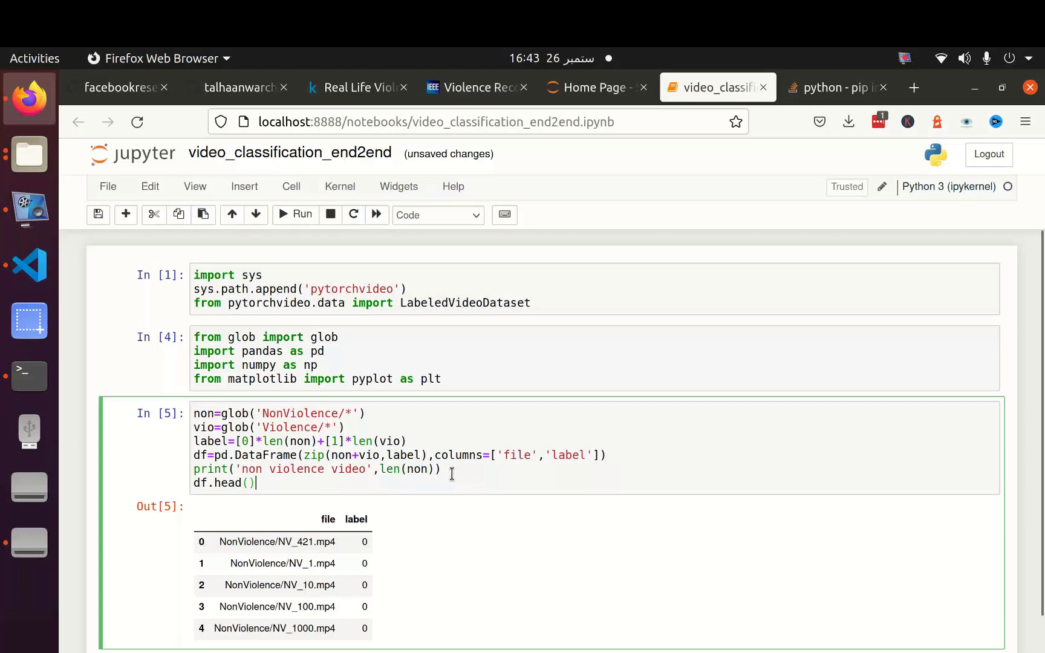
text(print('non violence video',len(non)))
text(print('violence video',len(non)))
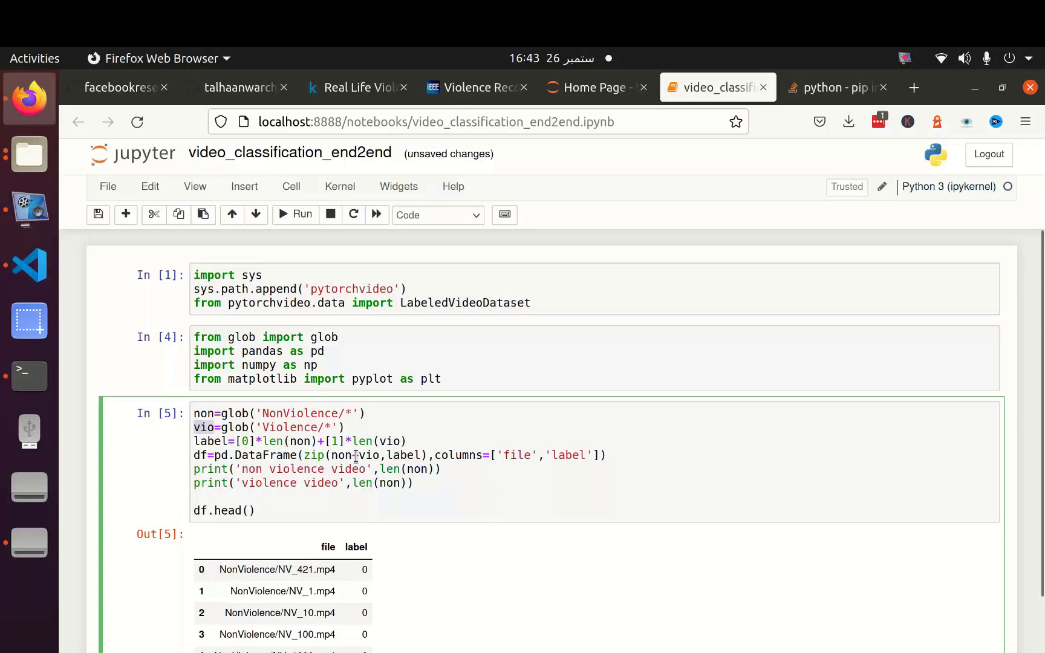
click(295, 215)
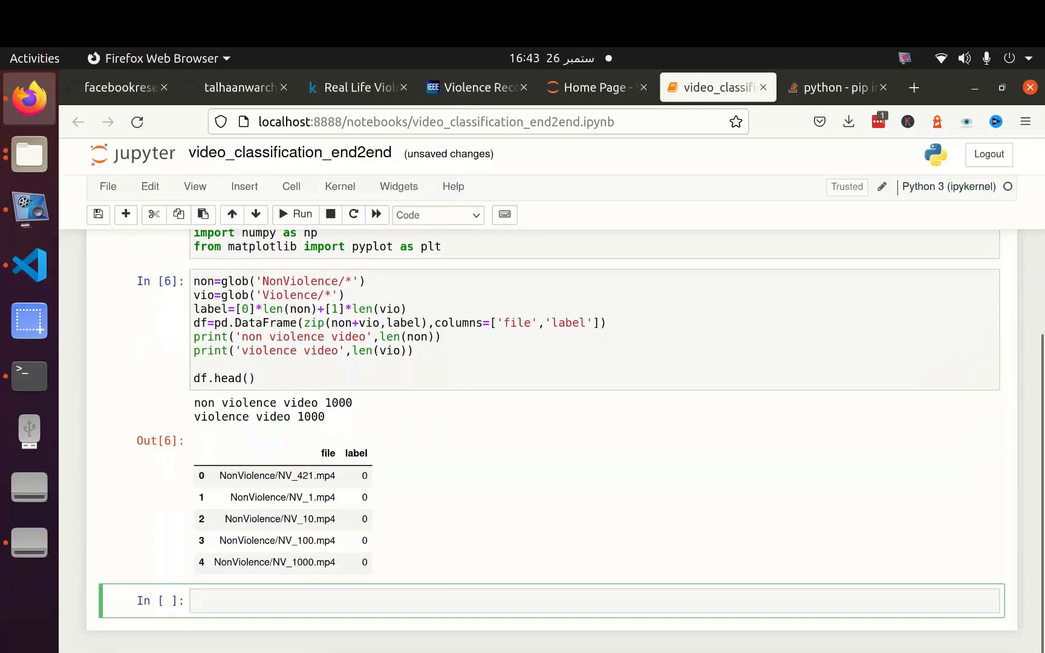
Step: In the next cell import train_test_split from sklearn.model_selection
click(126, 214)
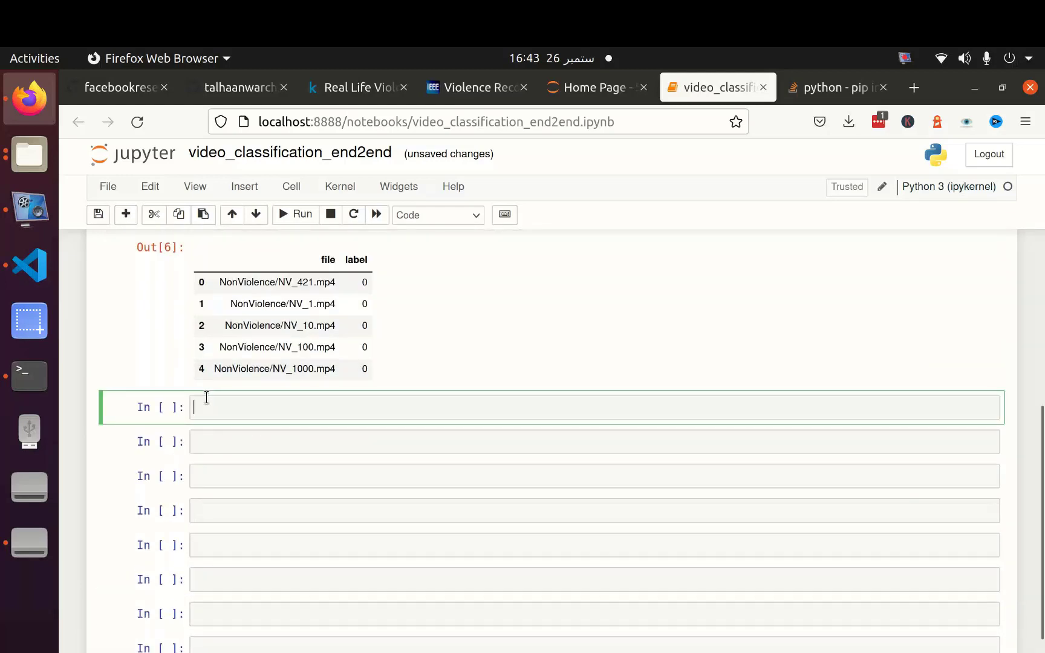
text(from sklearn.)
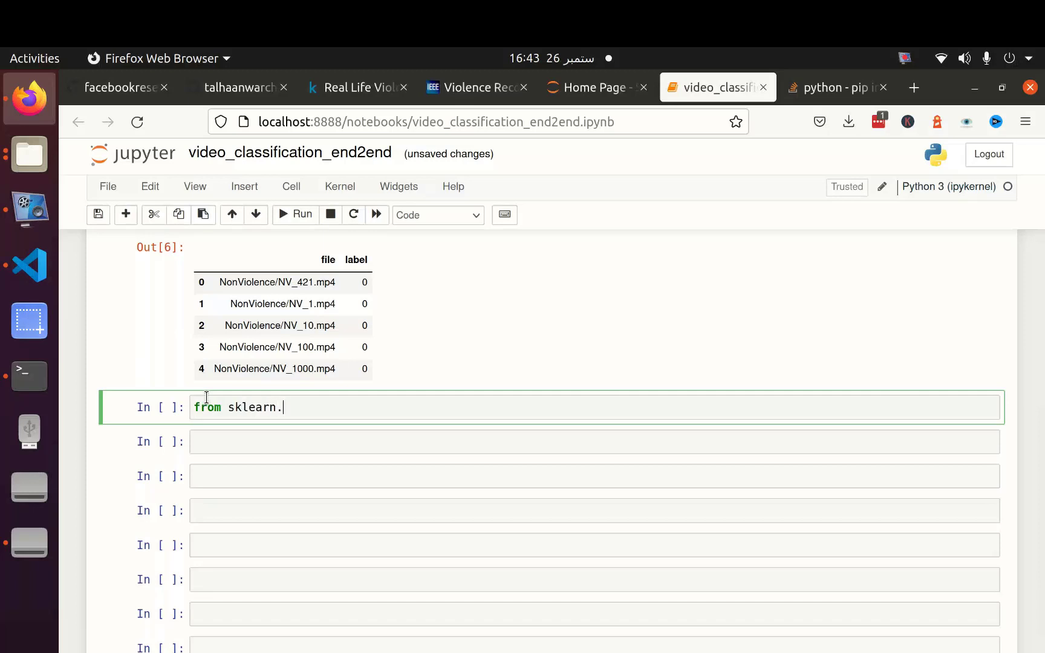
text(model_selection impo)
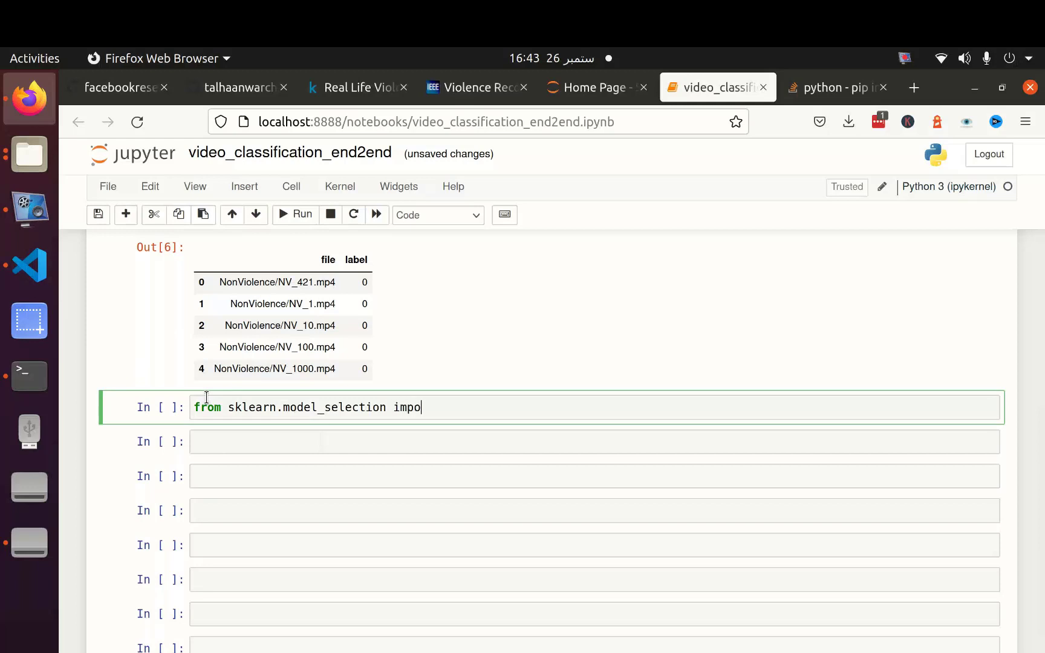
text(rt tr)
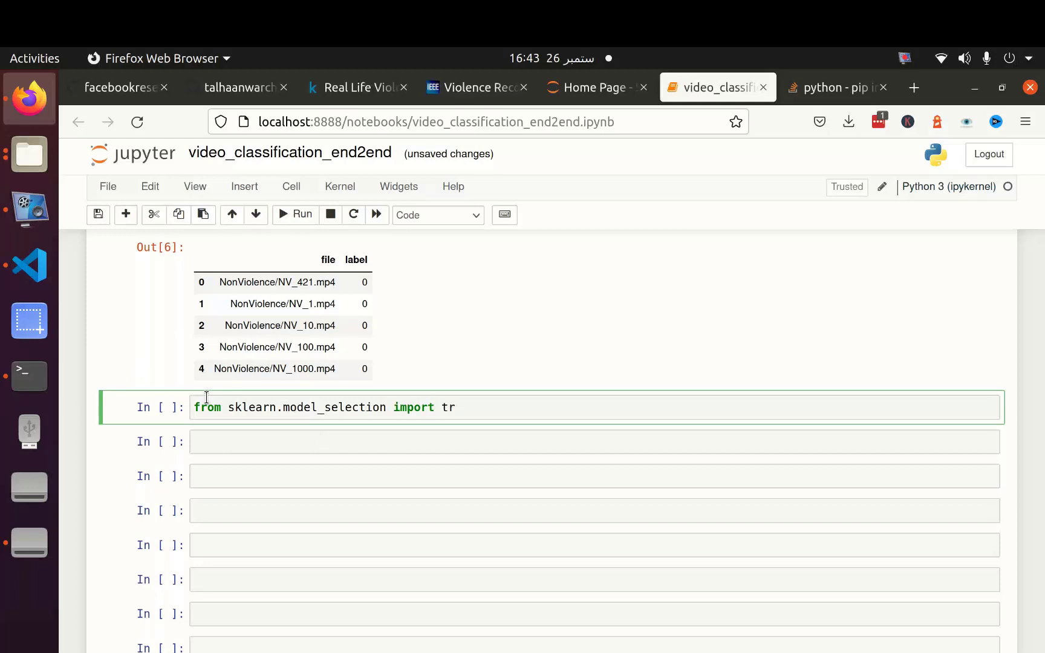
text(ain_test_split)
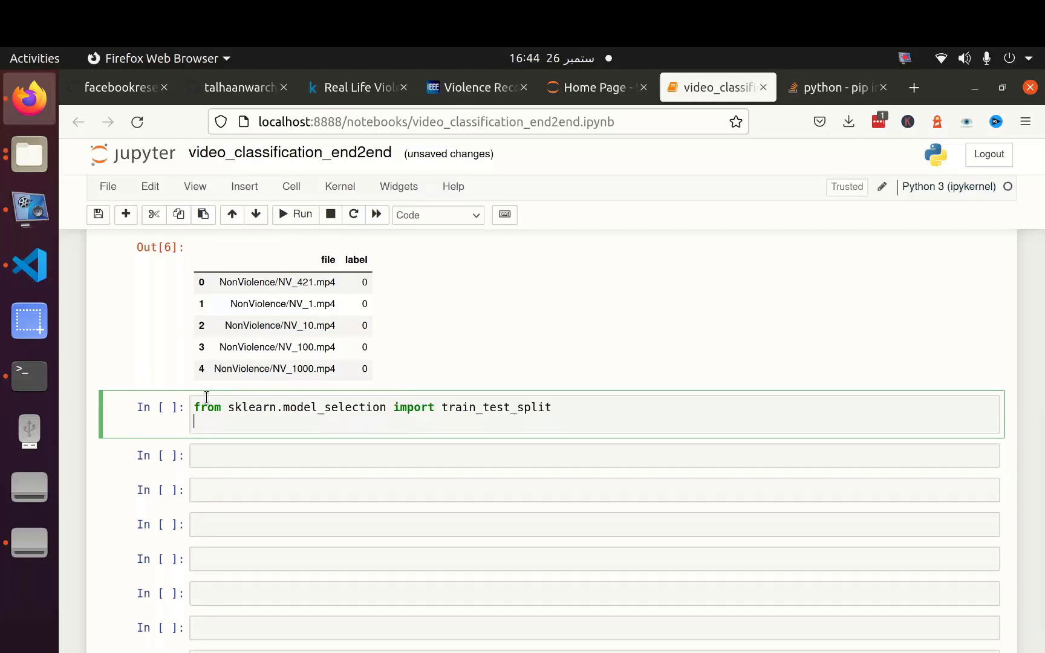
Step: Split df into train_df and val_df with test_size 0.2 and shuffle=True
text(train_df,)
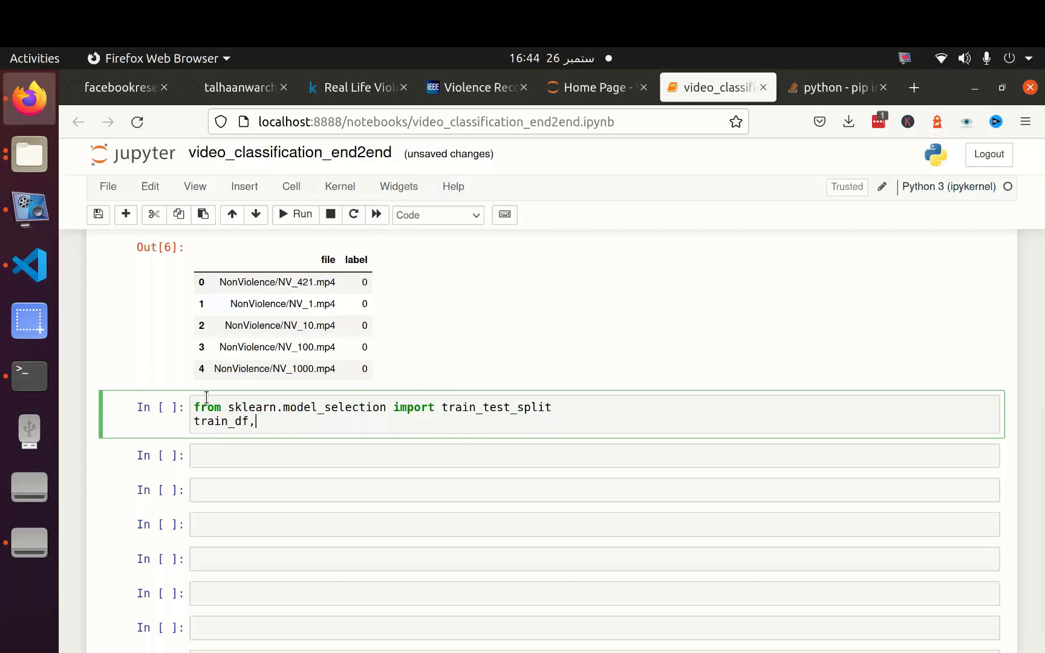
text(val_df)
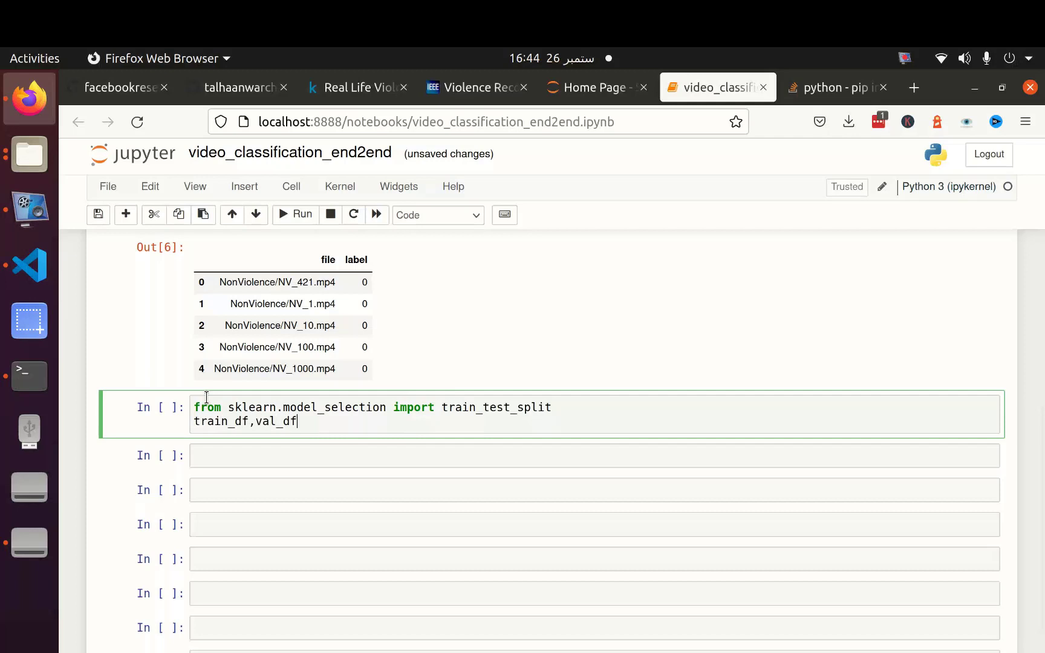
text(=train_df)
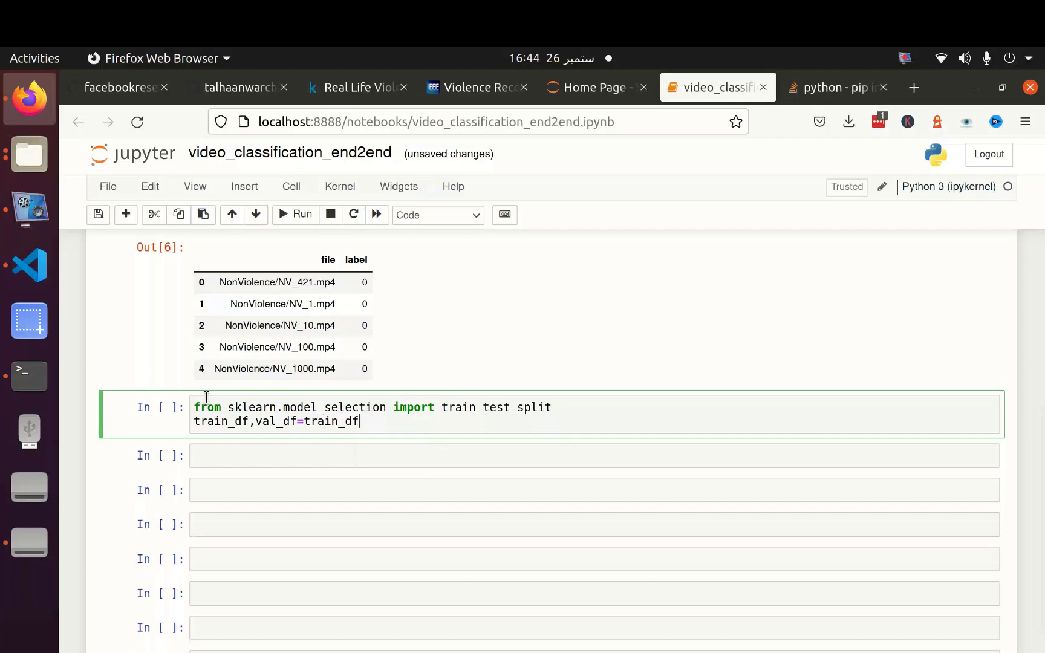
text(_test_split)
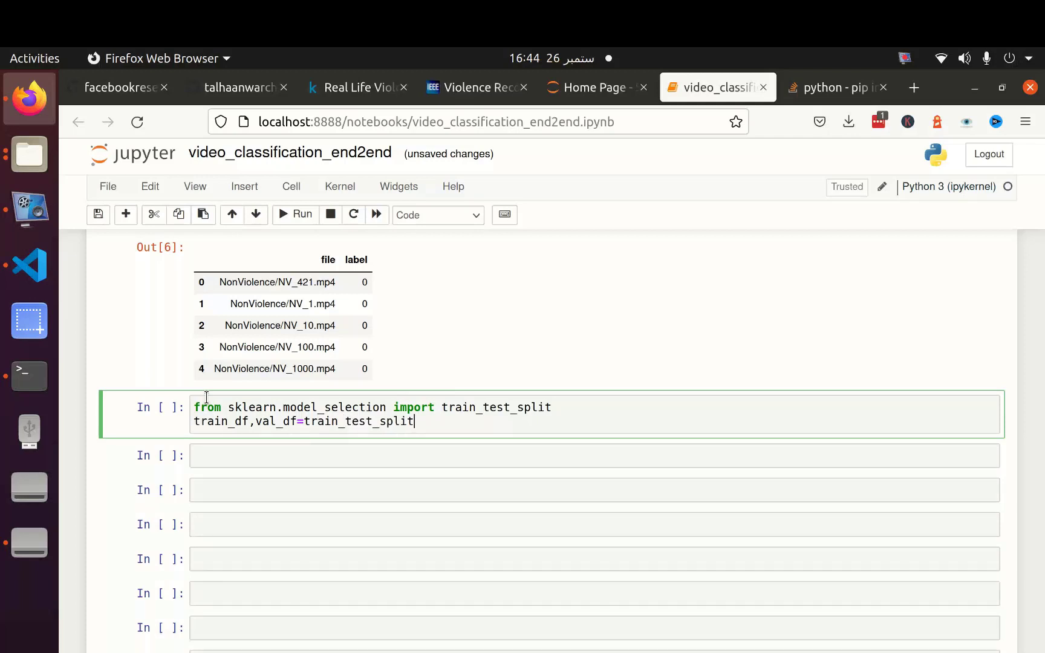
text((df))
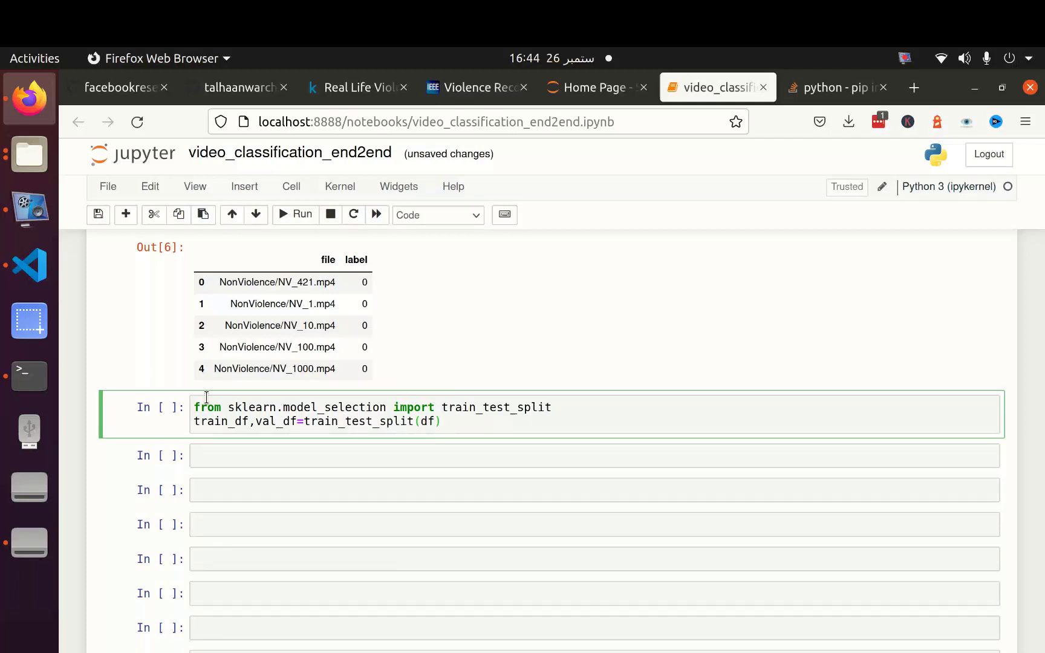
text(,test_set=)
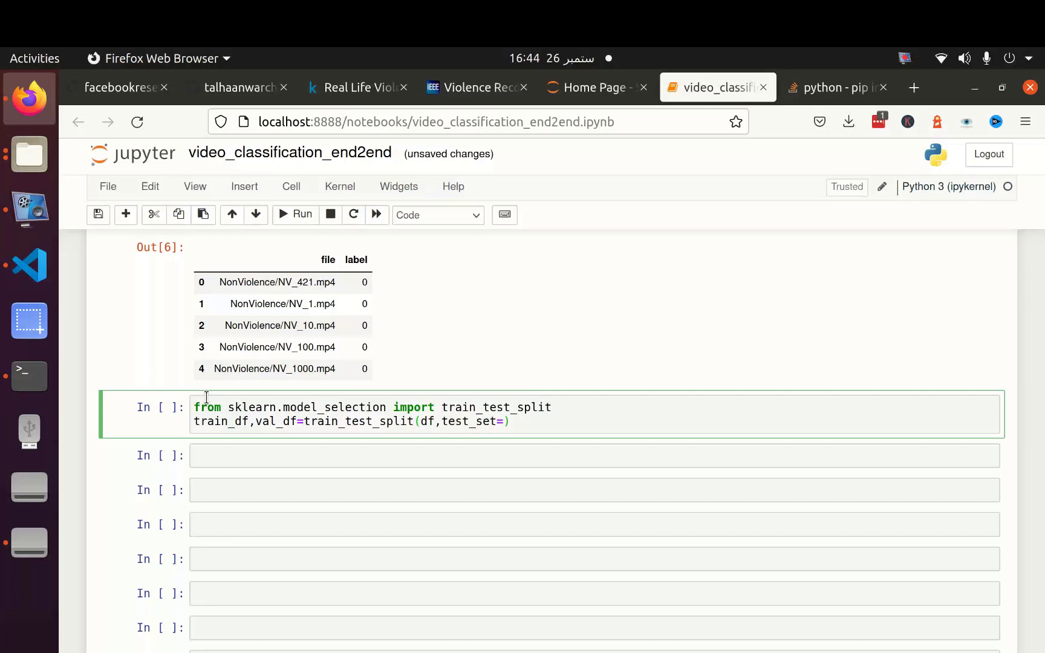
text(0.2,)
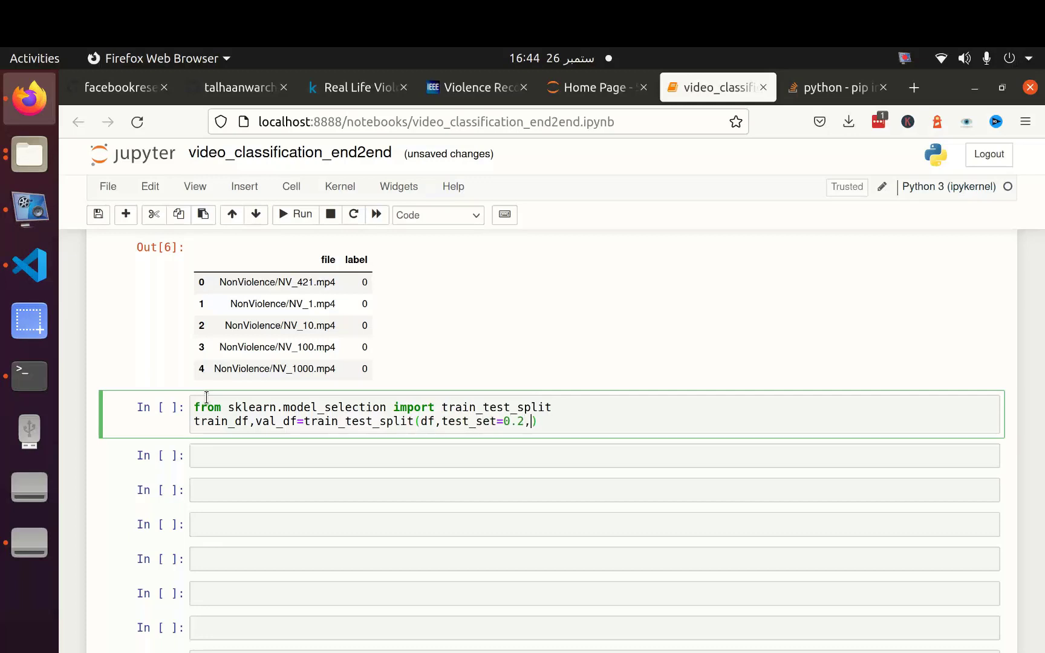
text(shi)
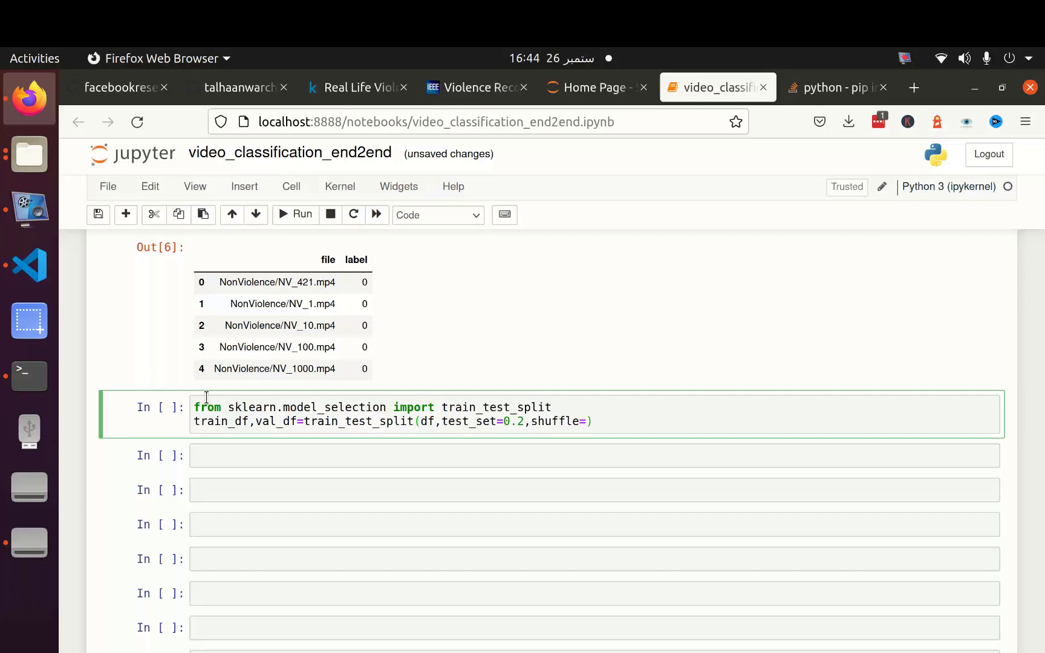
text(True)
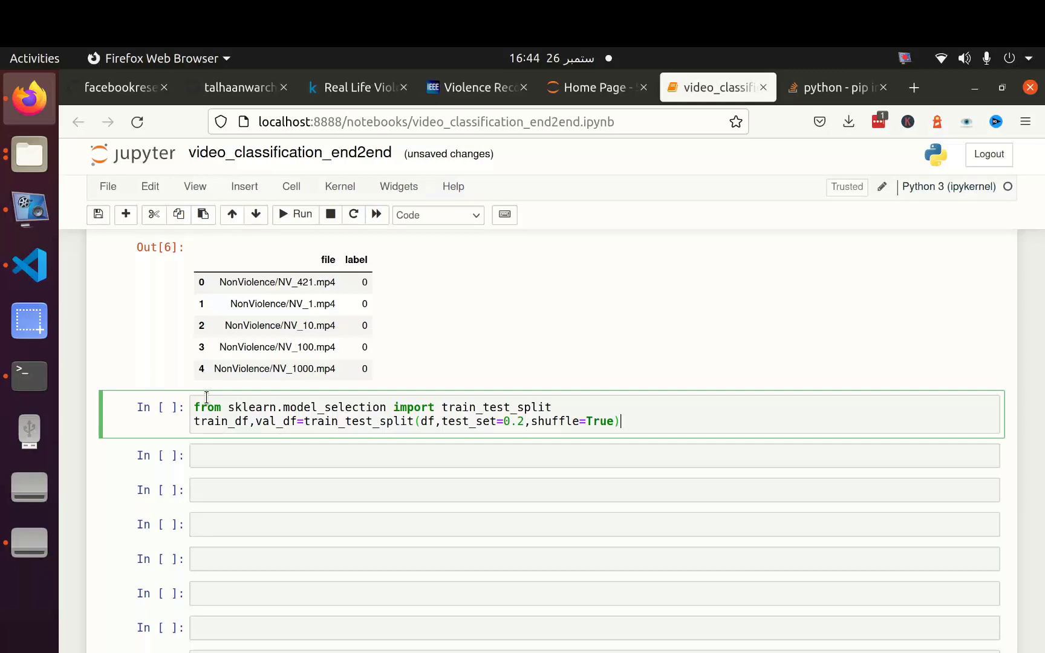
Step: Add len(train_df) and start len(val_df) to report the split sizes
text(len(tr))
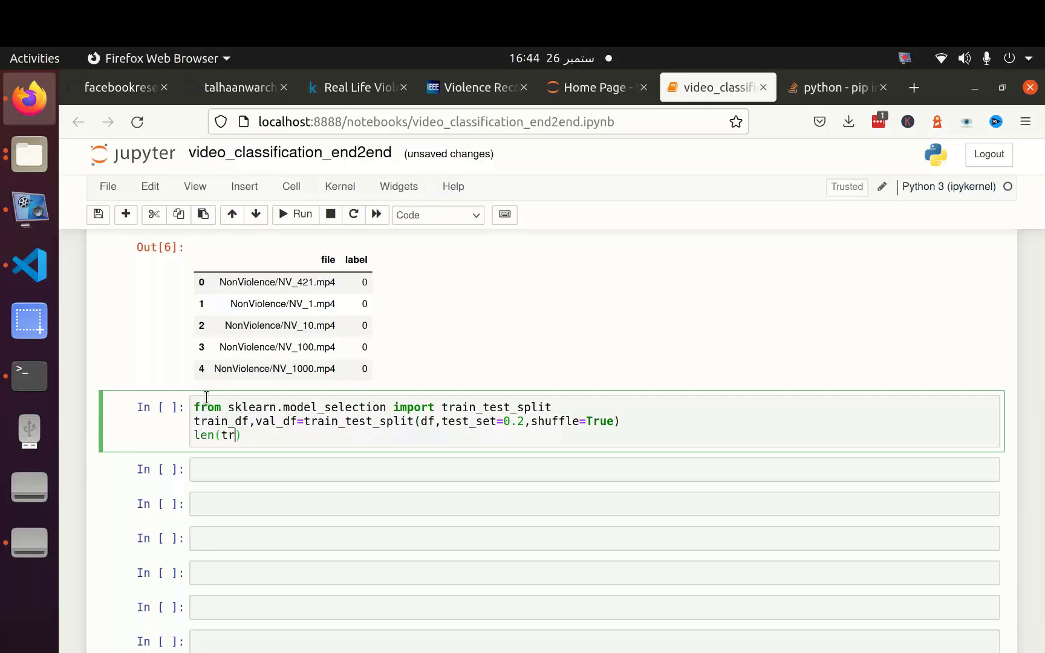
text(ain_df)
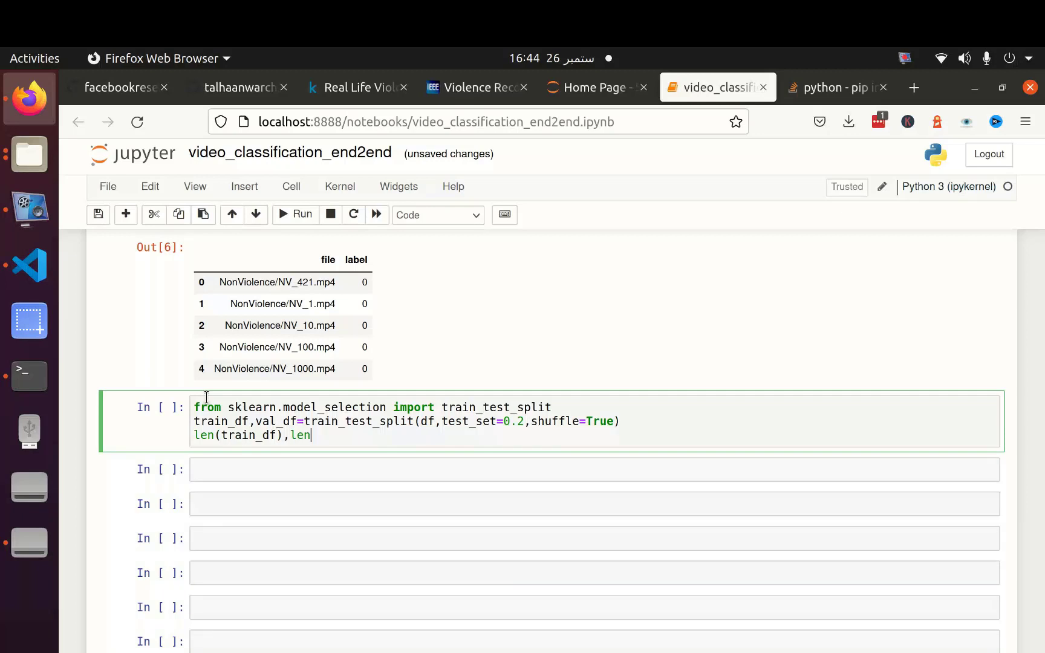
text((v)
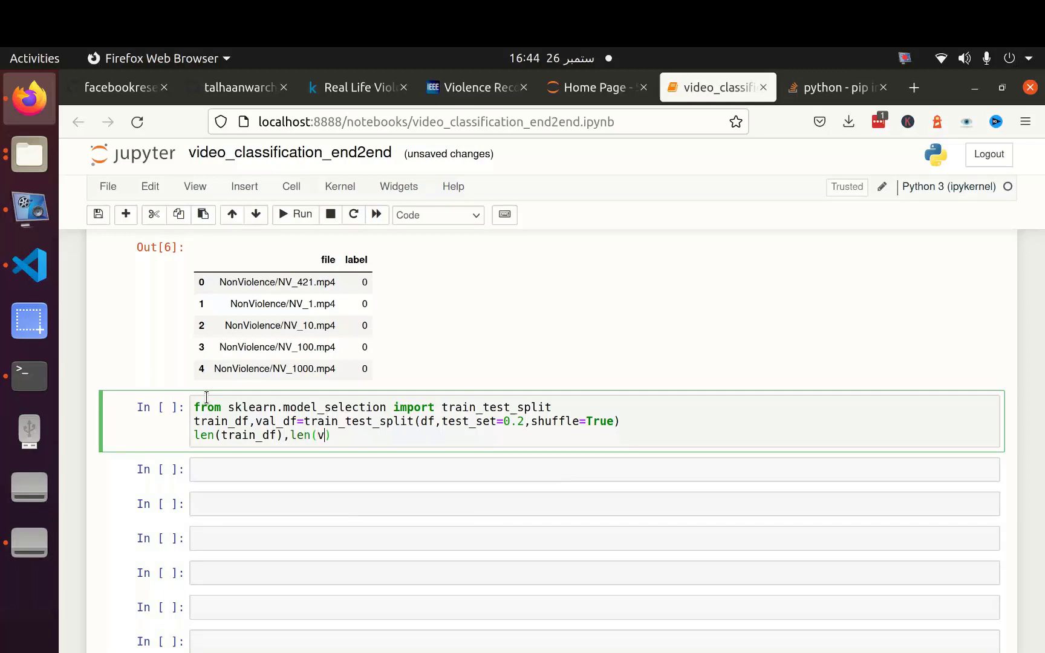